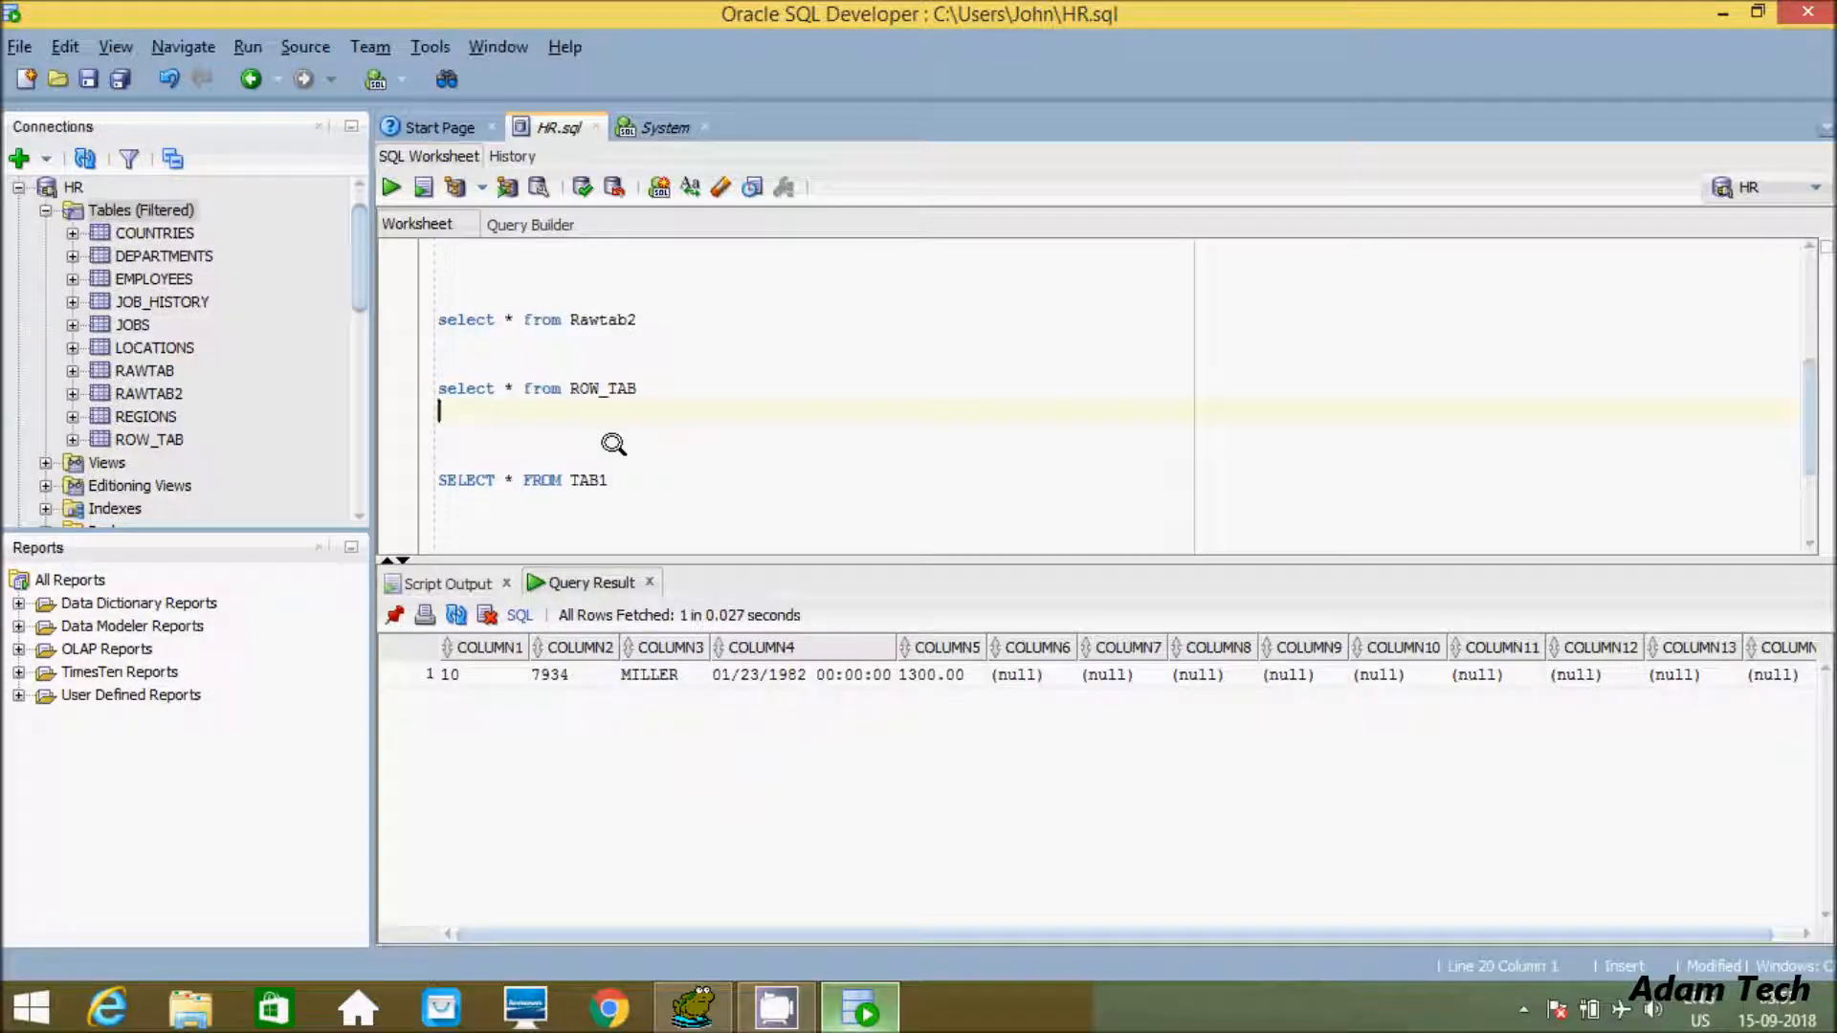
pyautogui.moveTo(692, 434)
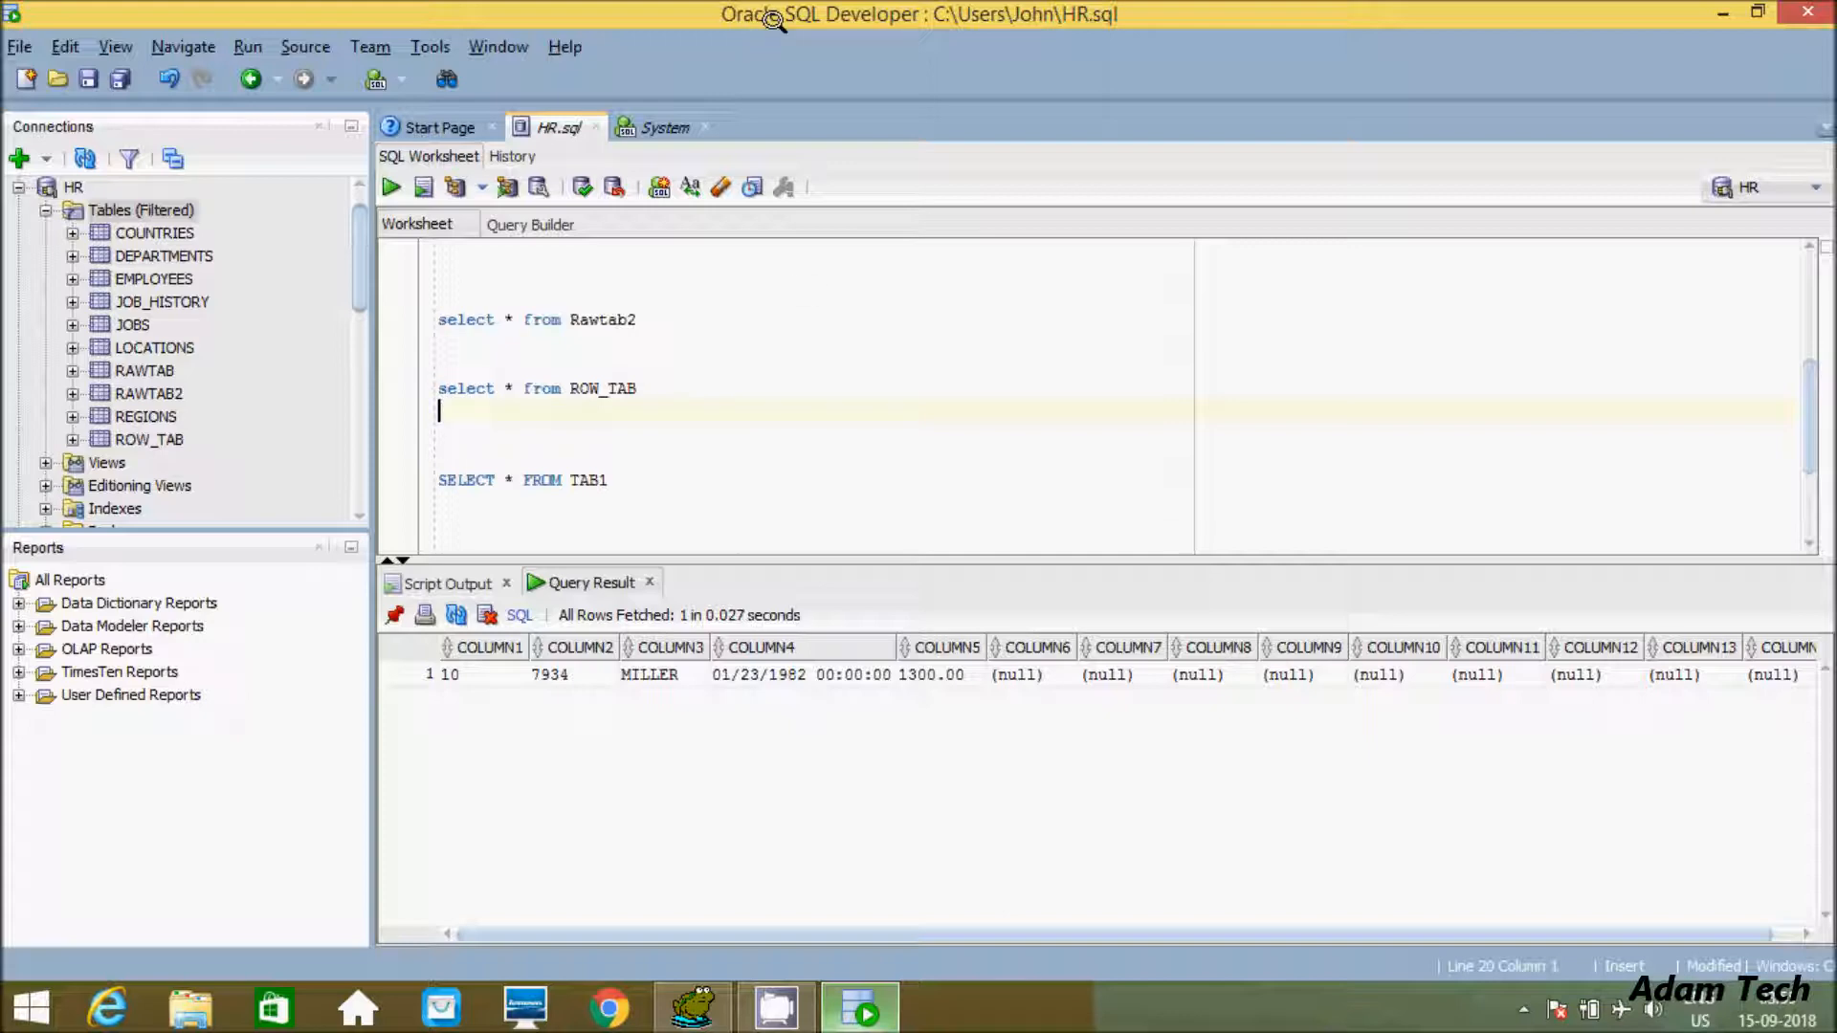
pyautogui.moveTo(1647, 21)
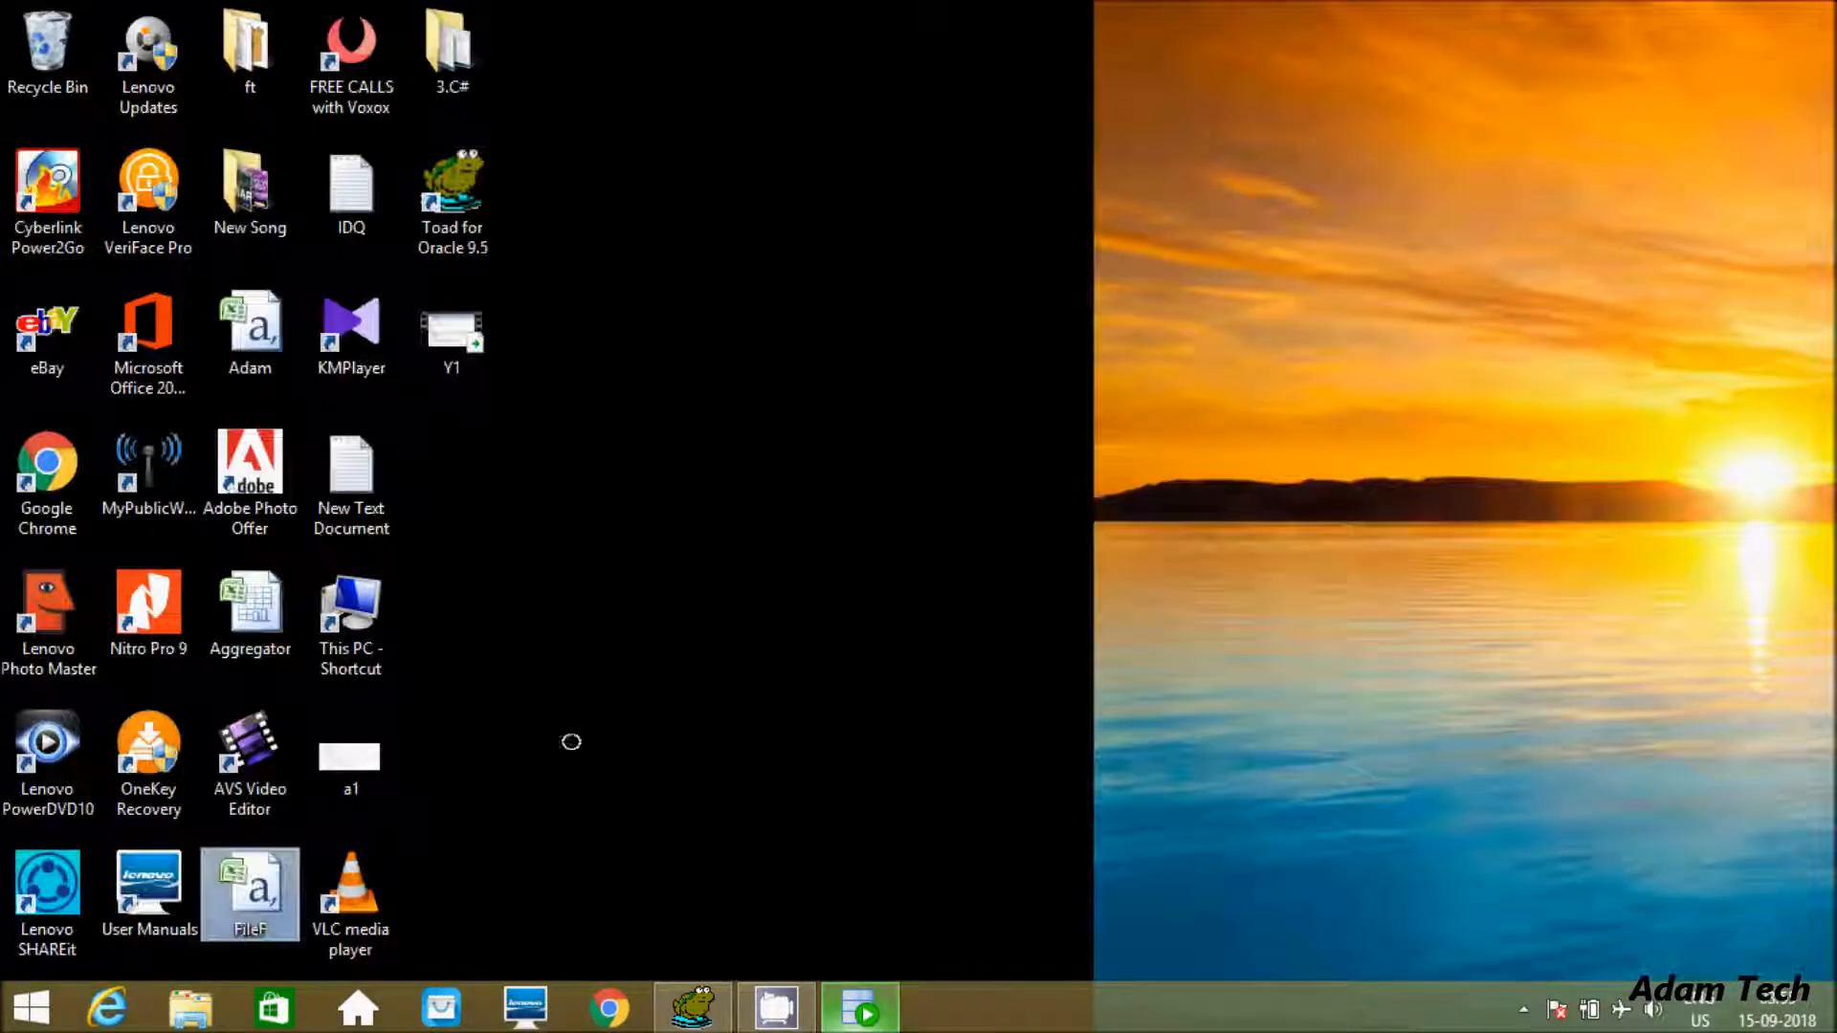
pyautogui.doubleClick(249, 894)
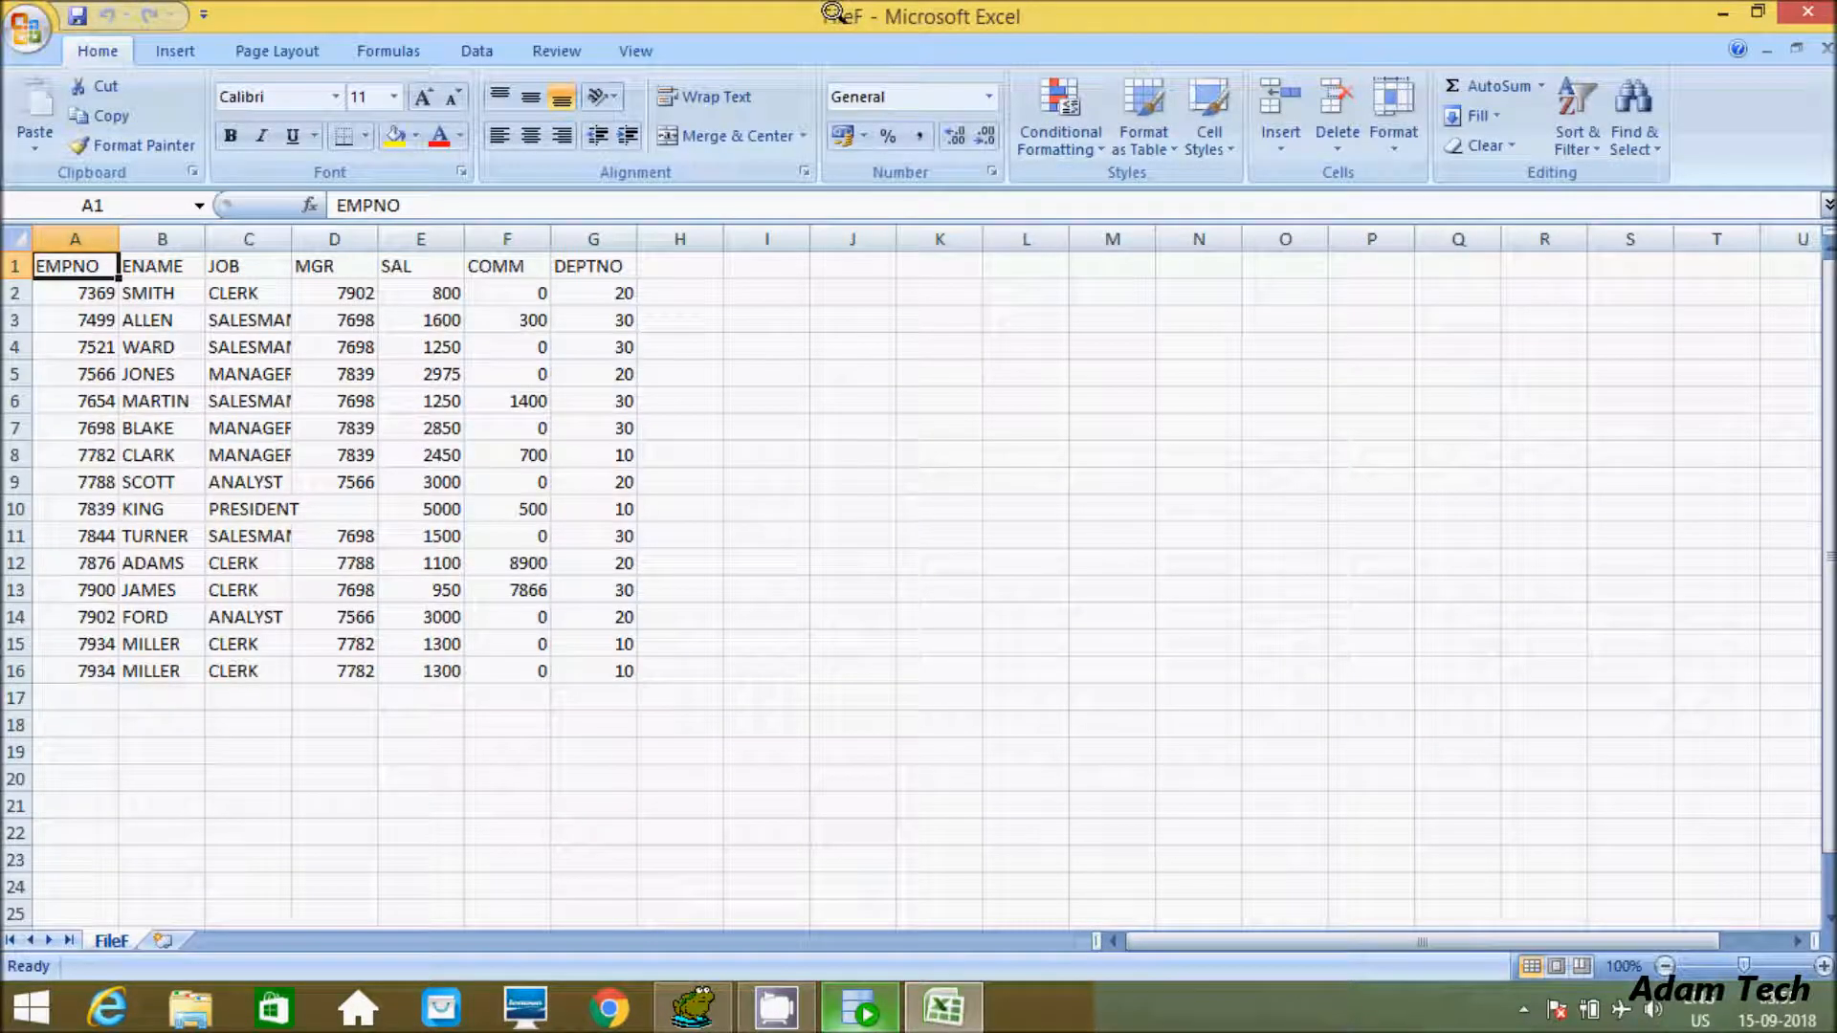
pyautogui.click(1724, 13)
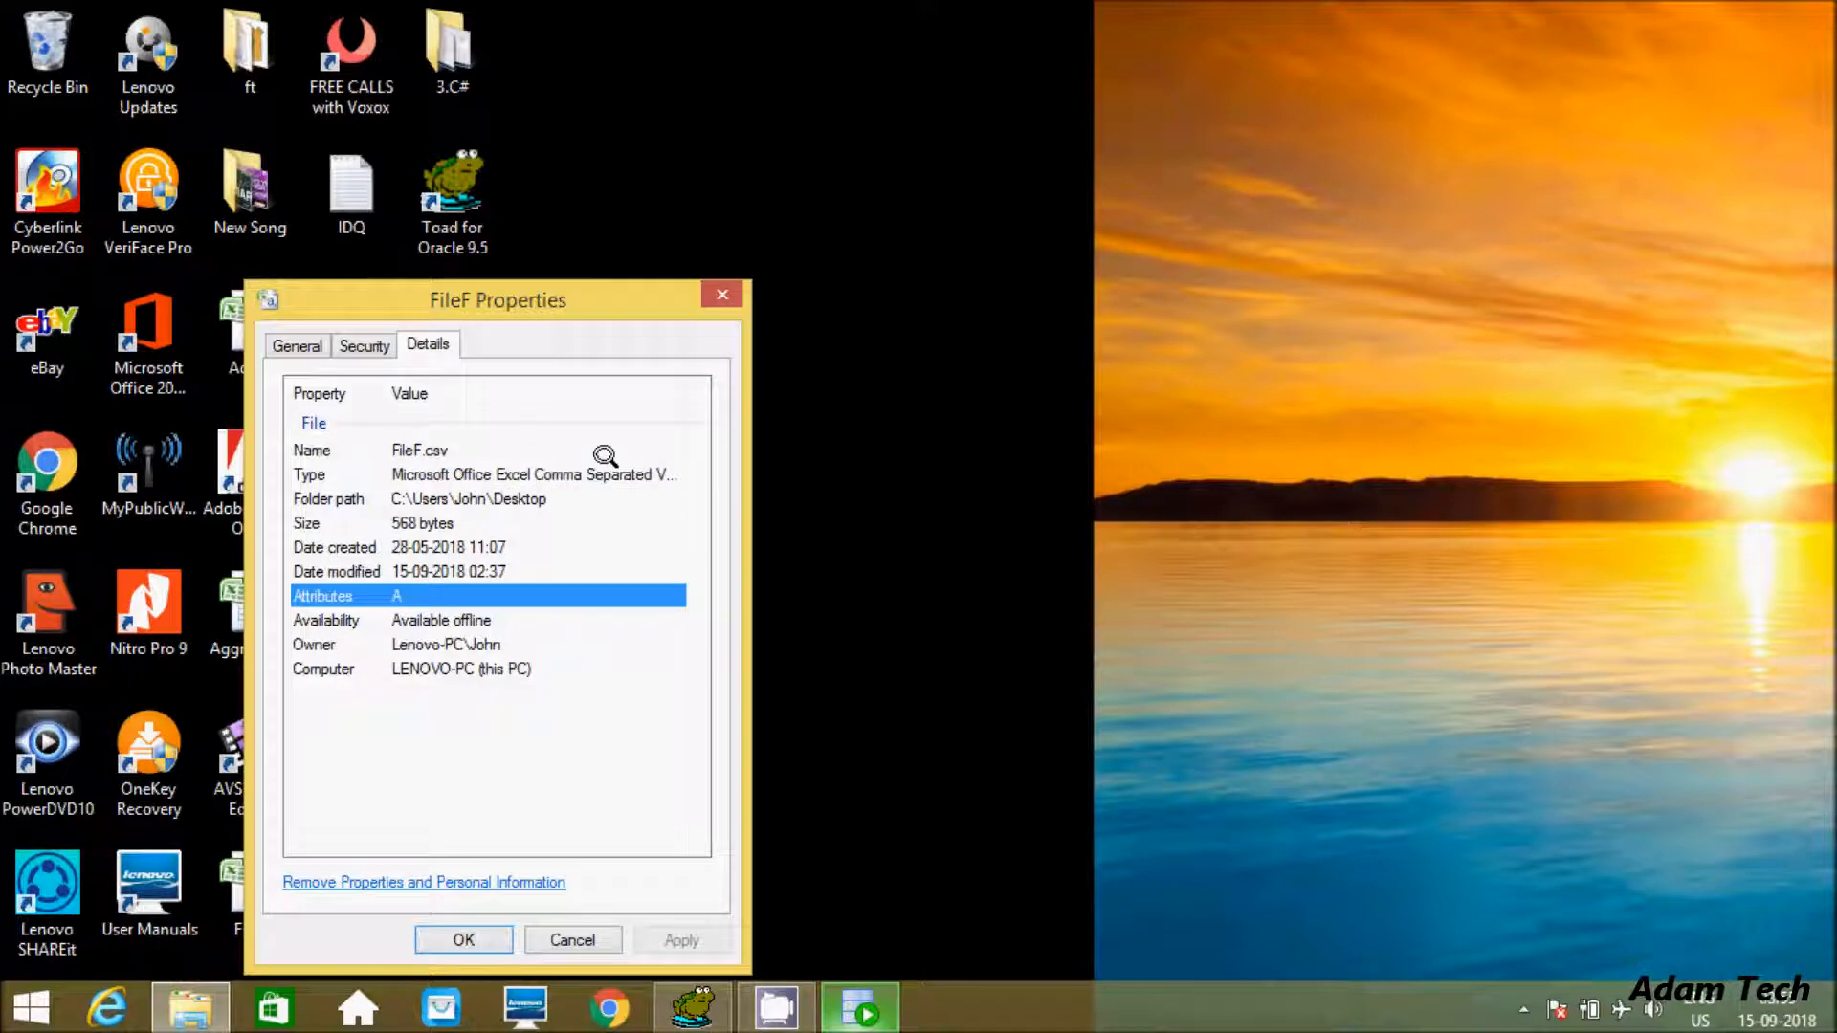
pyautogui.moveTo(419, 1008)
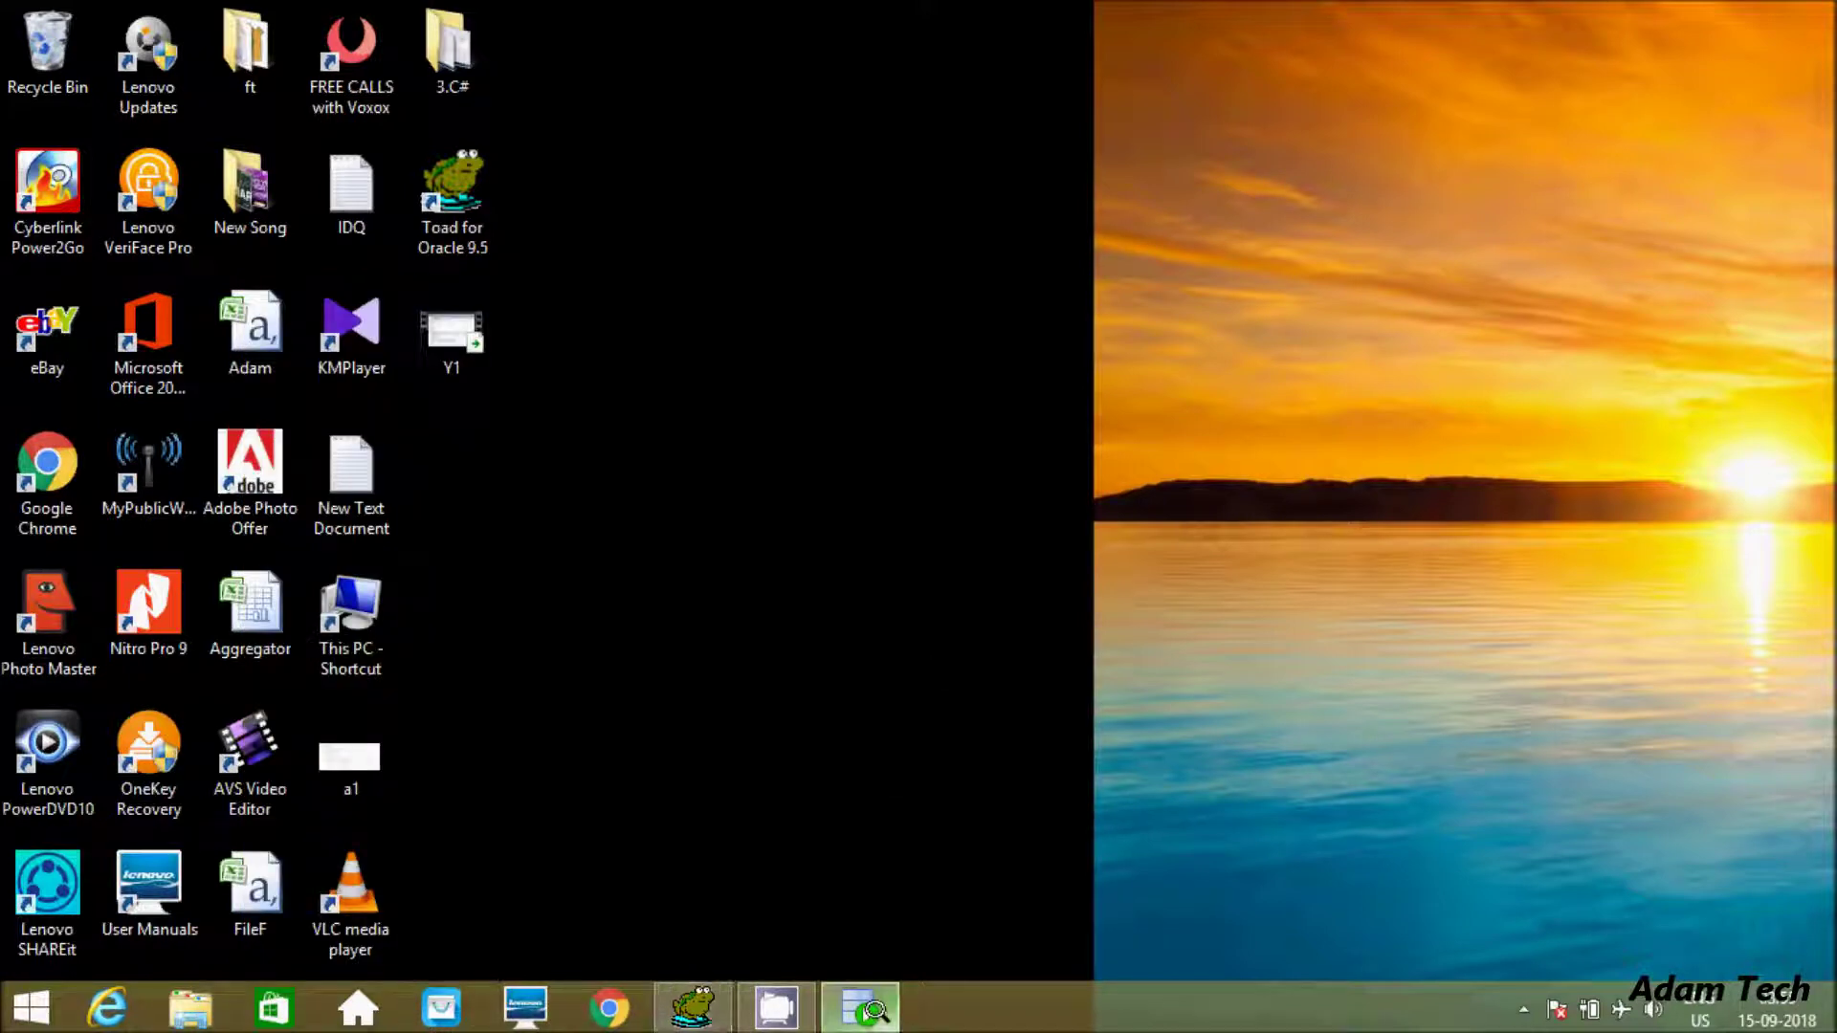
# - Return to SQL Developer and start Import Data on the Tables node
pyautogui.click(859, 1004)
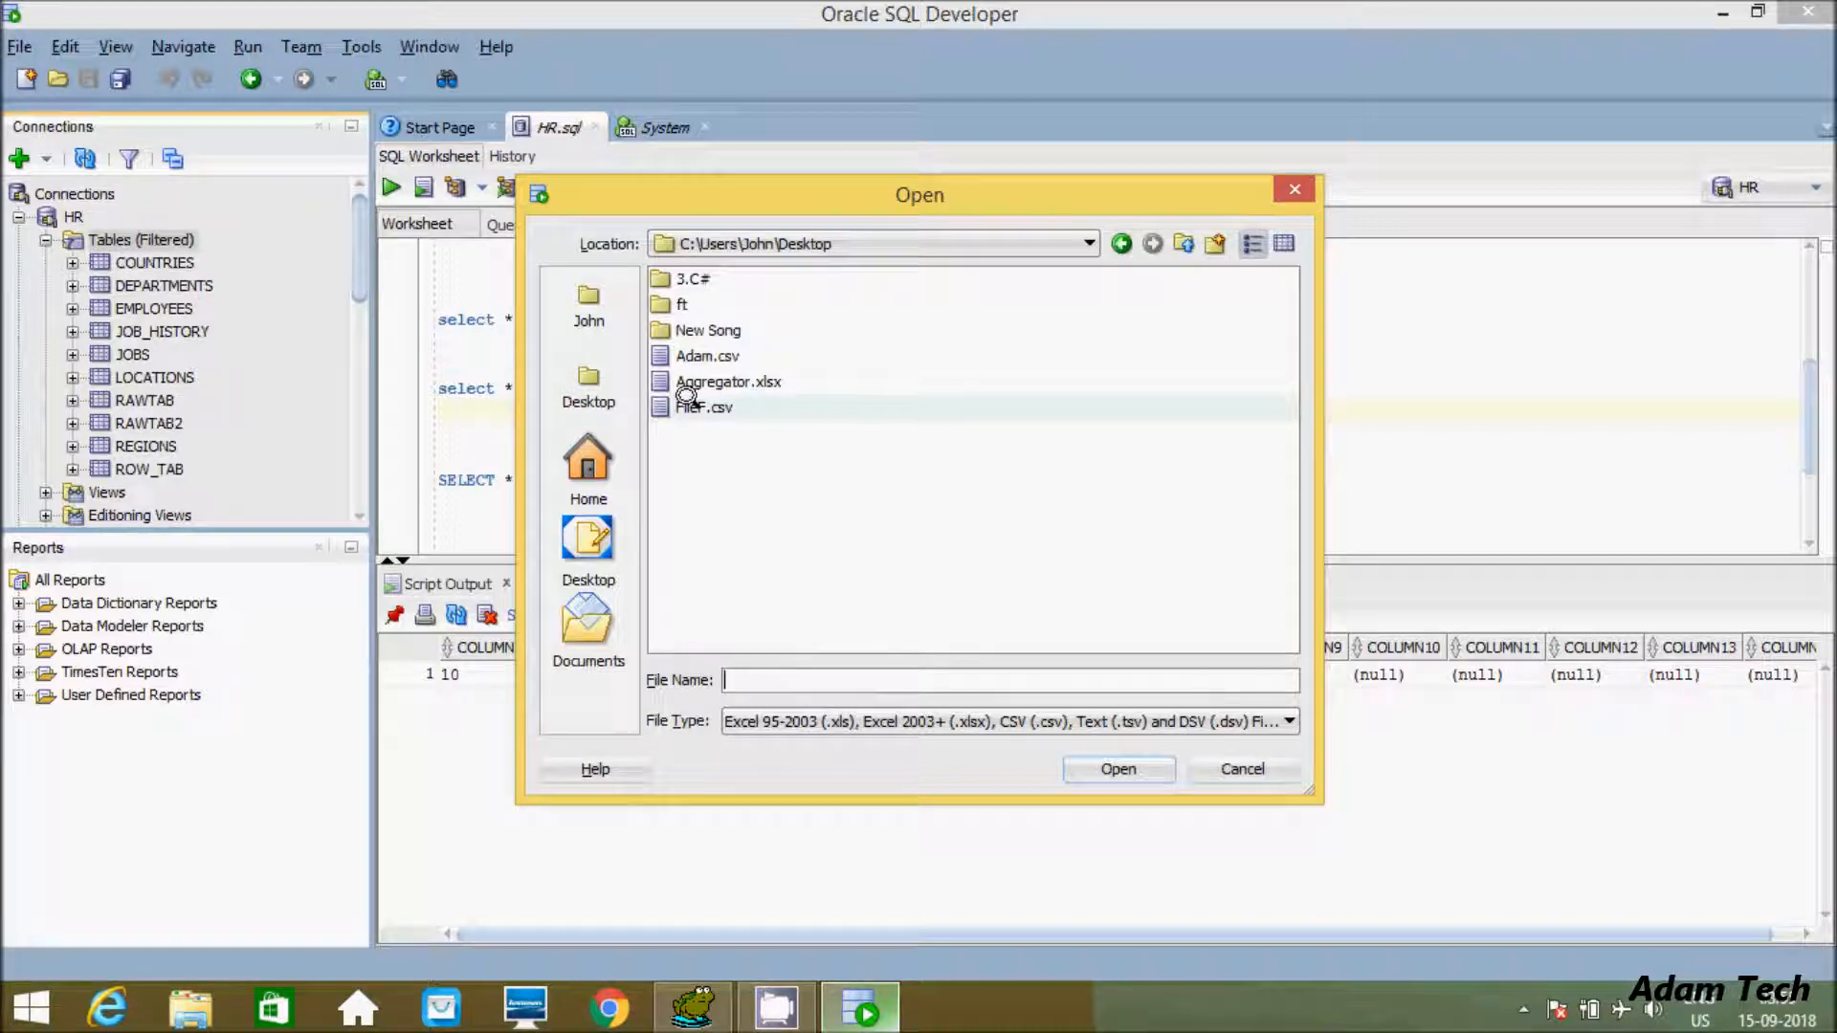
# - Choose FileF.csv on the Desktop as the import file and review the importable file types
pyautogui.click(702, 406)
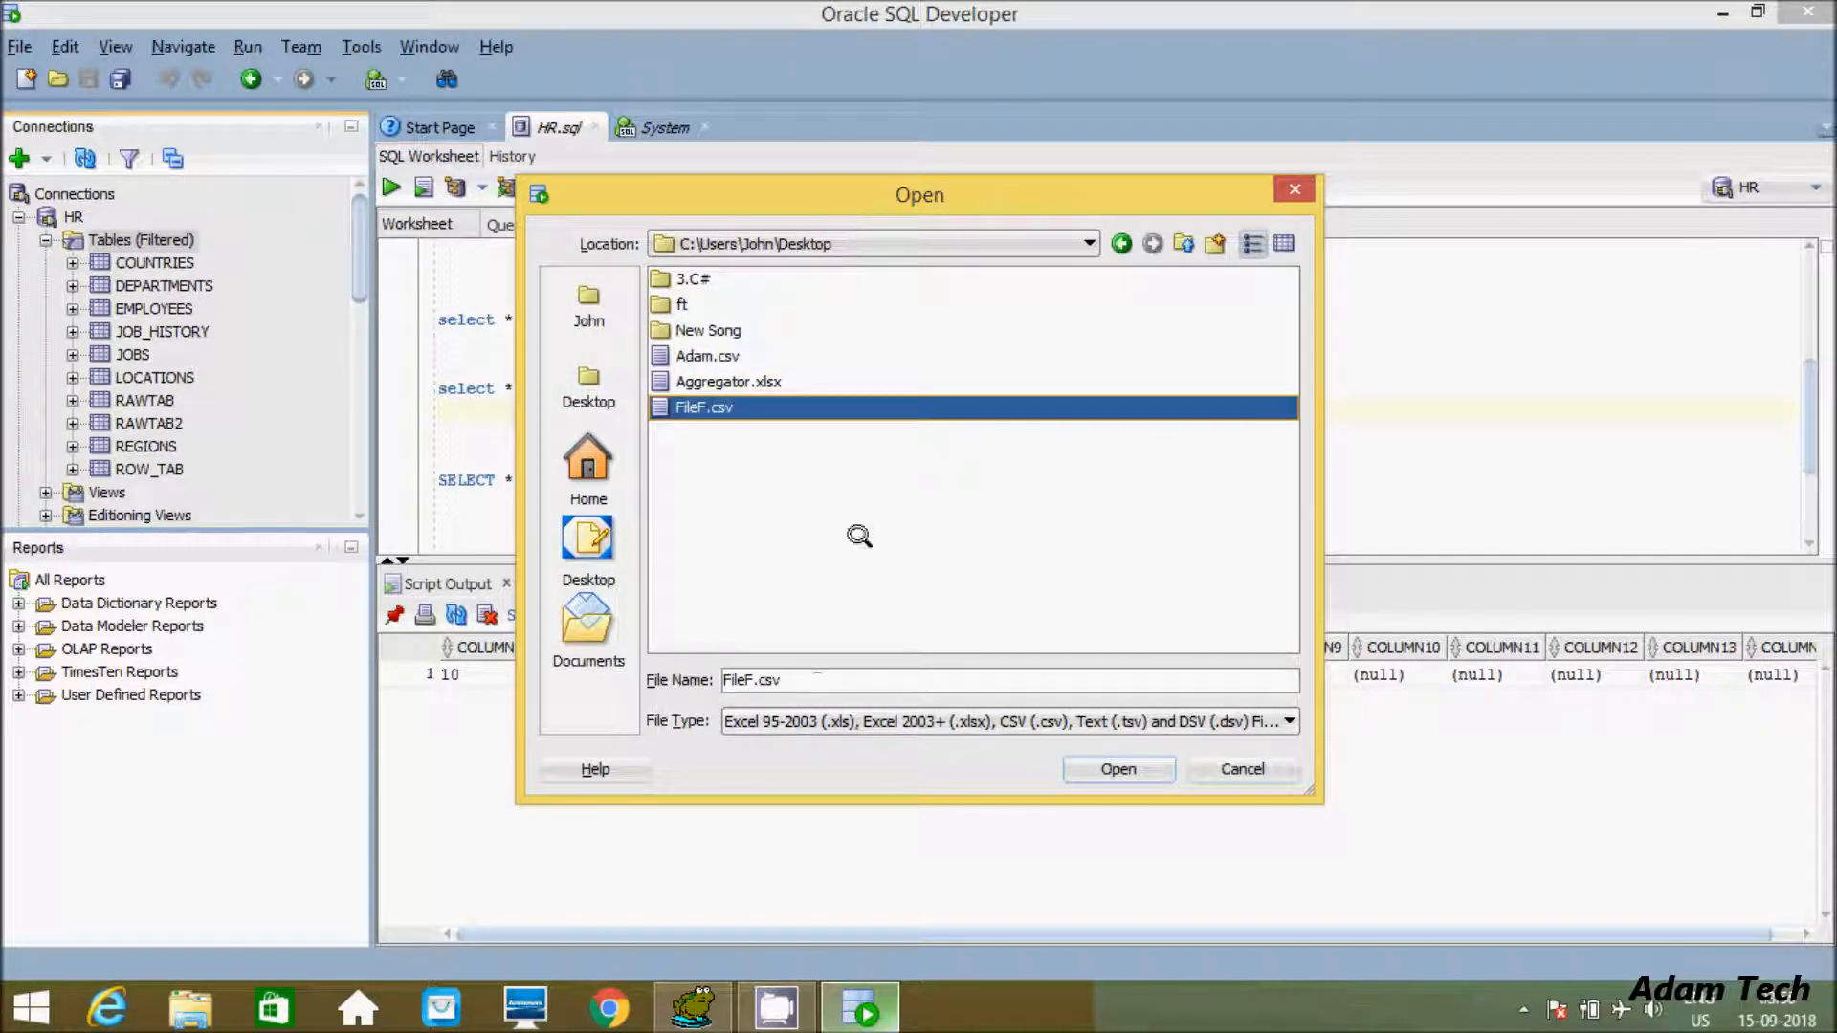
pyautogui.moveTo(988, 718)
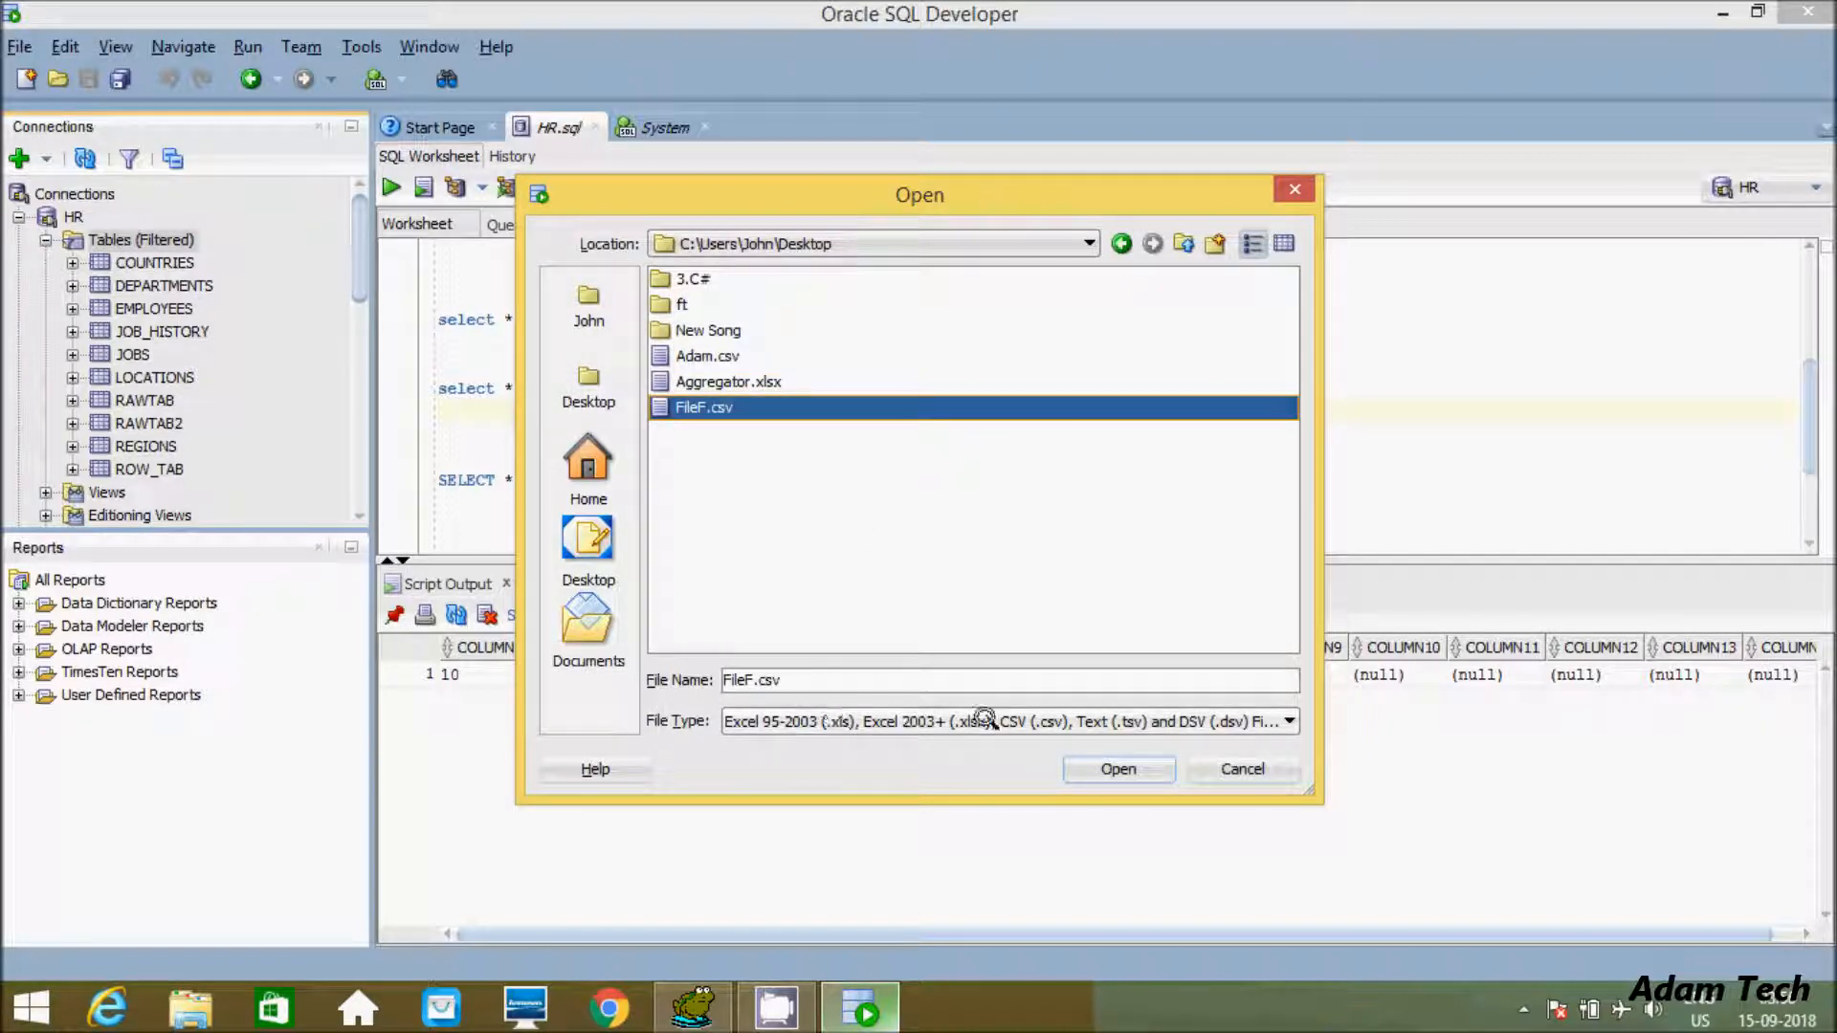
pyautogui.moveTo(1125, 721)
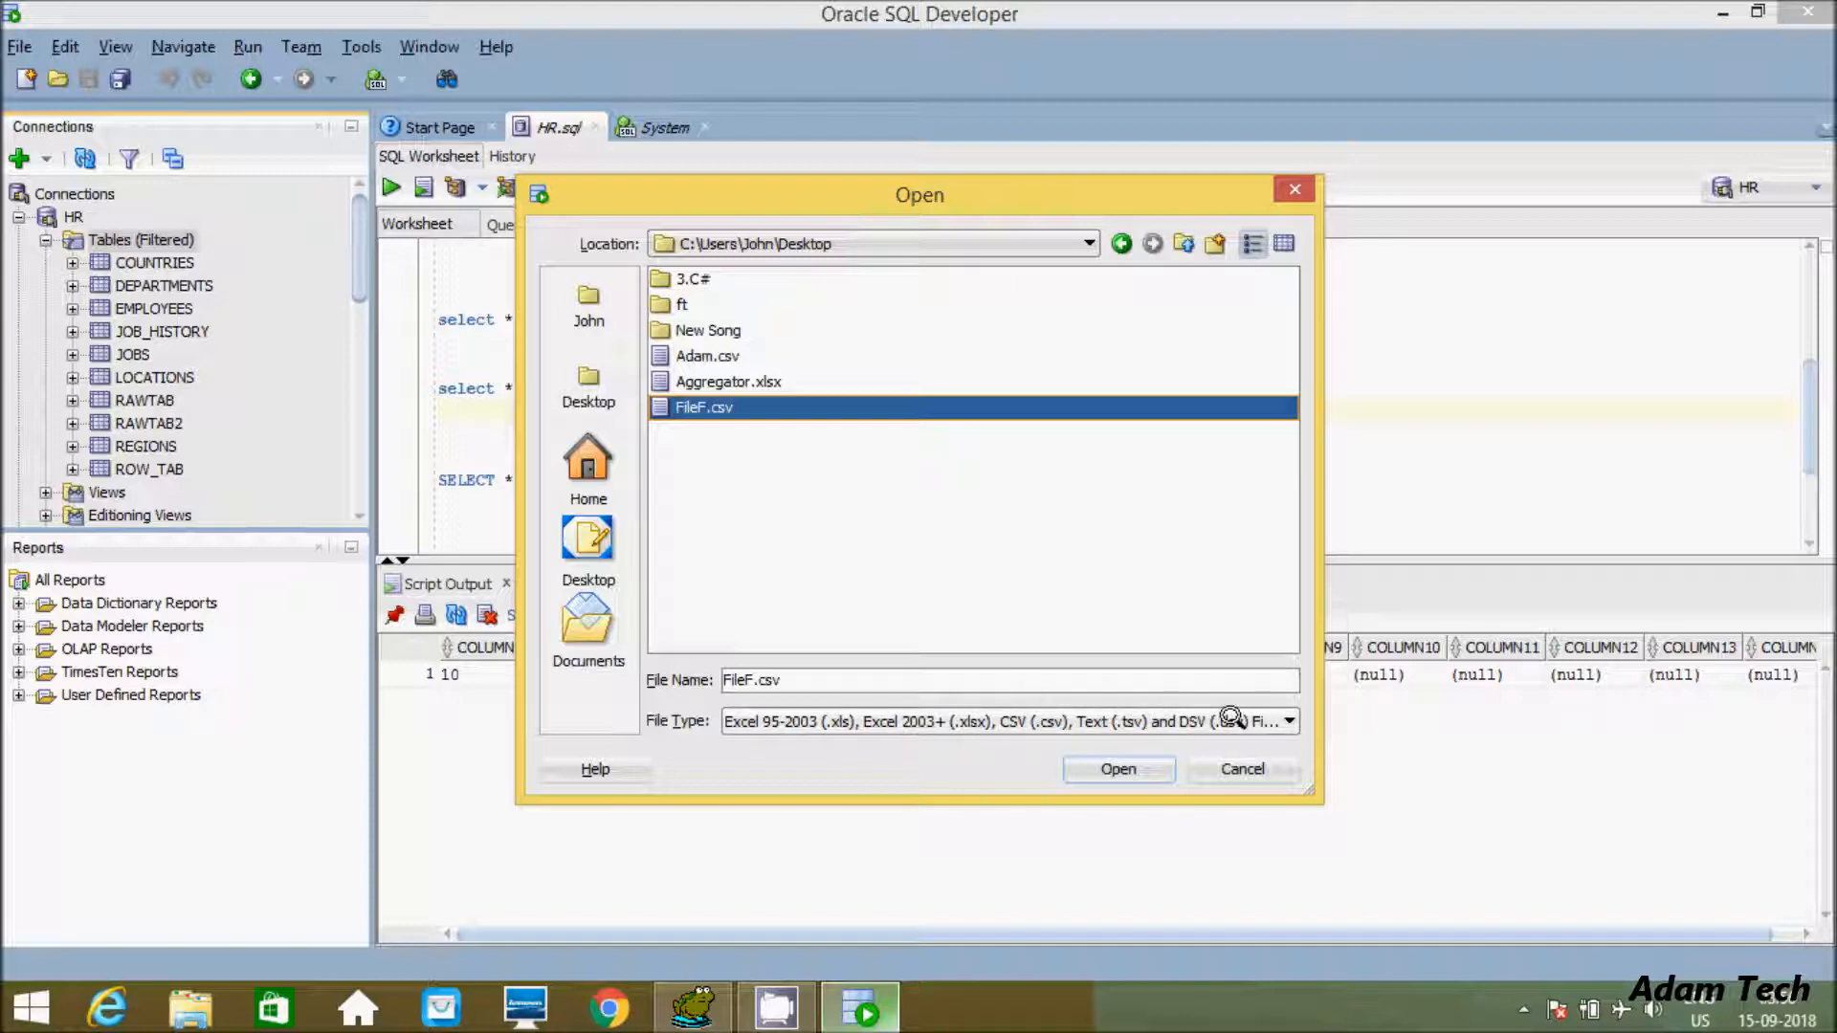
pyautogui.click(1290, 721)
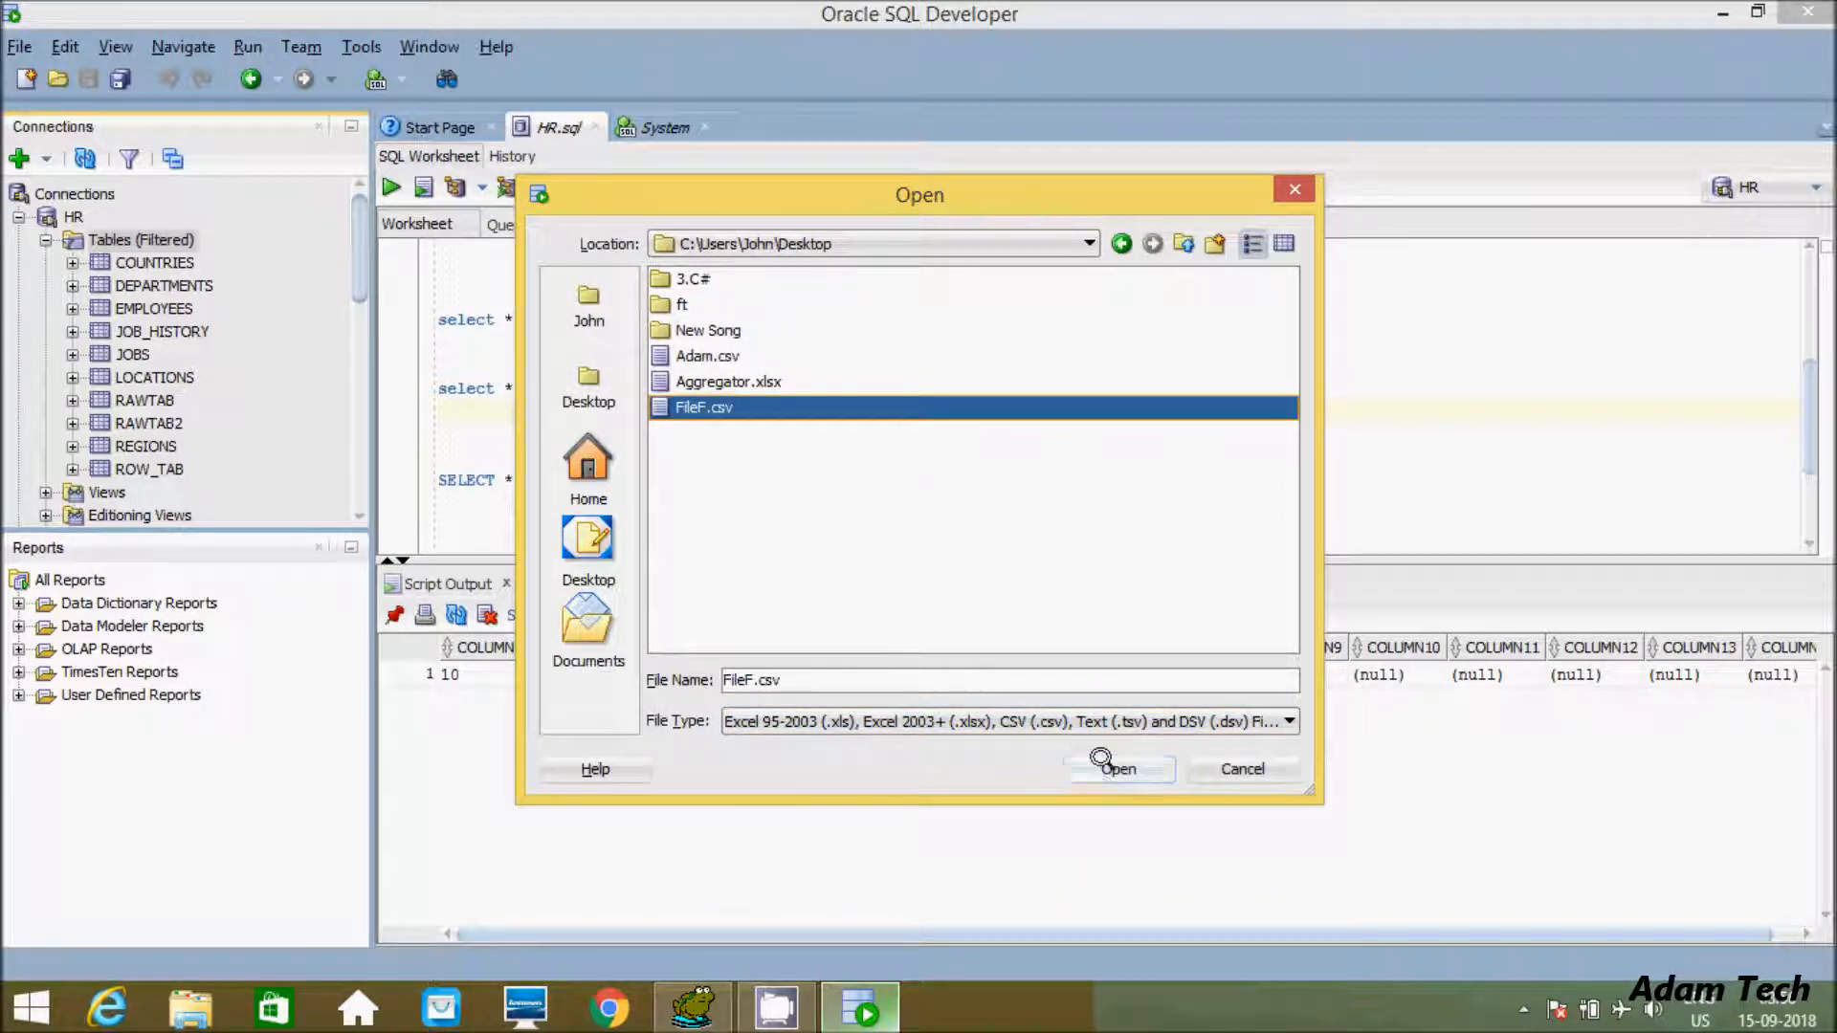
# - Load FileF.csv into the Data Import Wizard with the header read after skipped rows
pyautogui.click(1115, 769)
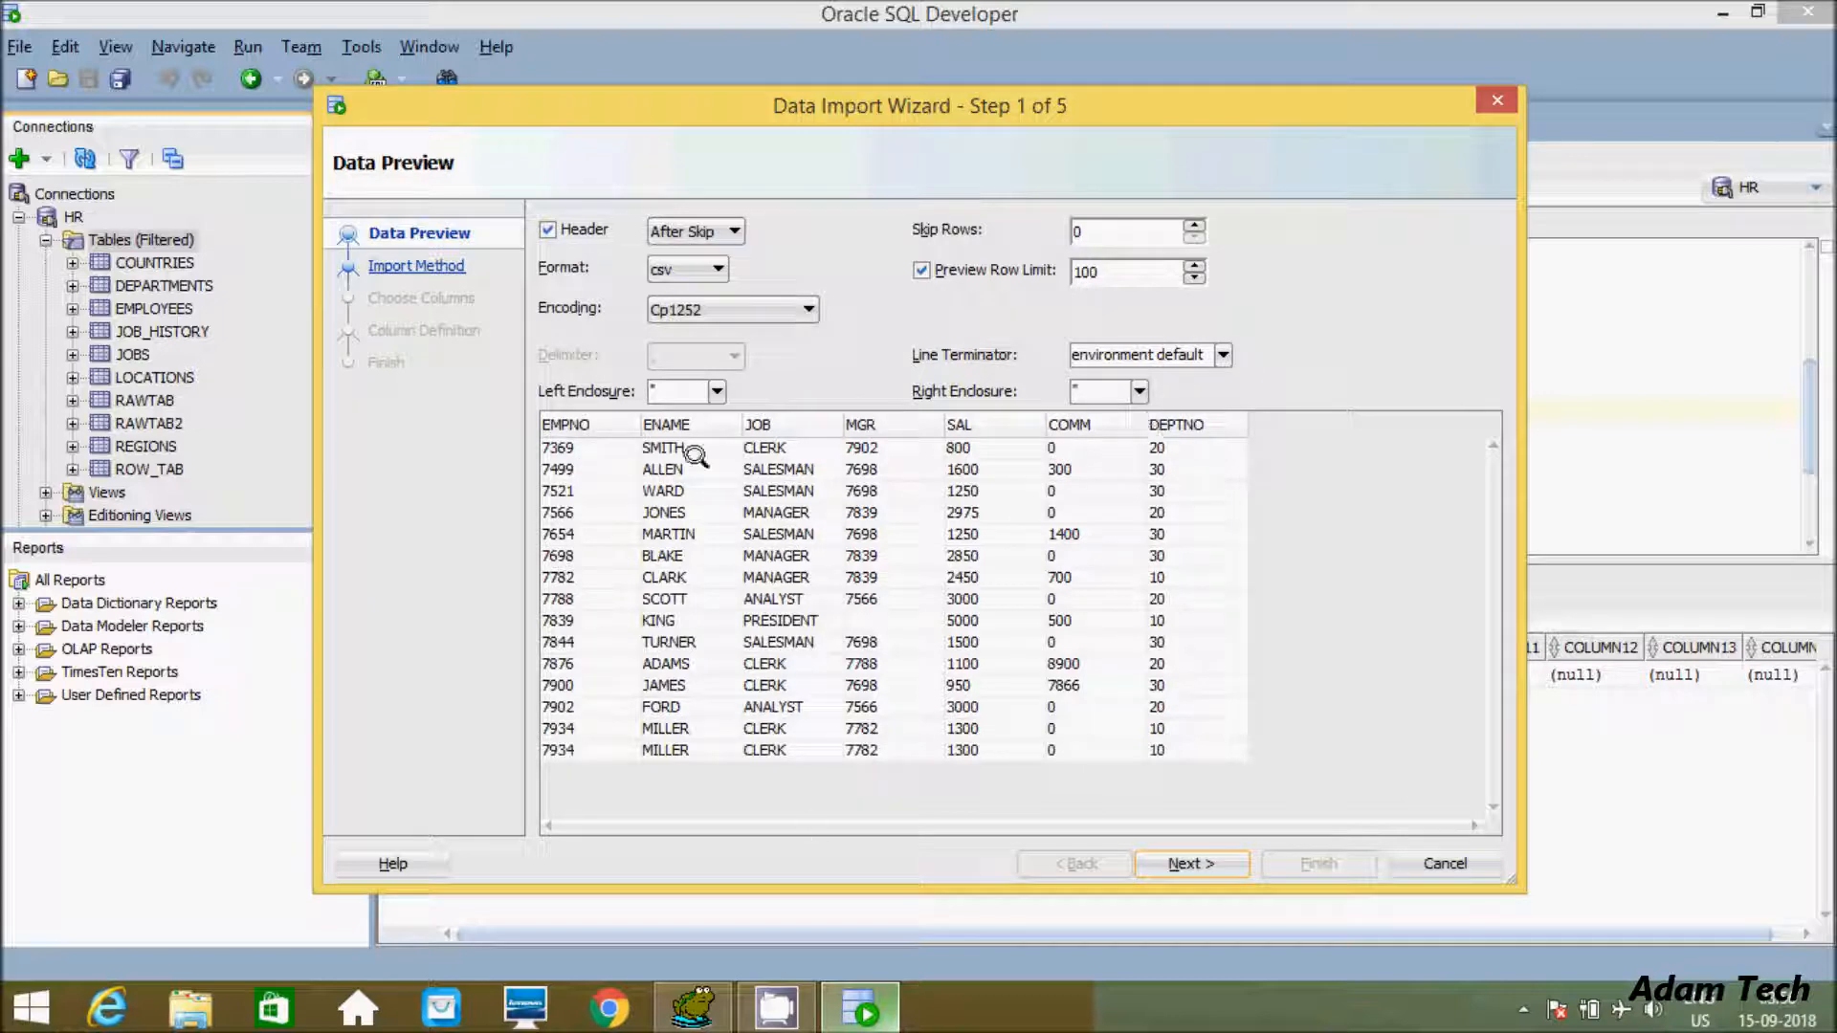
pyautogui.moveTo(1060, 446)
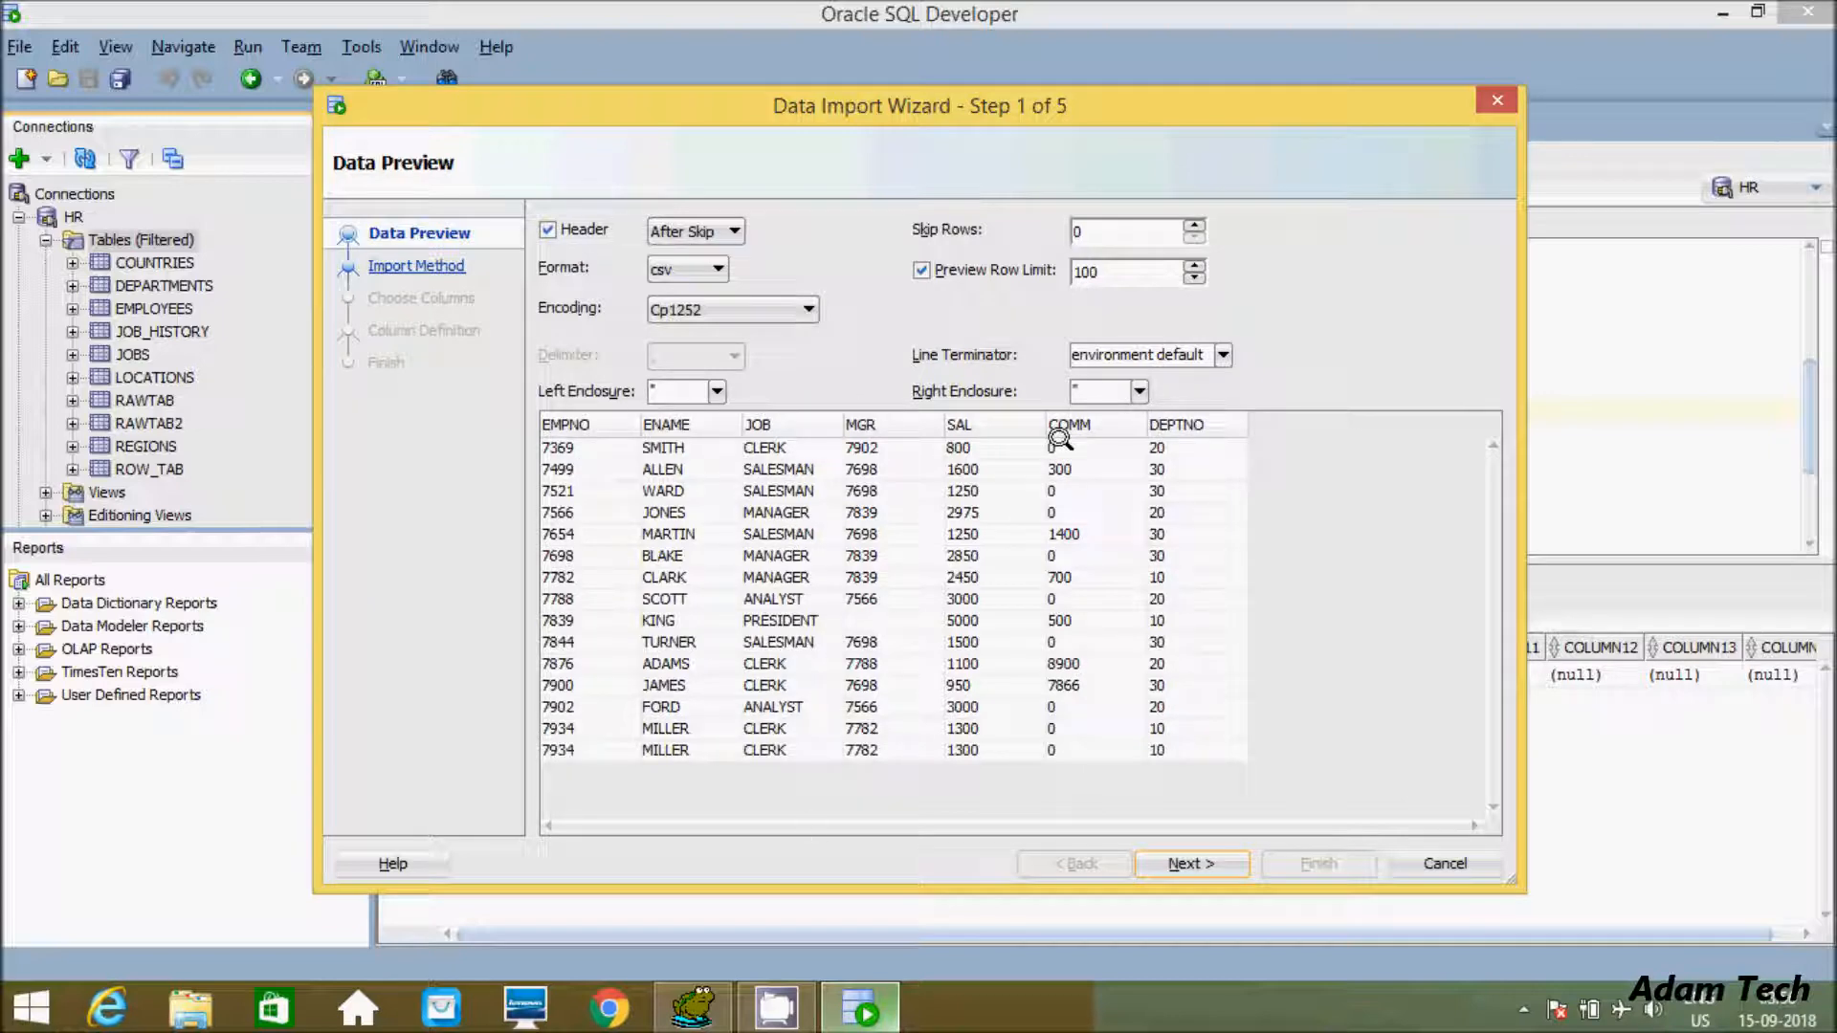
pyautogui.moveTo(970, 259)
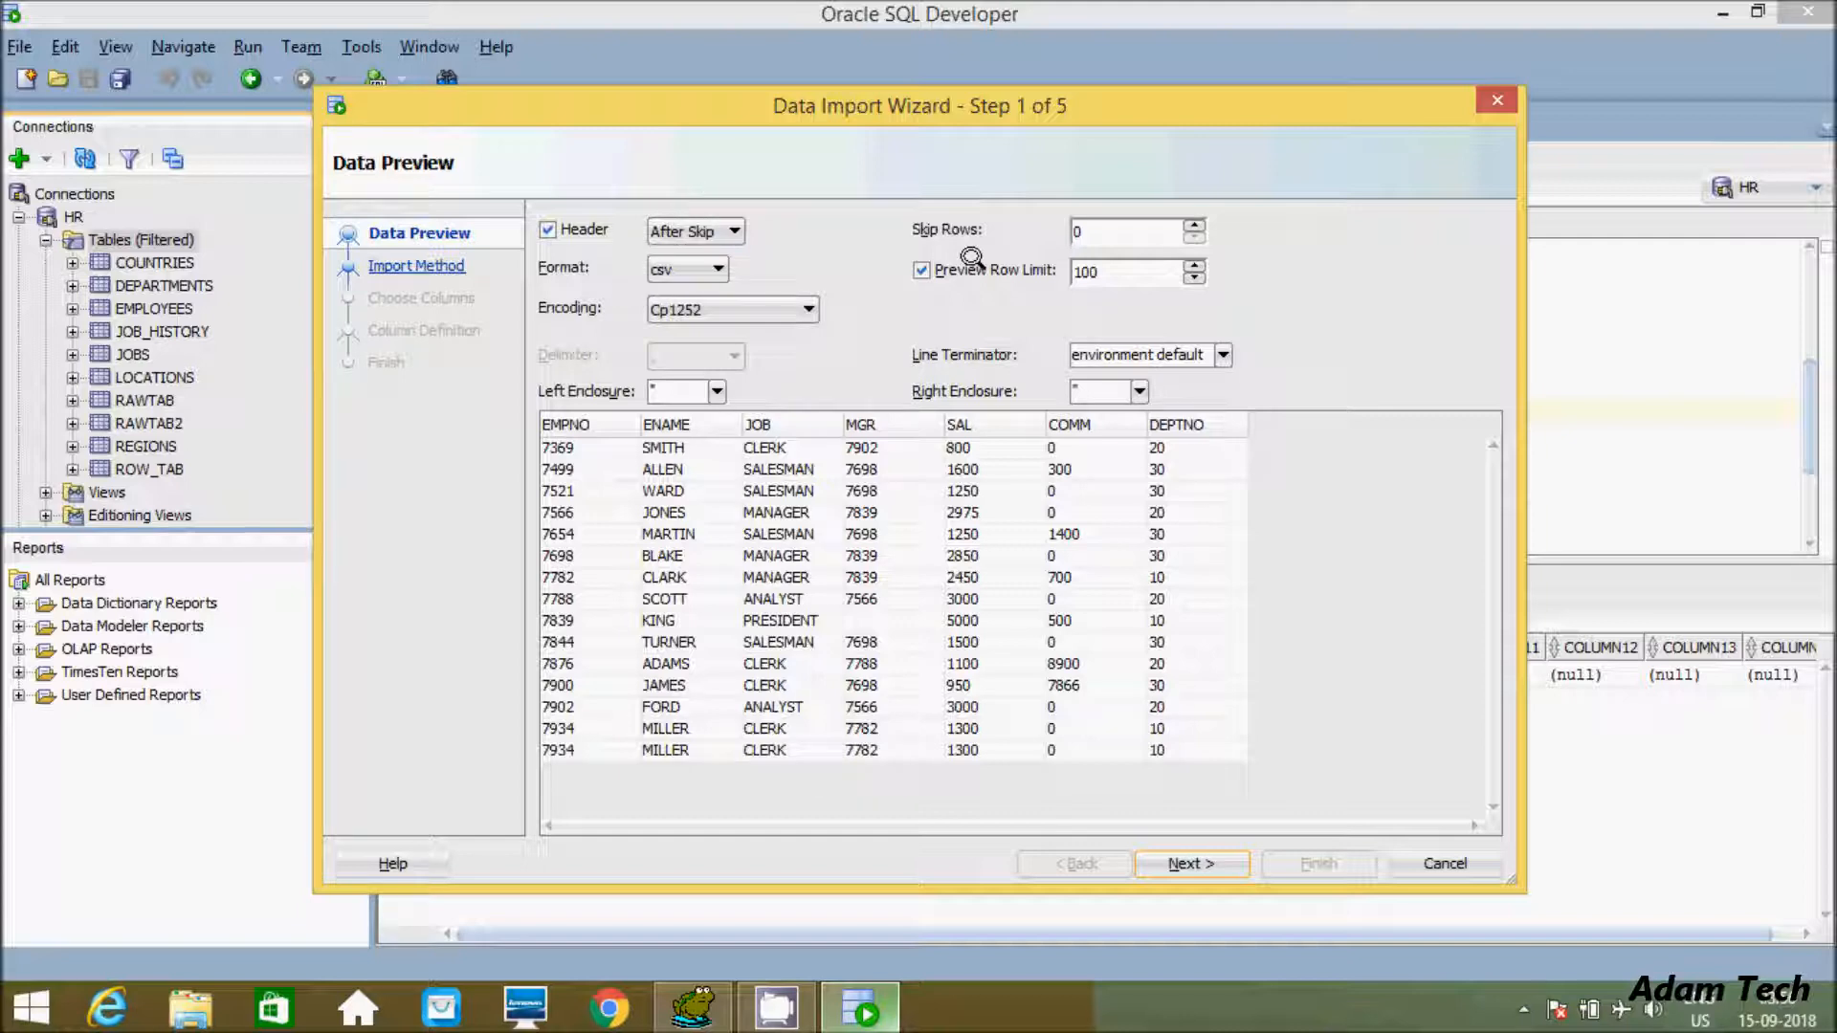
pyautogui.moveTo(607, 245)
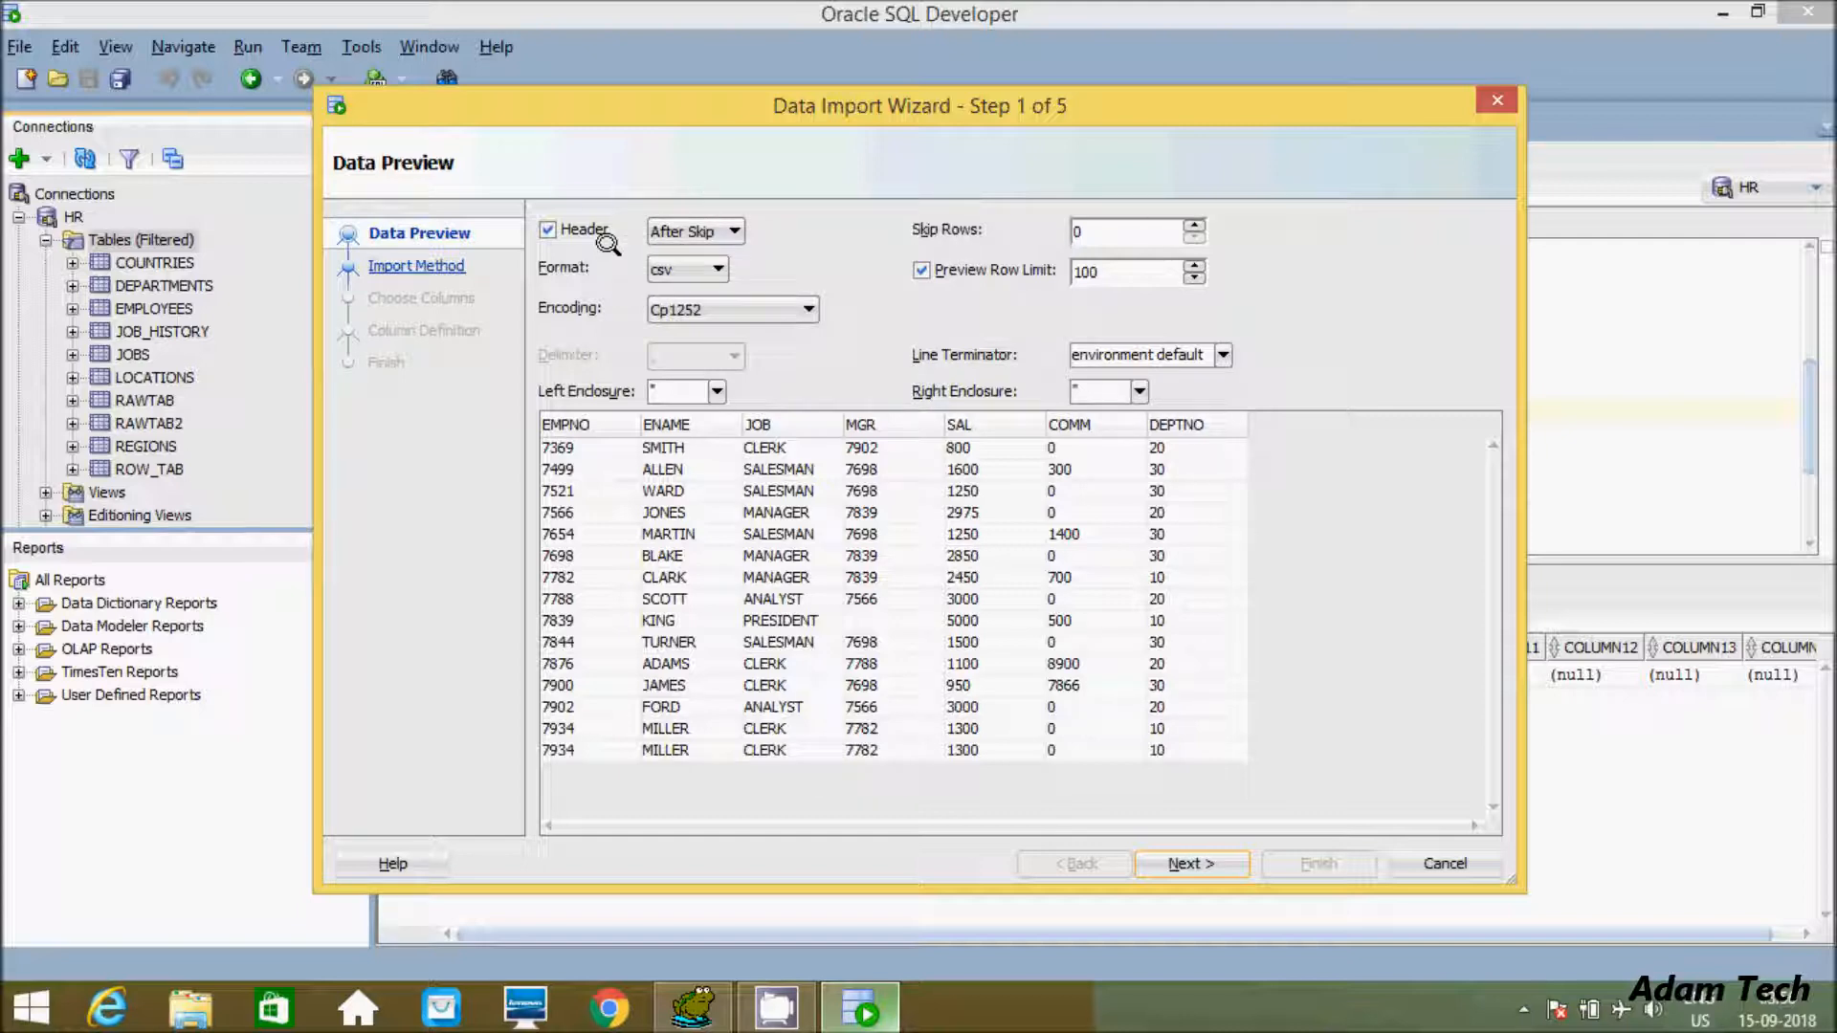
pyautogui.click(695, 231)
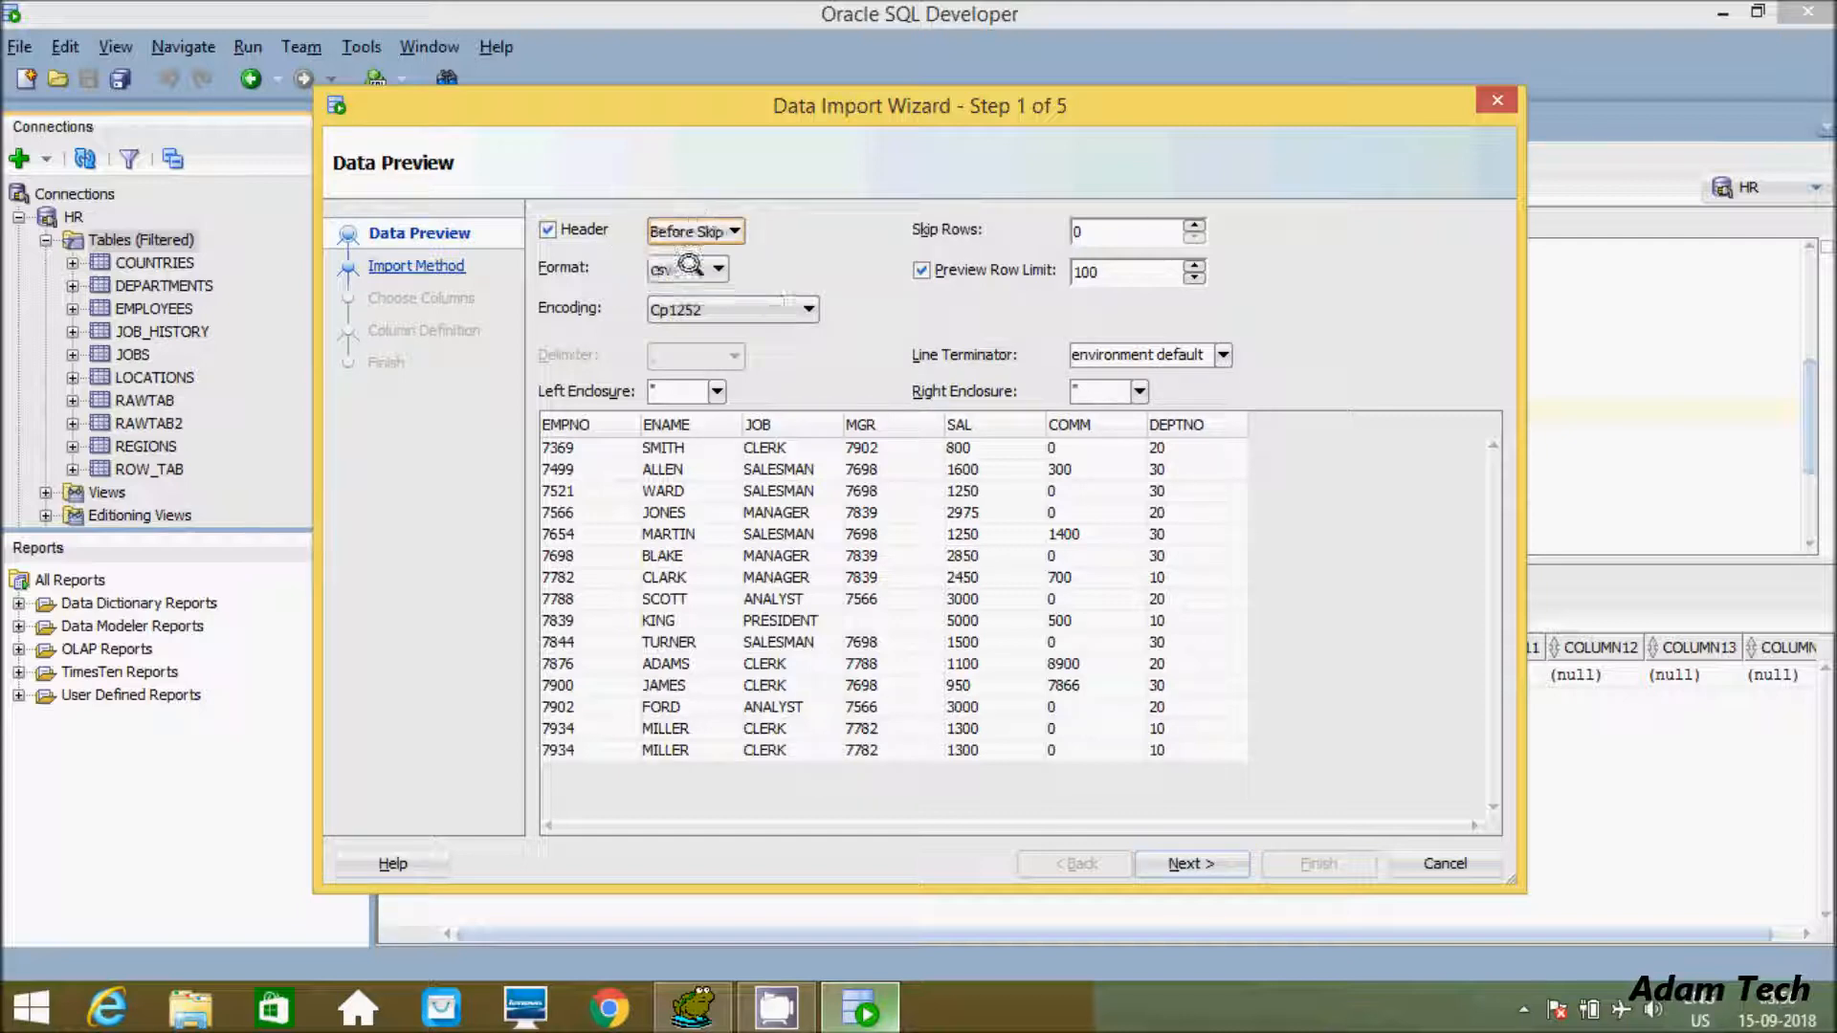
pyautogui.click(731, 229)
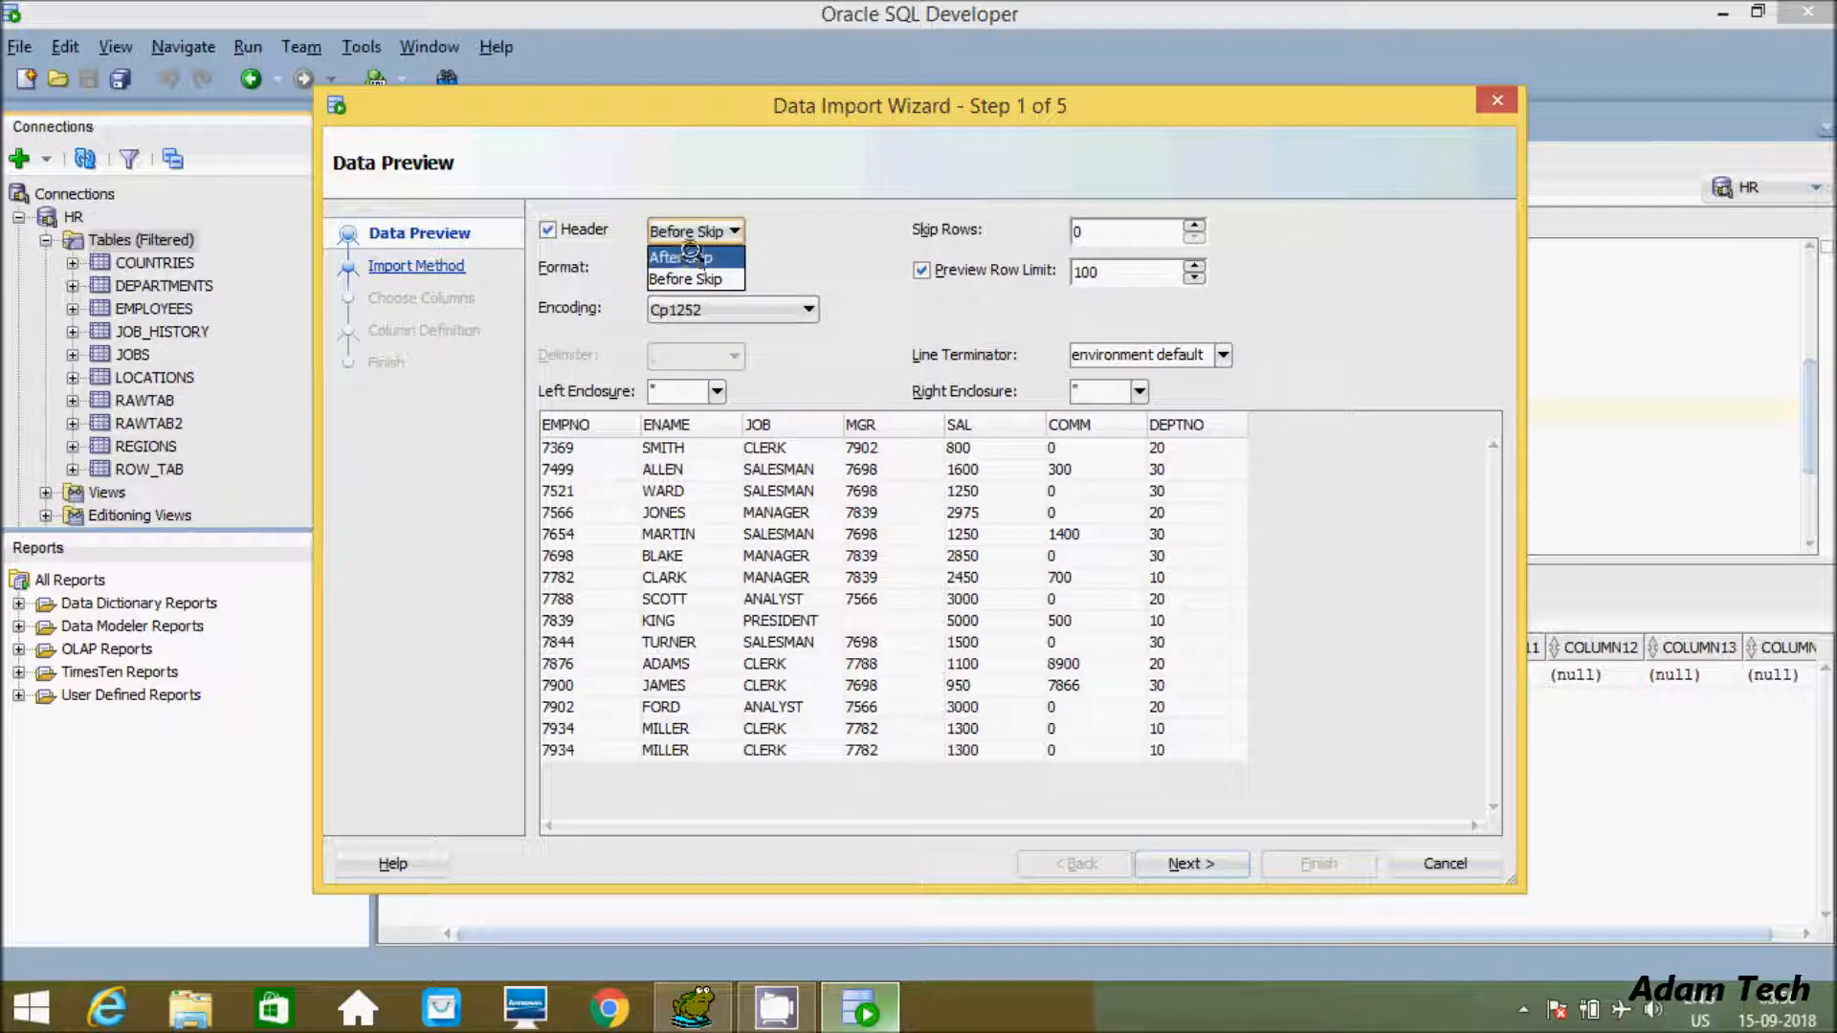
pyautogui.click(683, 255)
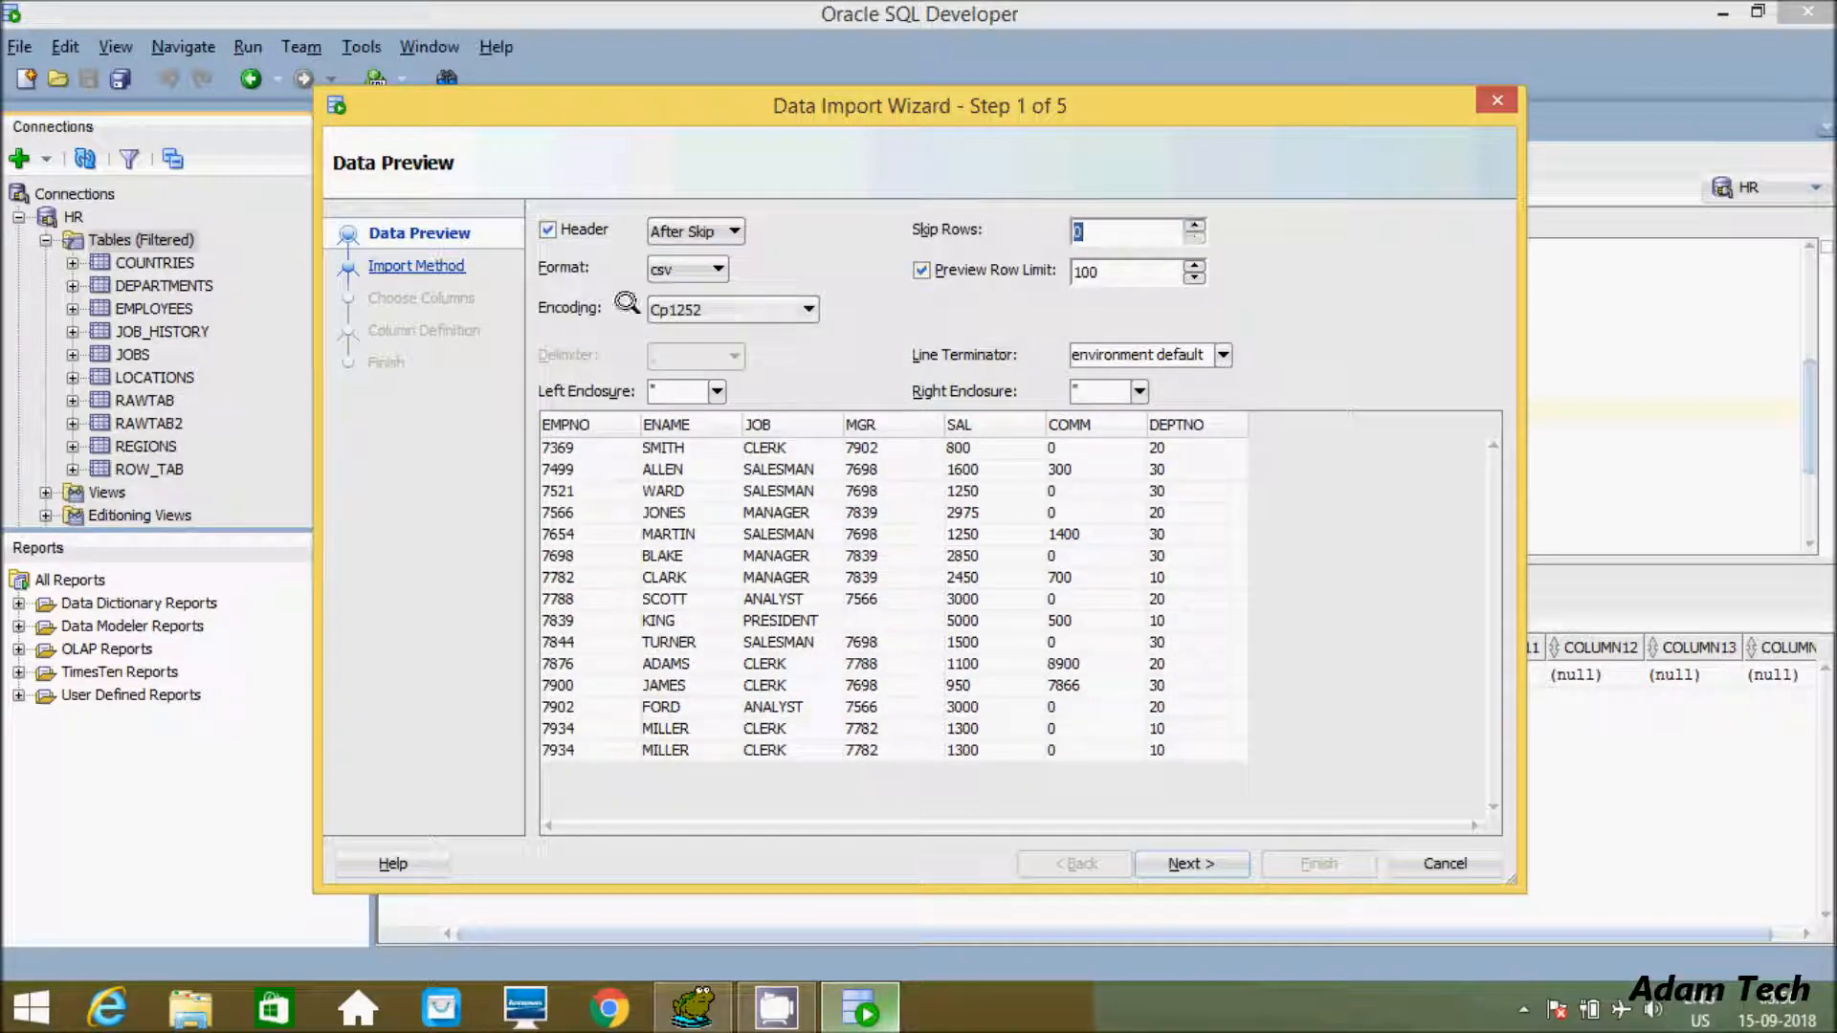
# - Try Delimited and plain-text formats, then keep the file format as csv
pyautogui.click(718, 268)
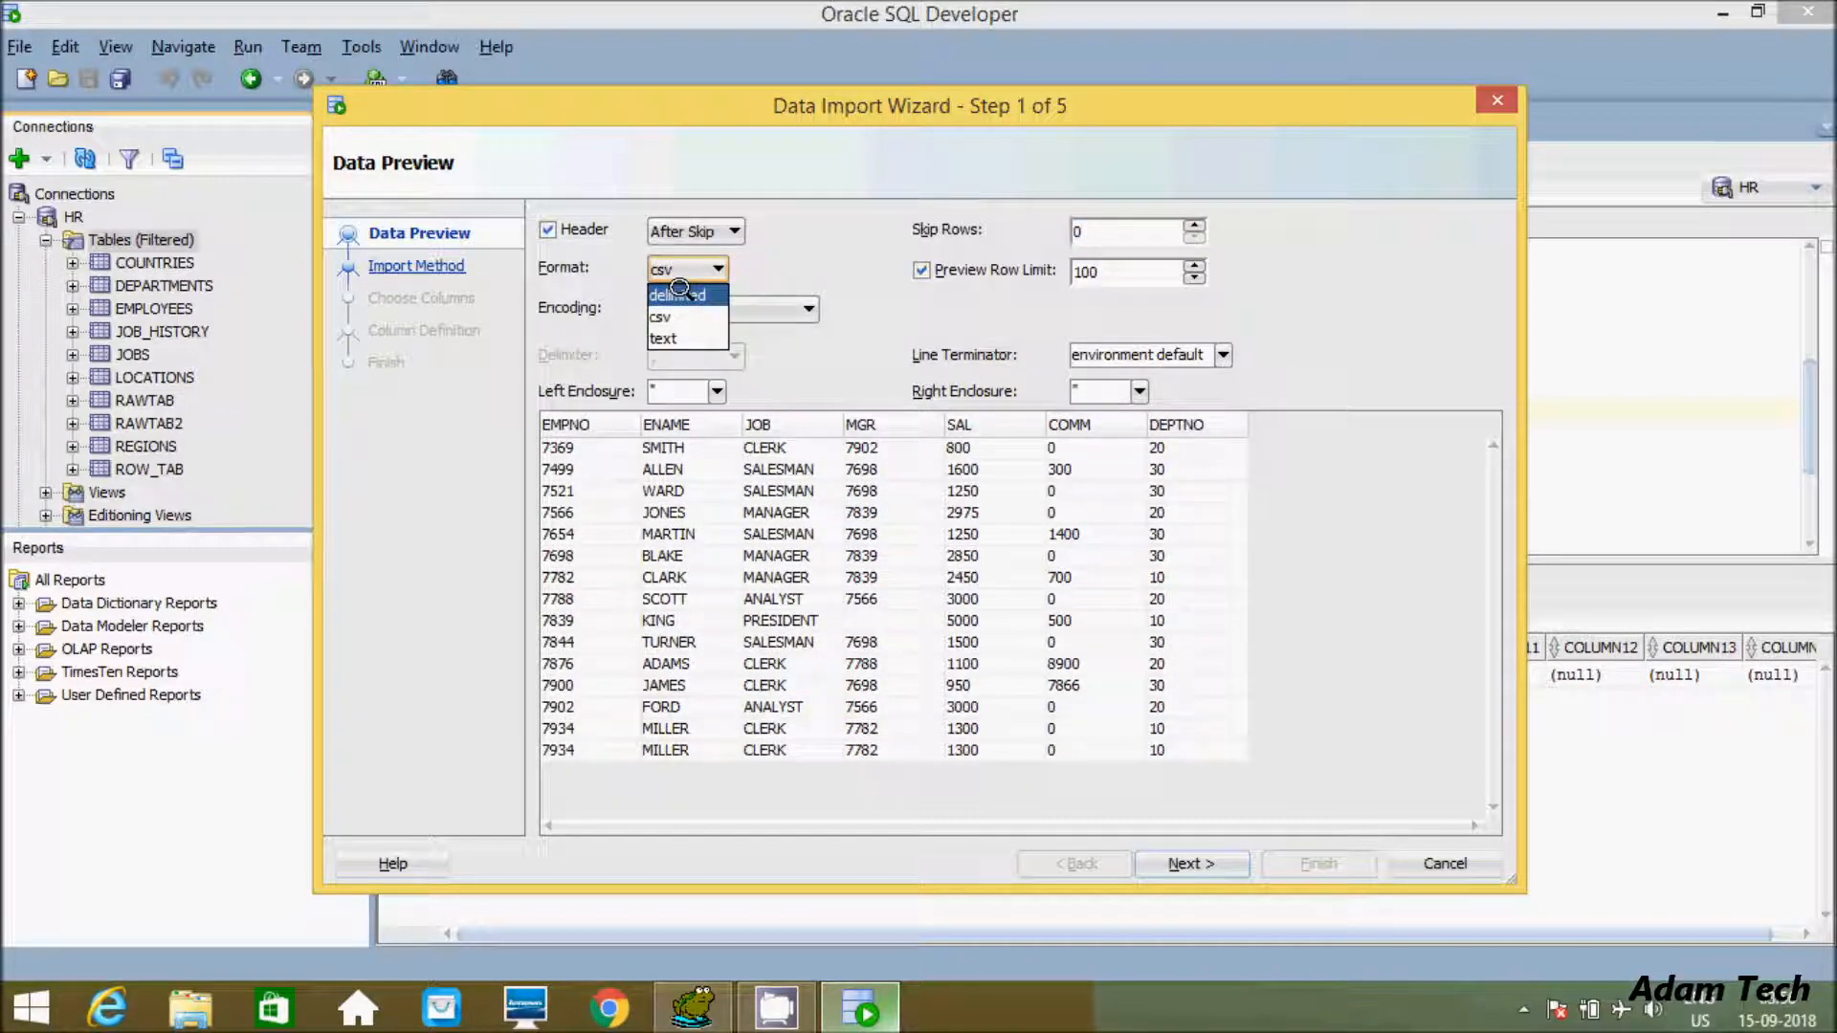
pyautogui.click(677, 295)
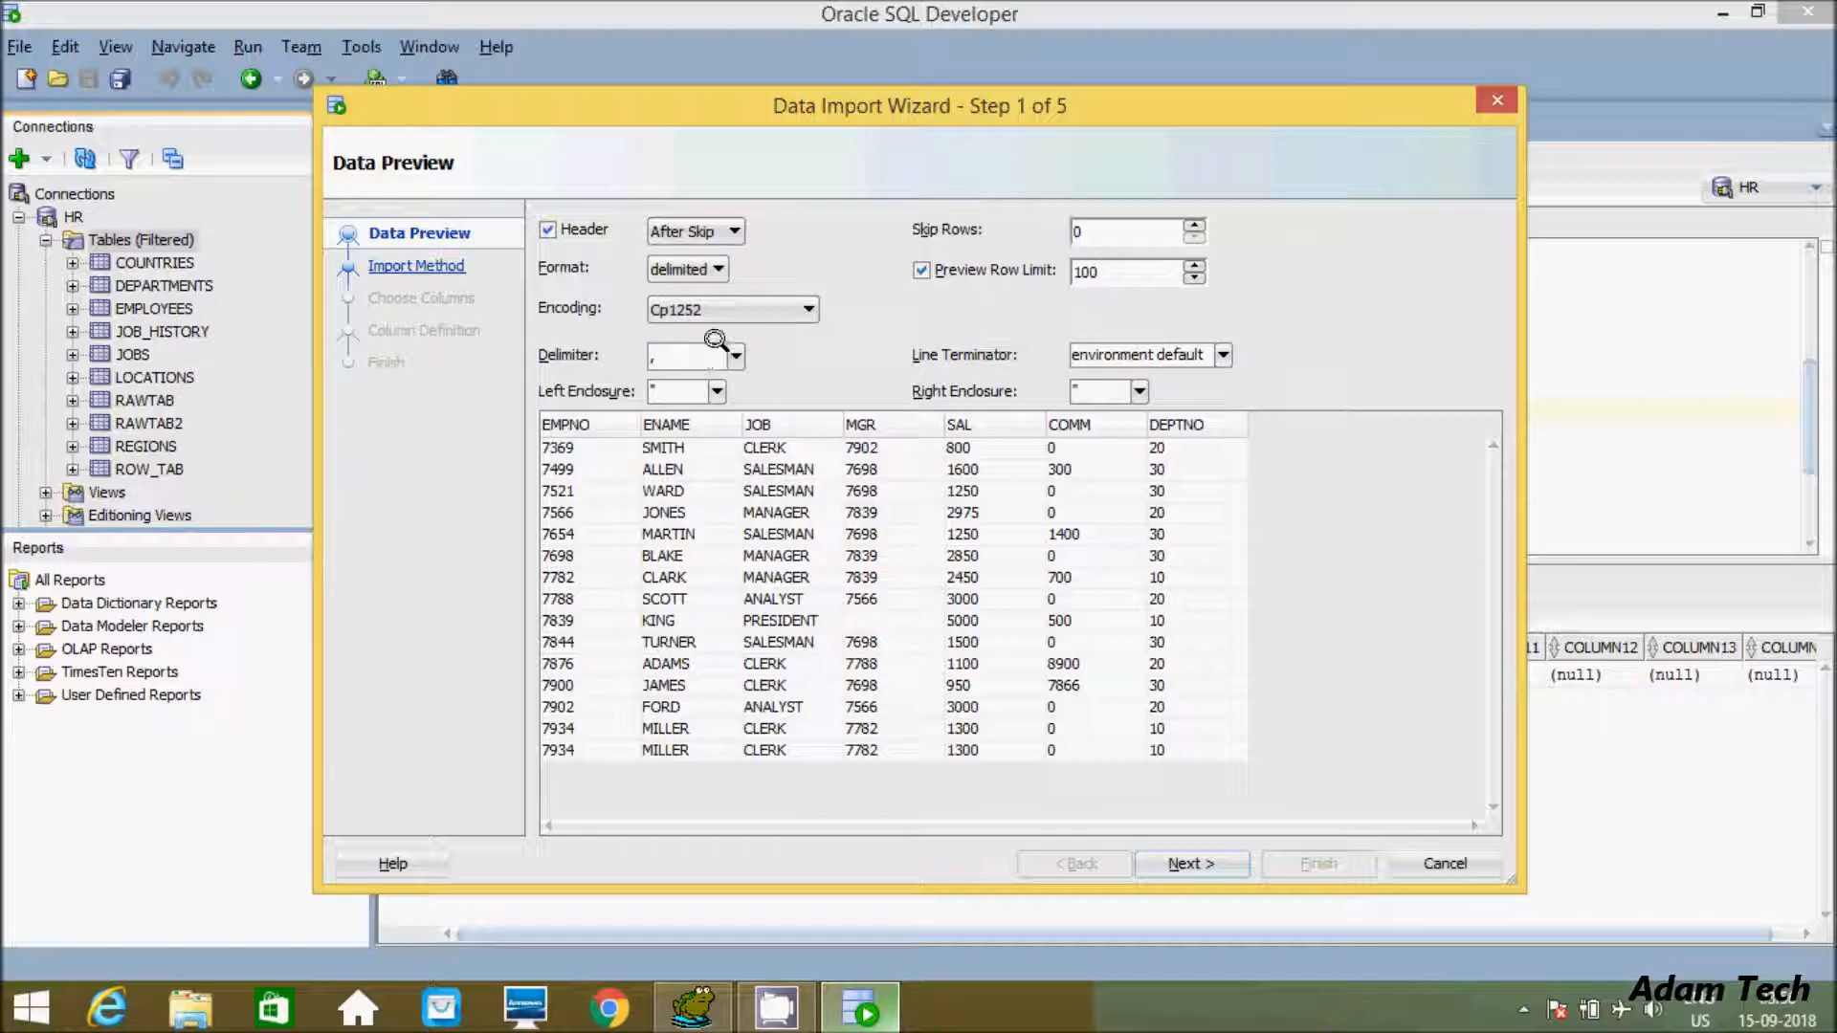
pyautogui.moveTo(727, 343)
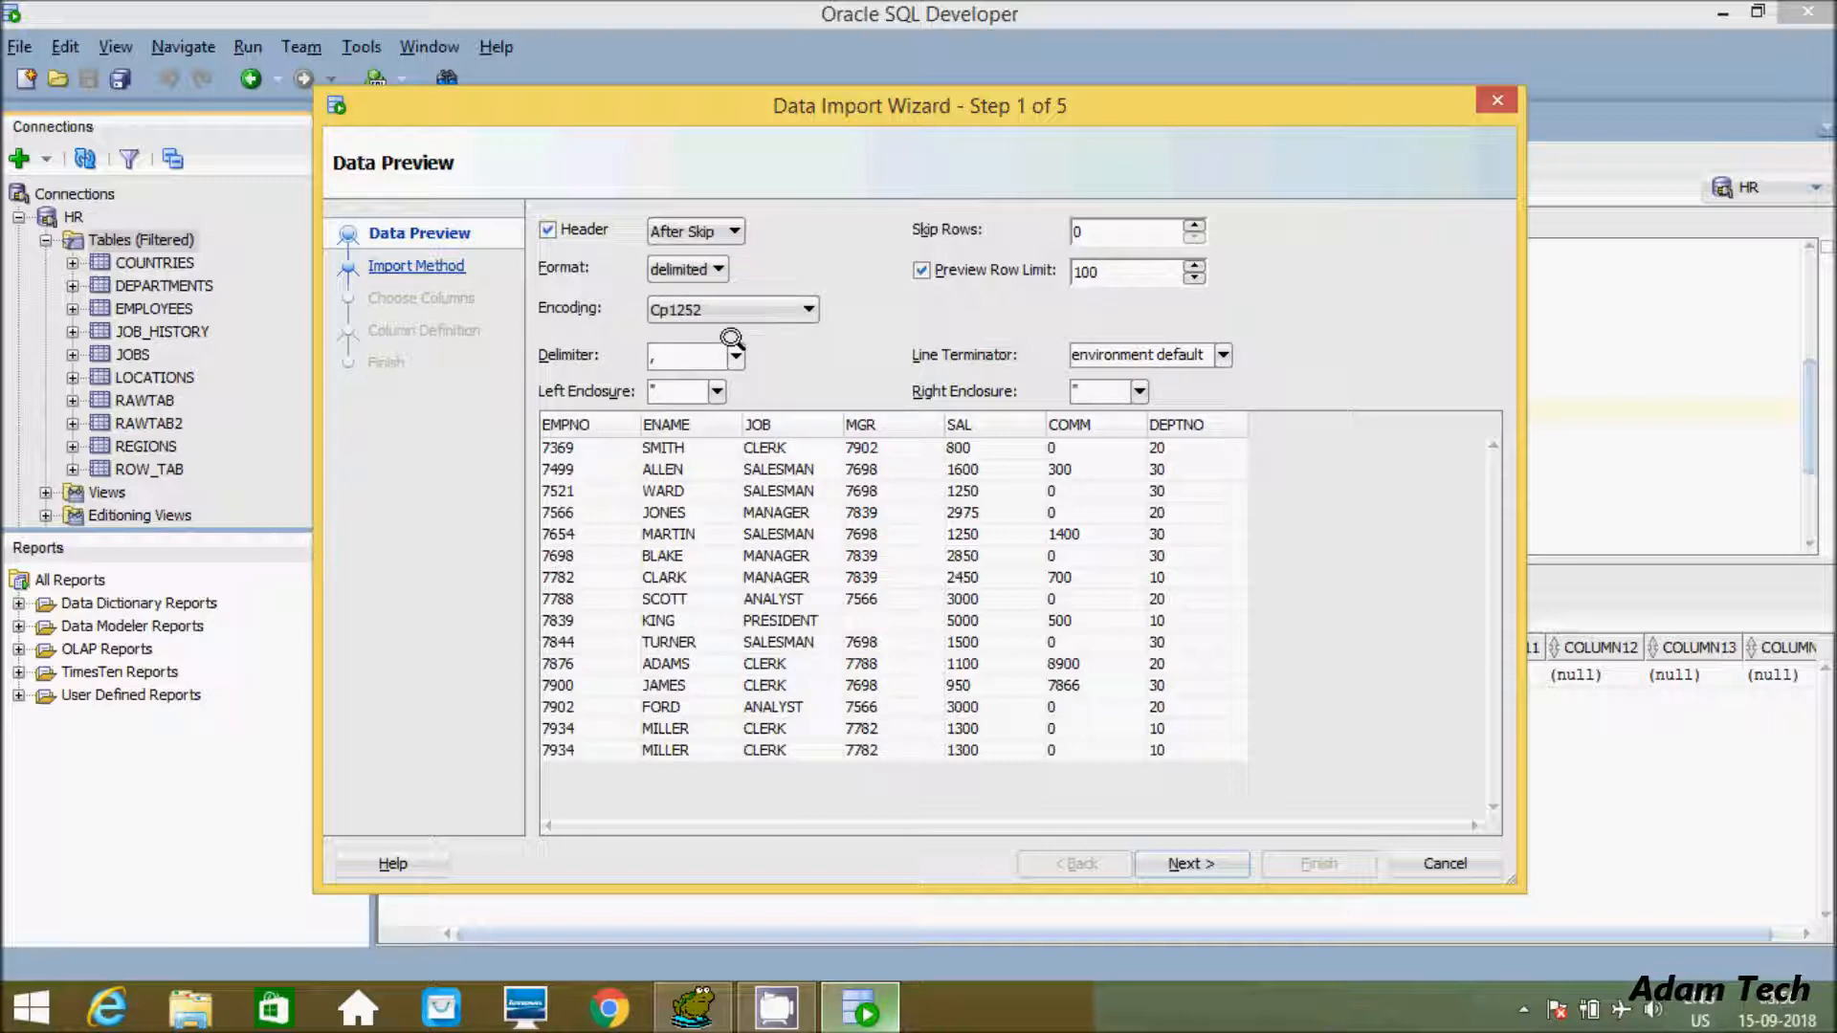
pyautogui.click(735, 356)
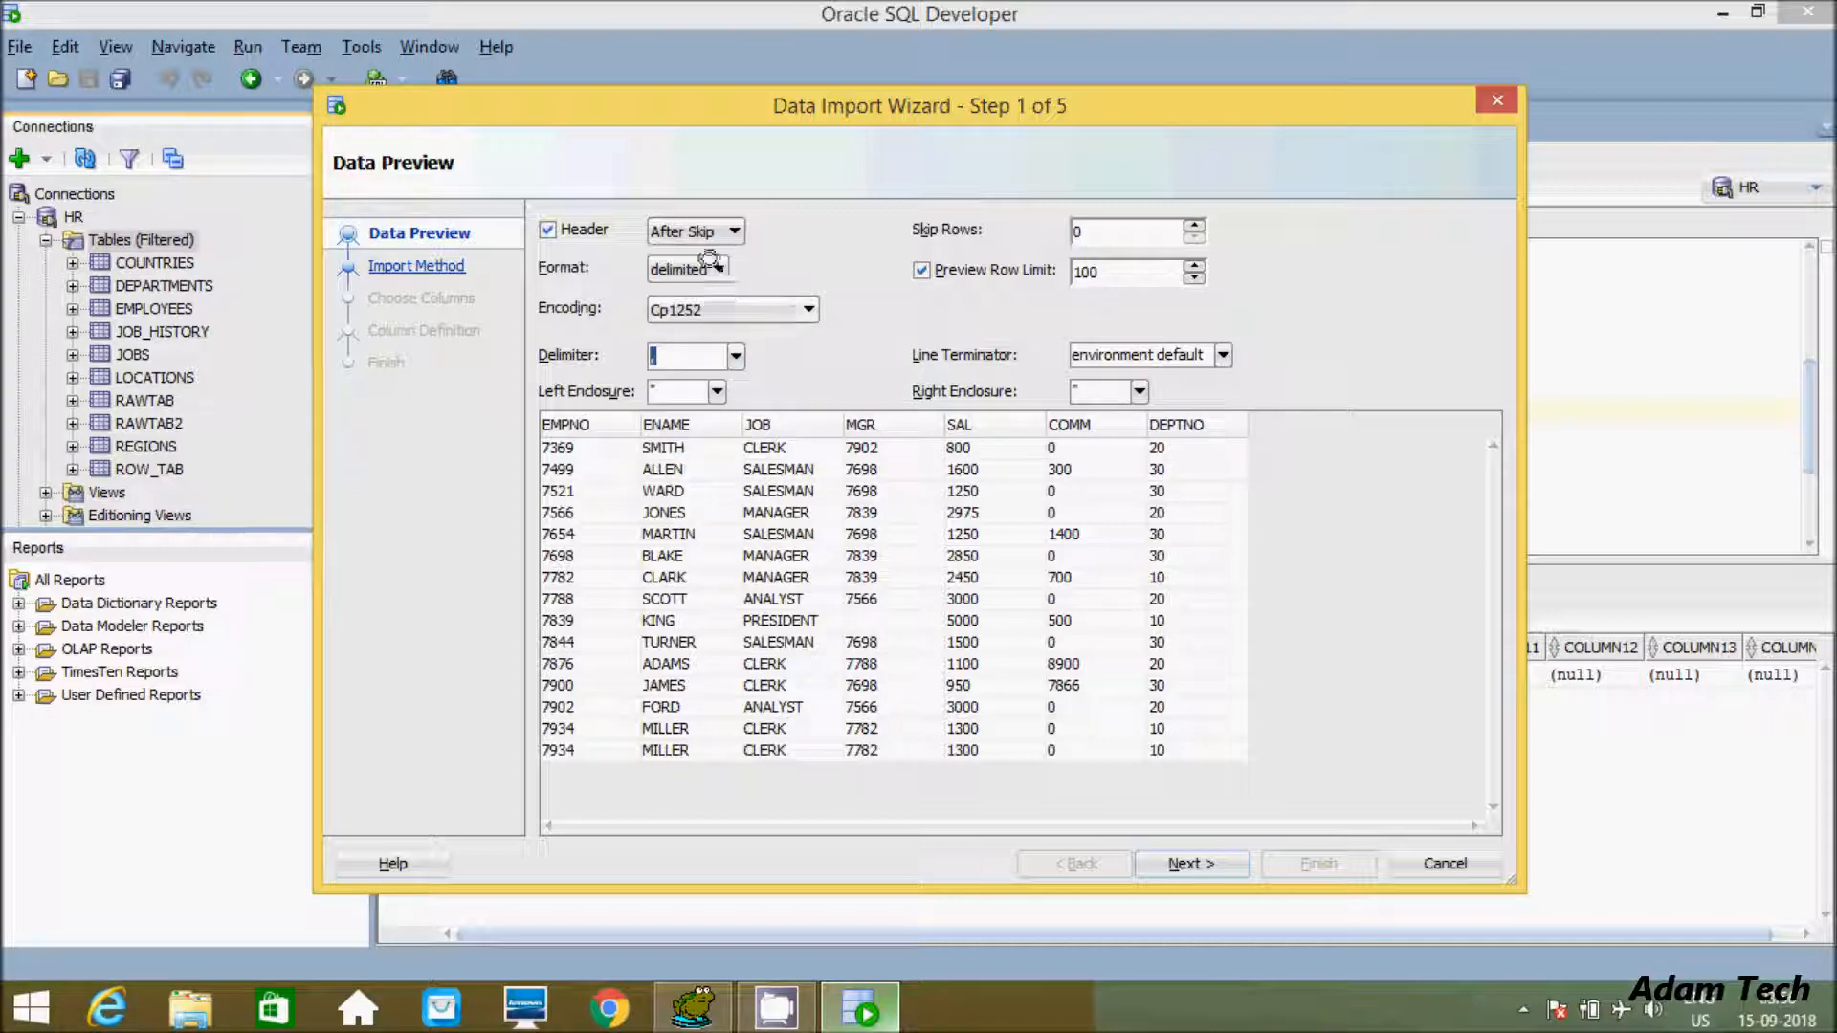
pyautogui.click(715, 268)
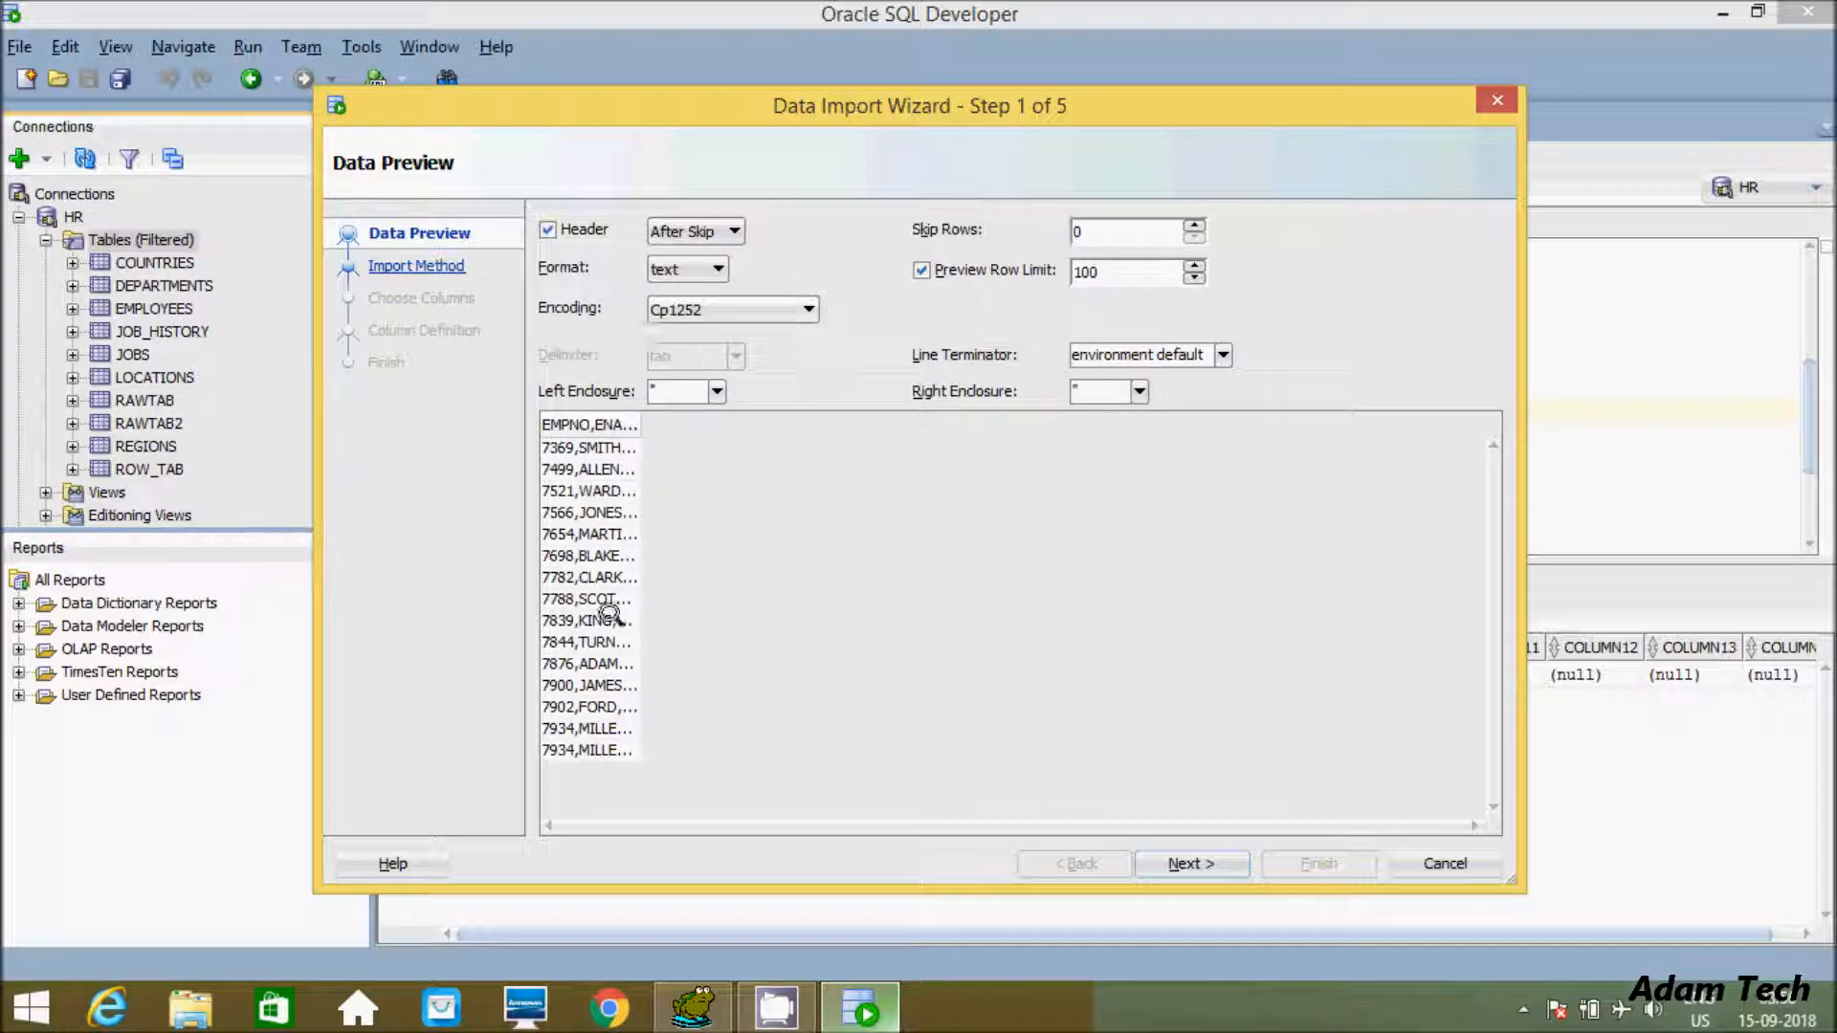
pyautogui.click(714, 268)
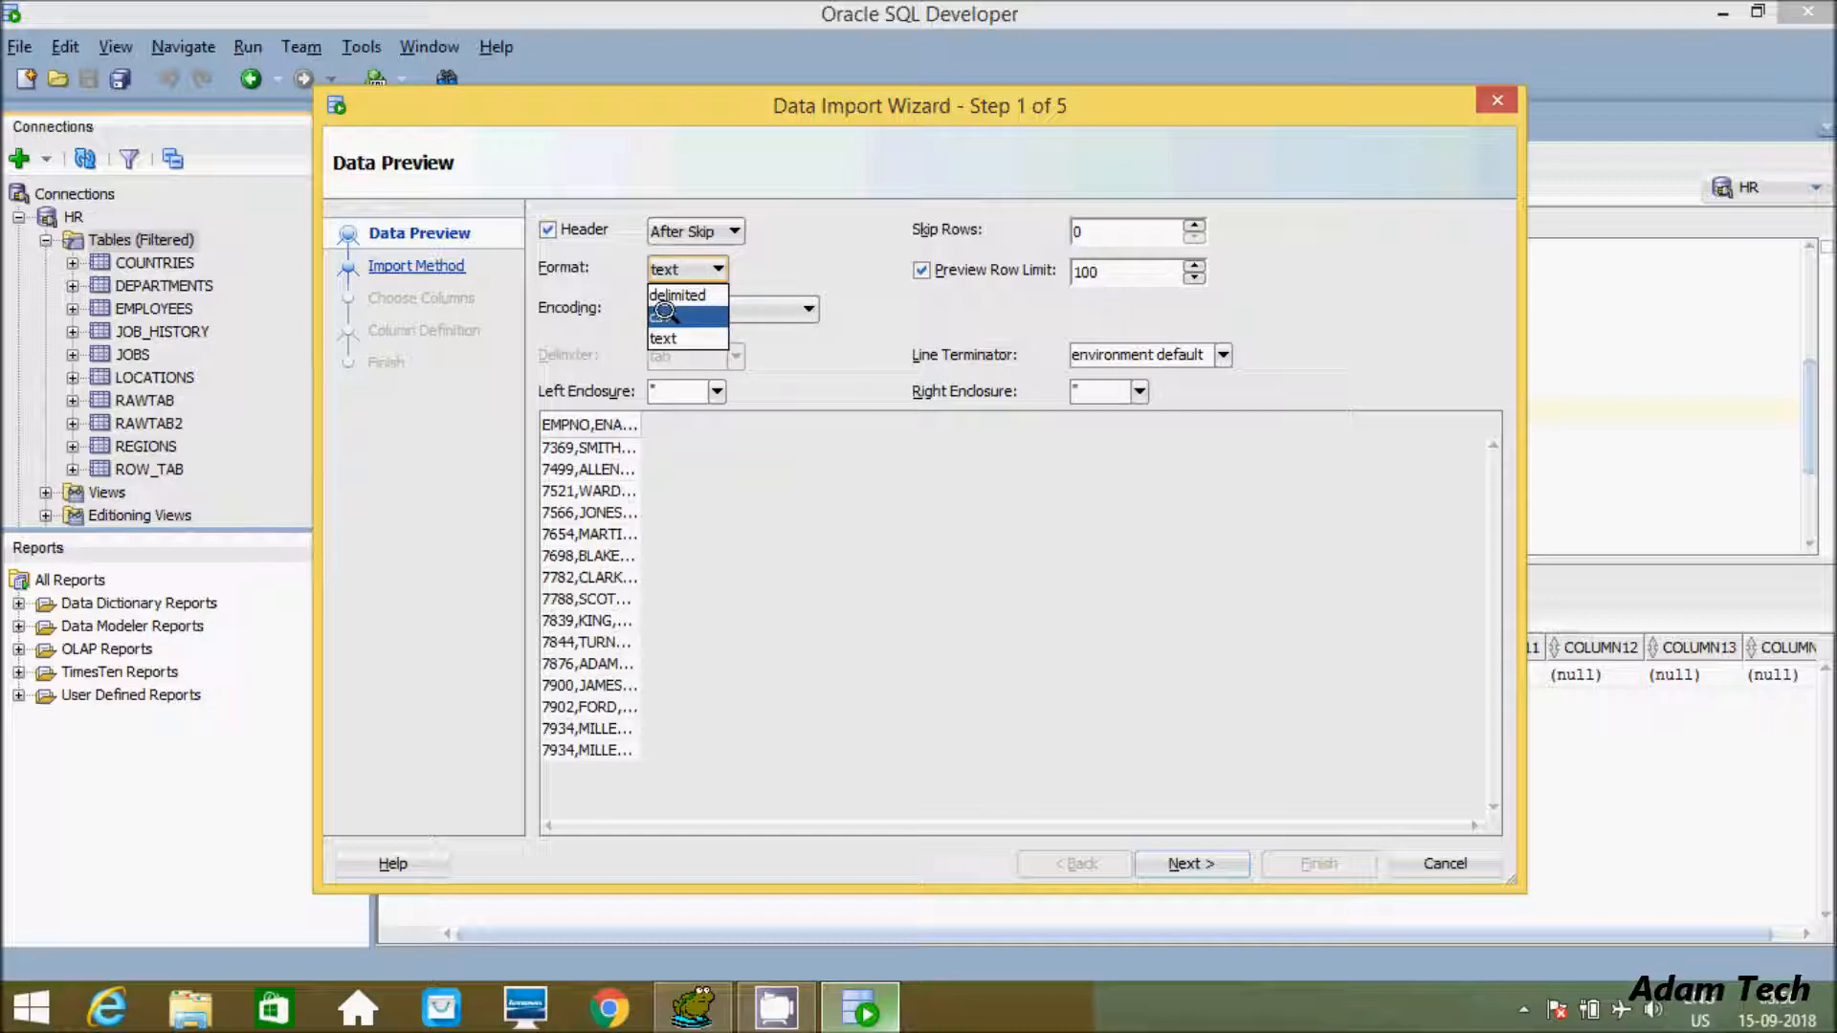
pyautogui.click(675, 295)
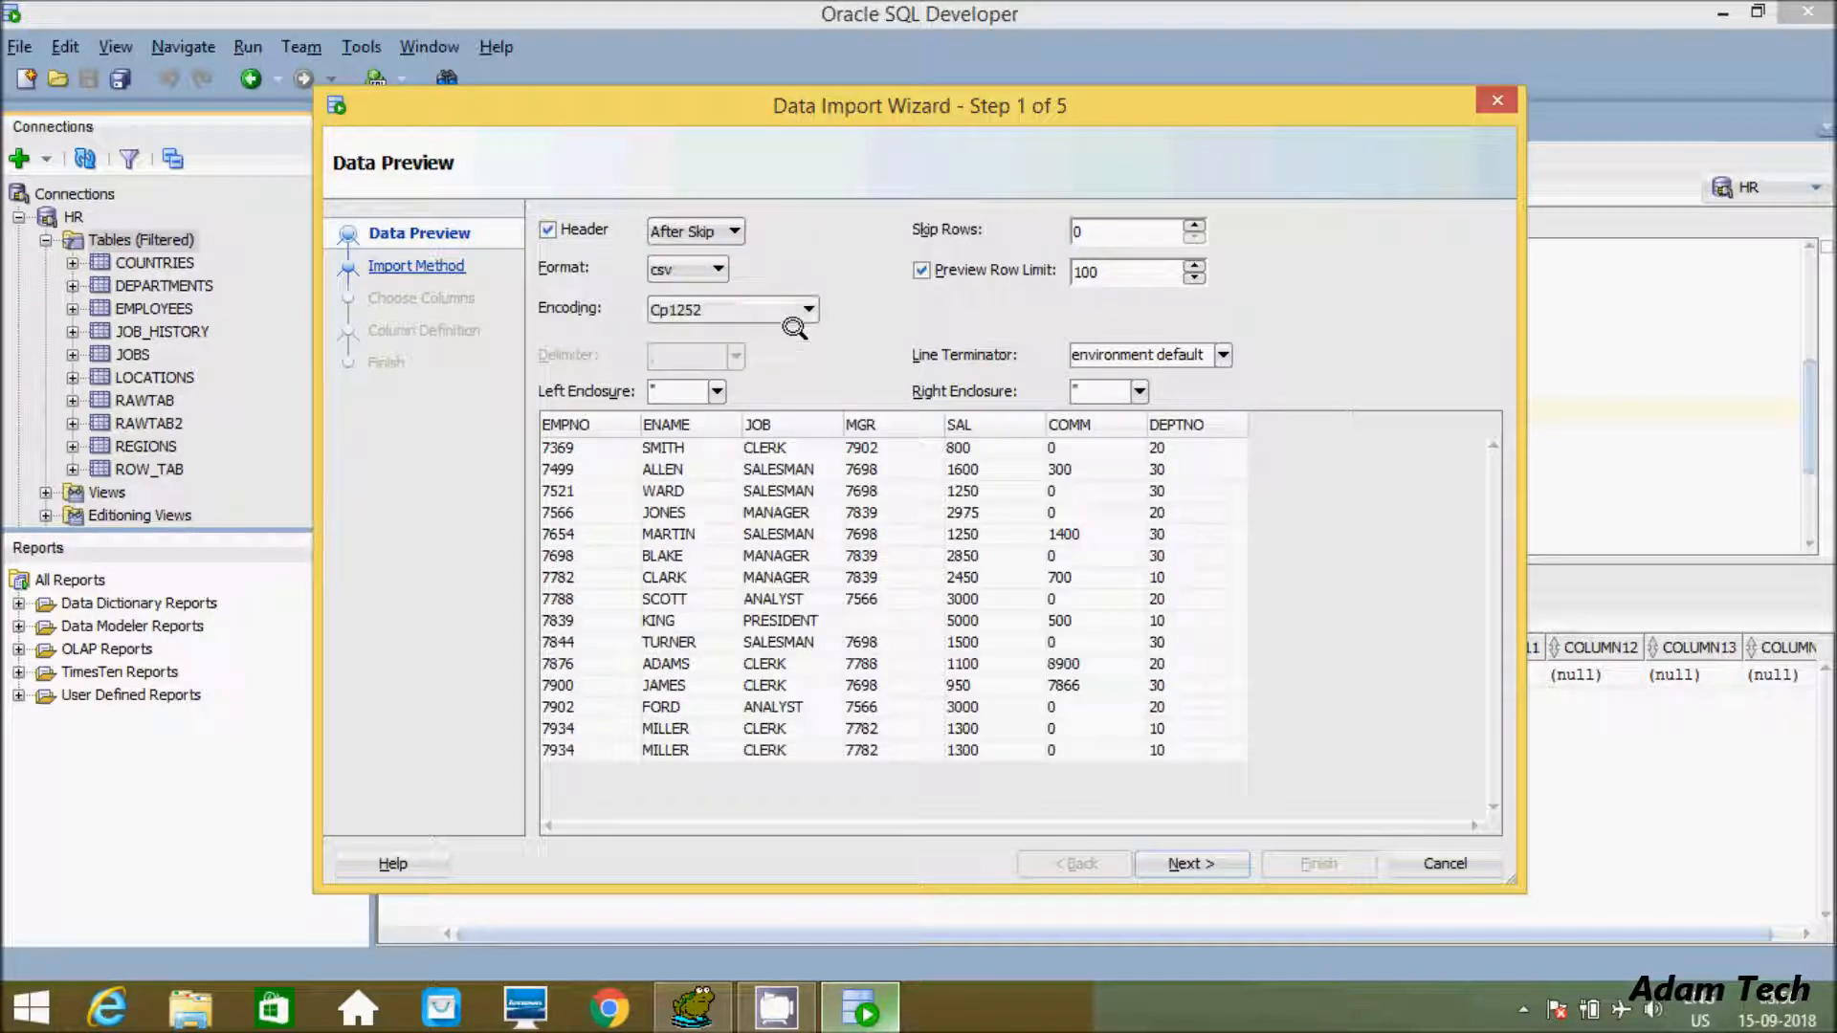
pyautogui.moveTo(1192, 863)
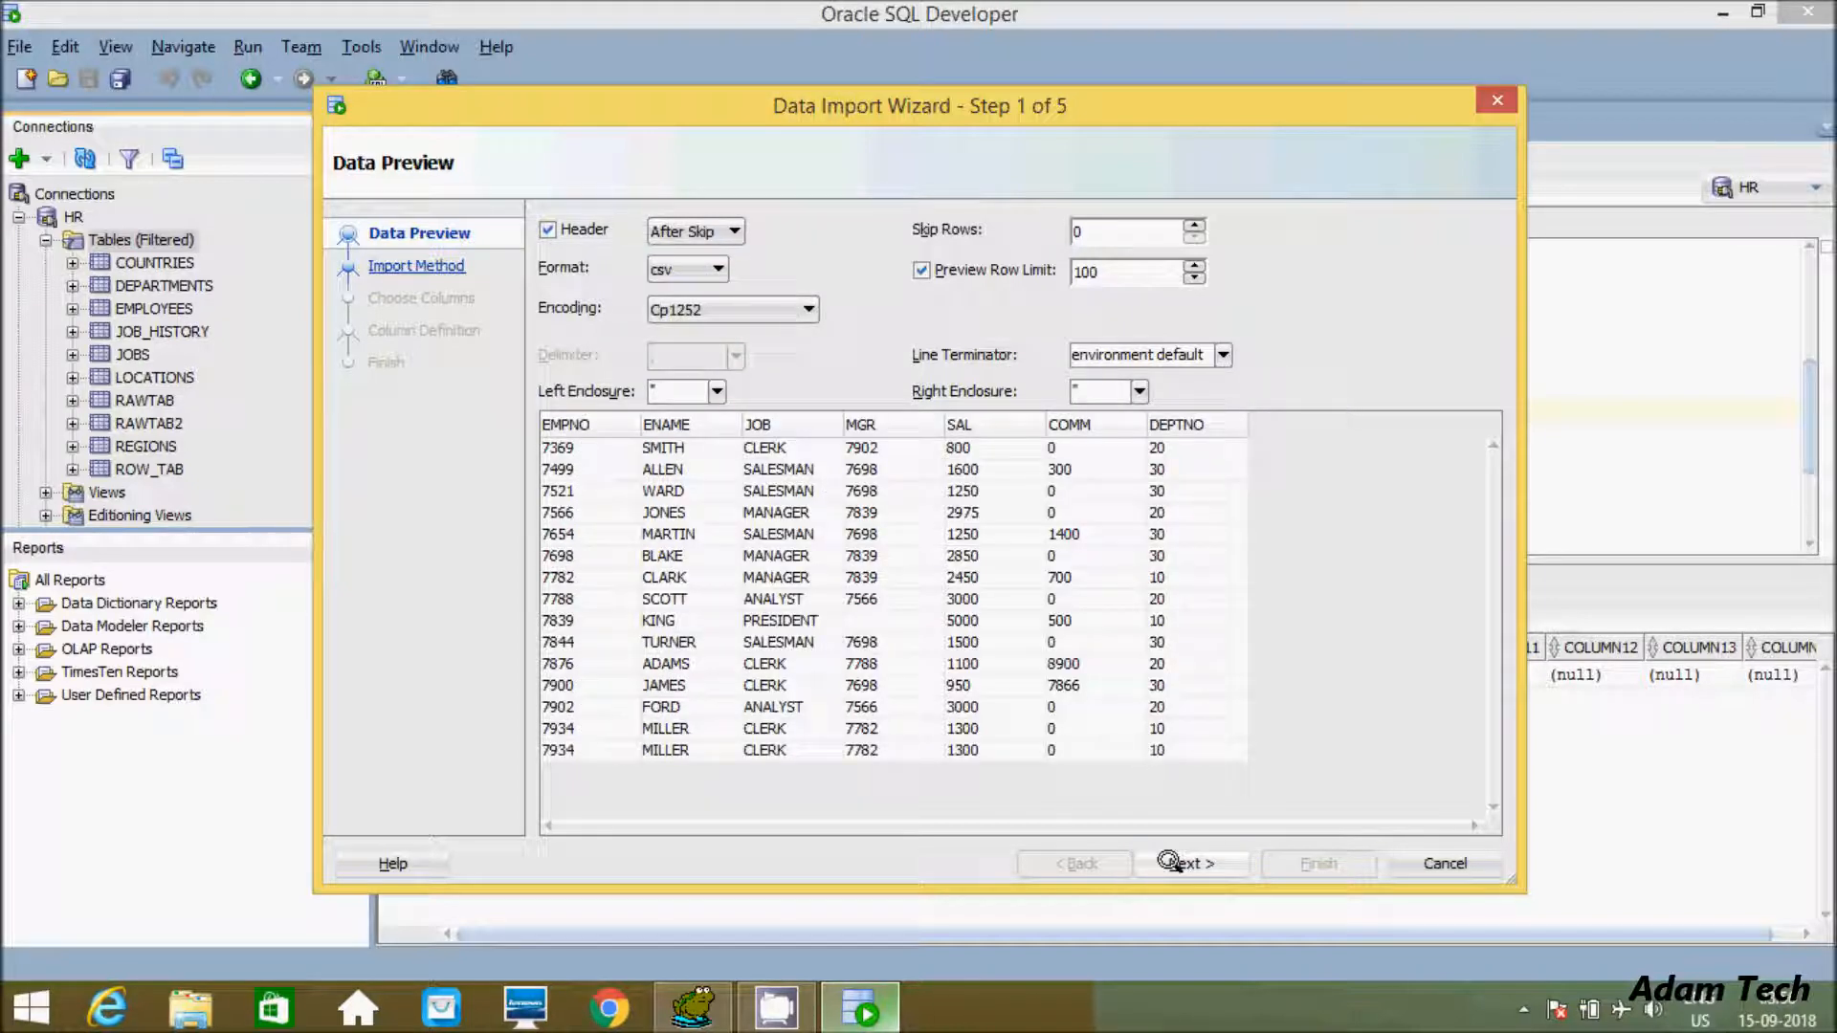
# - Advance to Import Method with a new table named Adam and the Insert method
pyautogui.click(1188, 863)
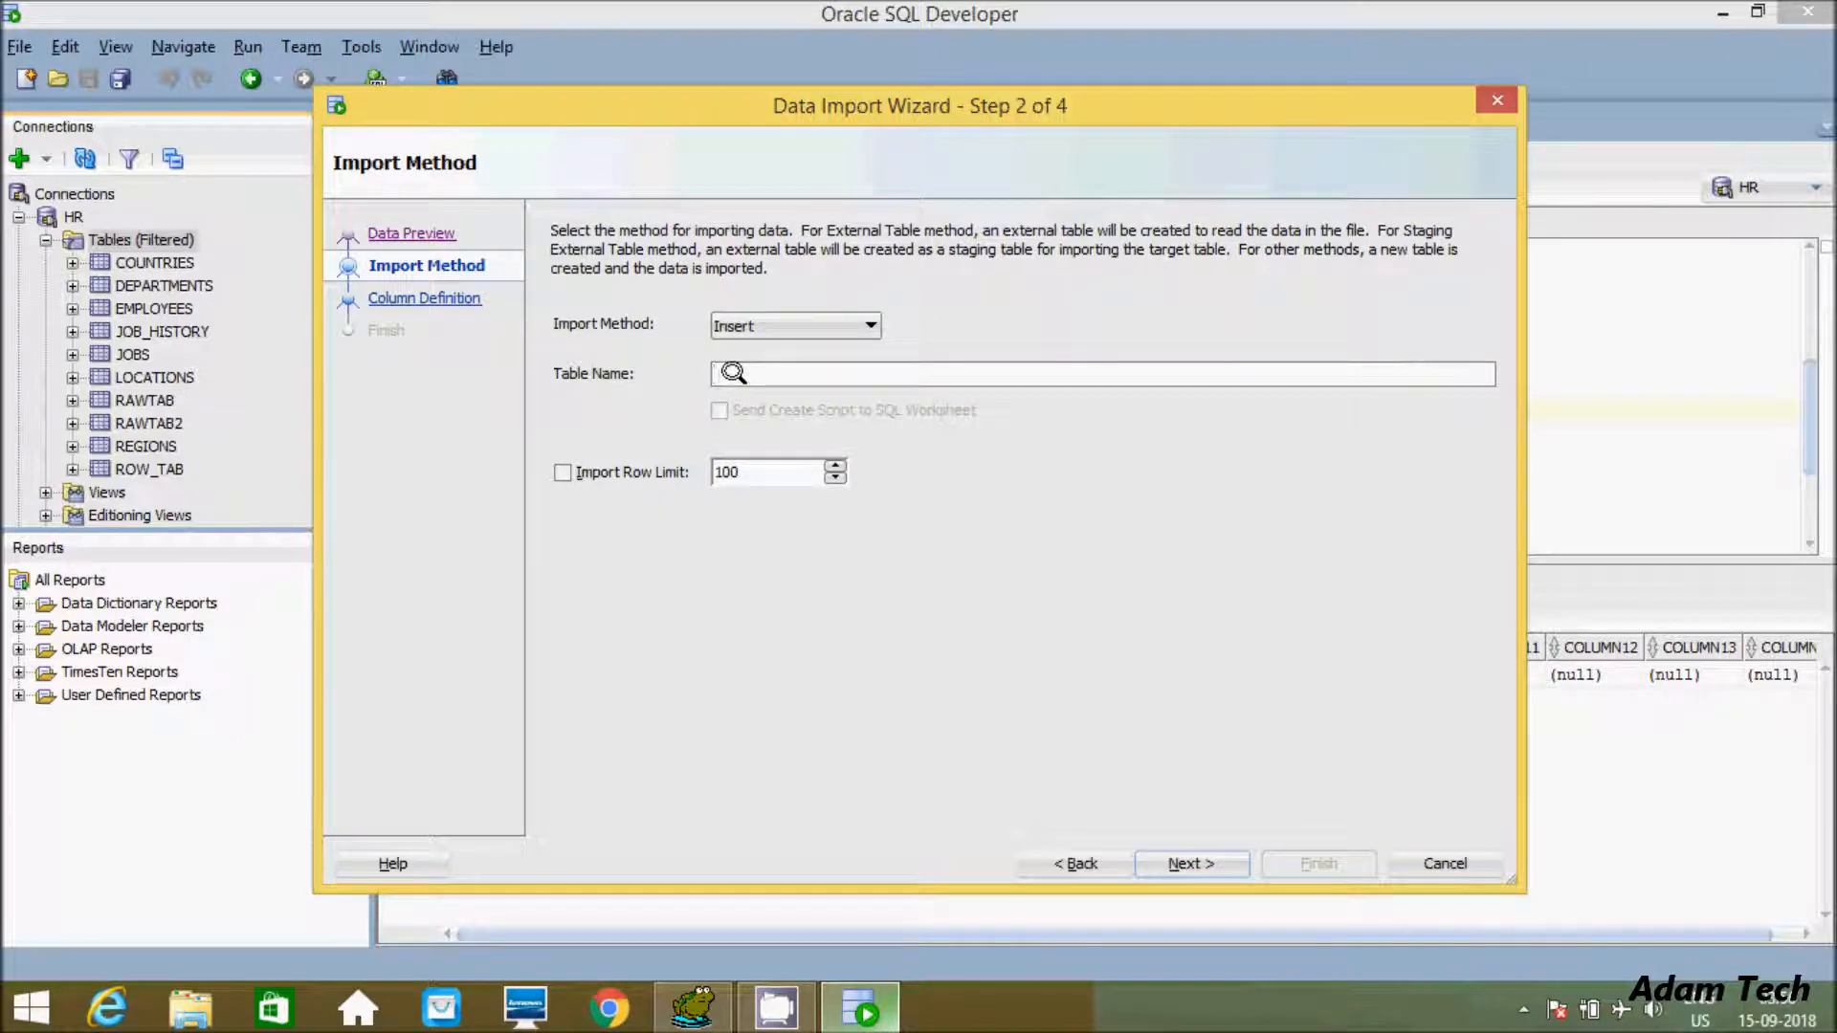
pyautogui.write('A')
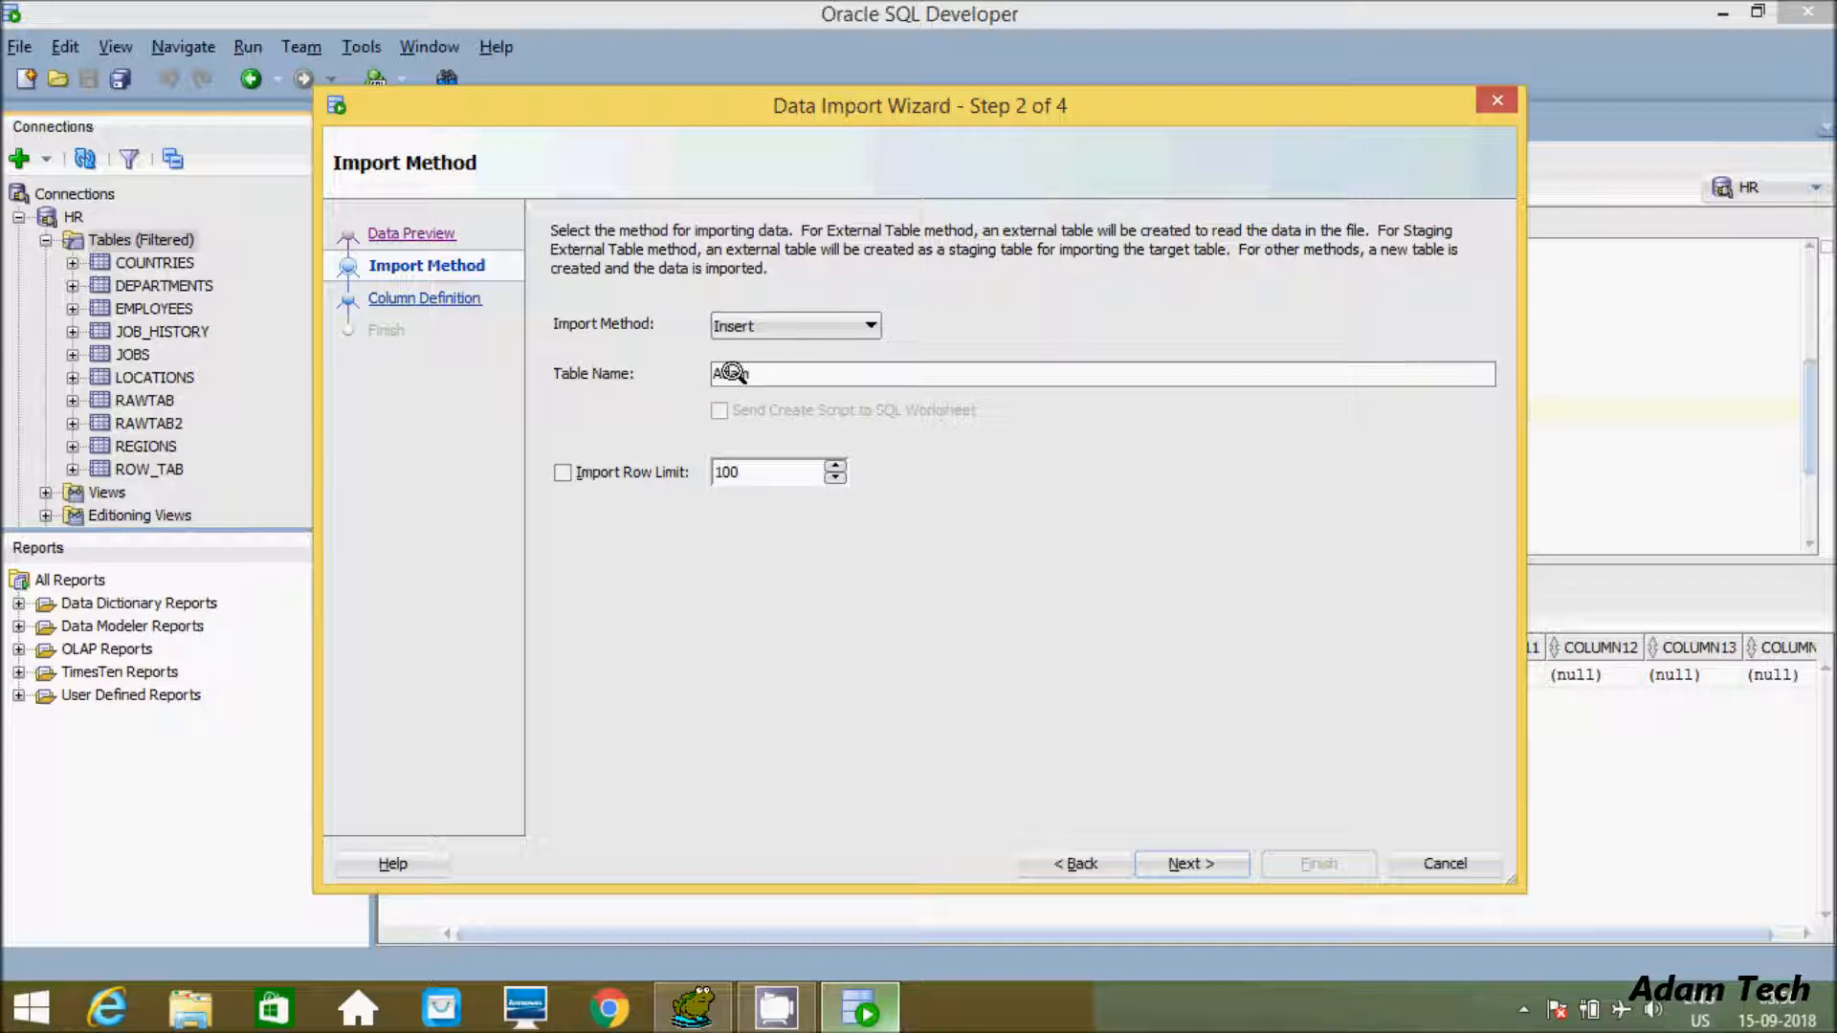
pyautogui.write('Adam')
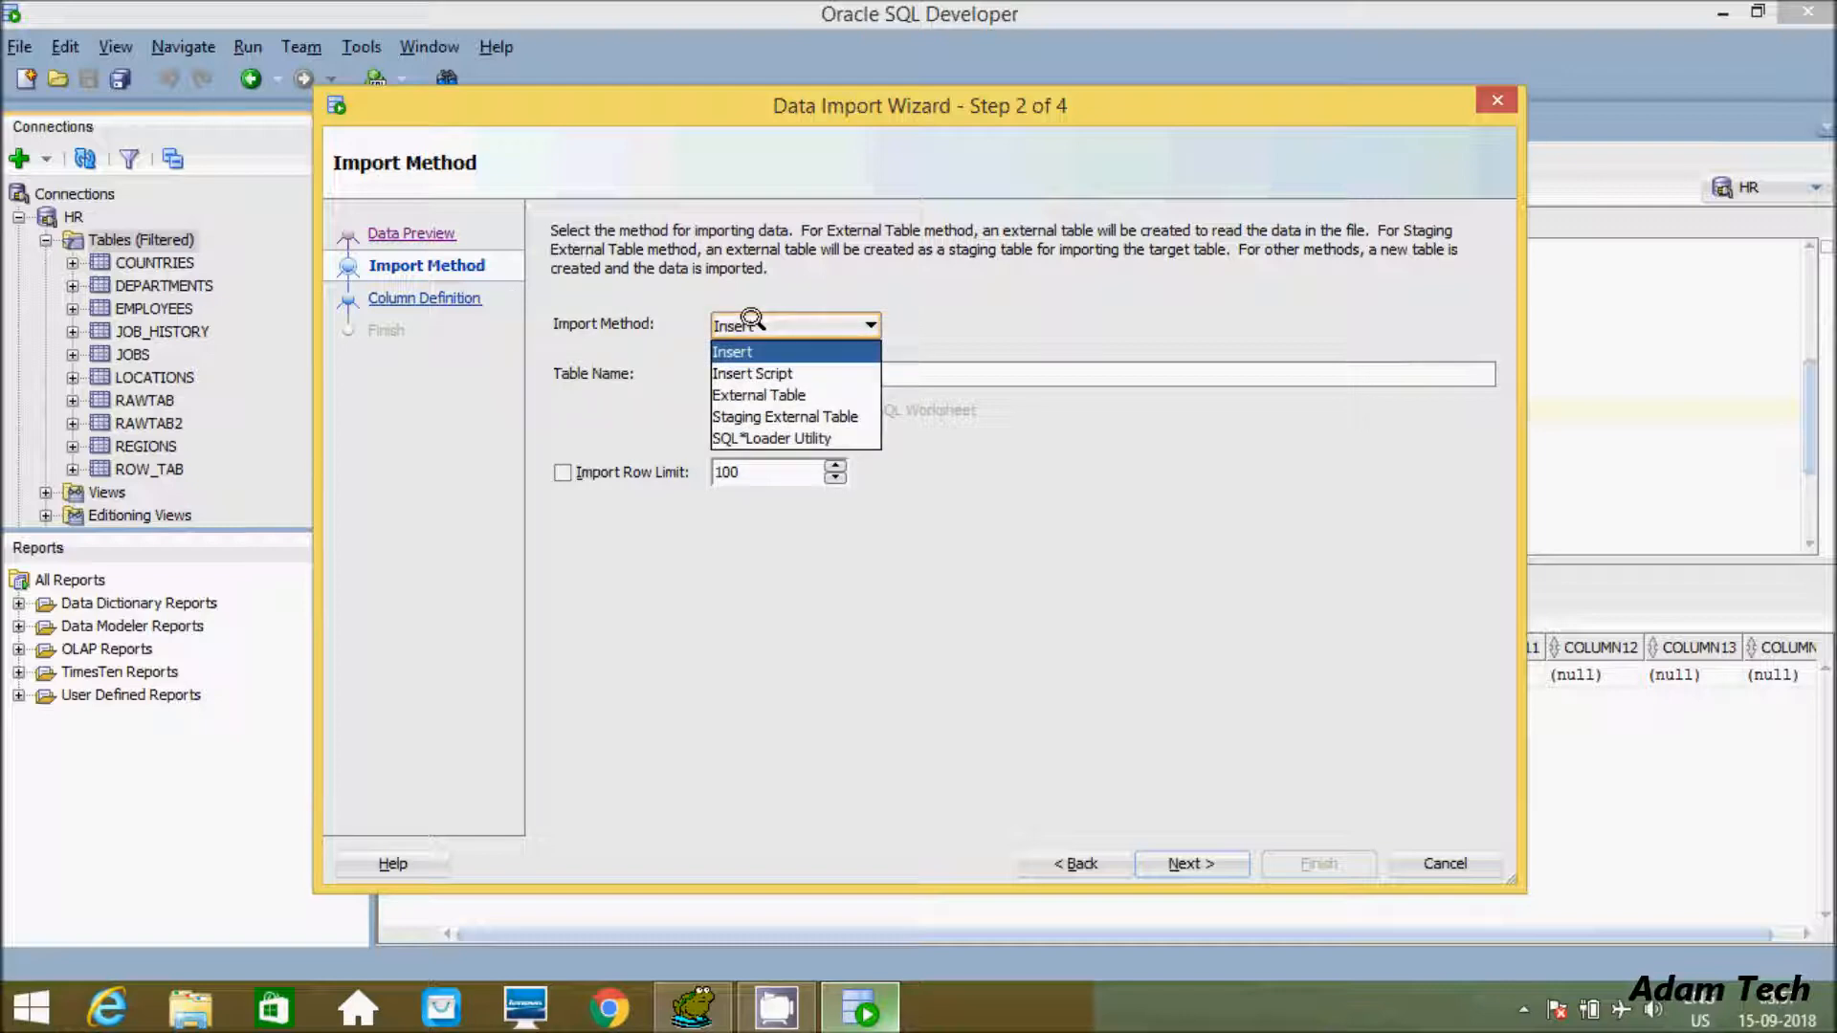
pyautogui.click(731, 352)
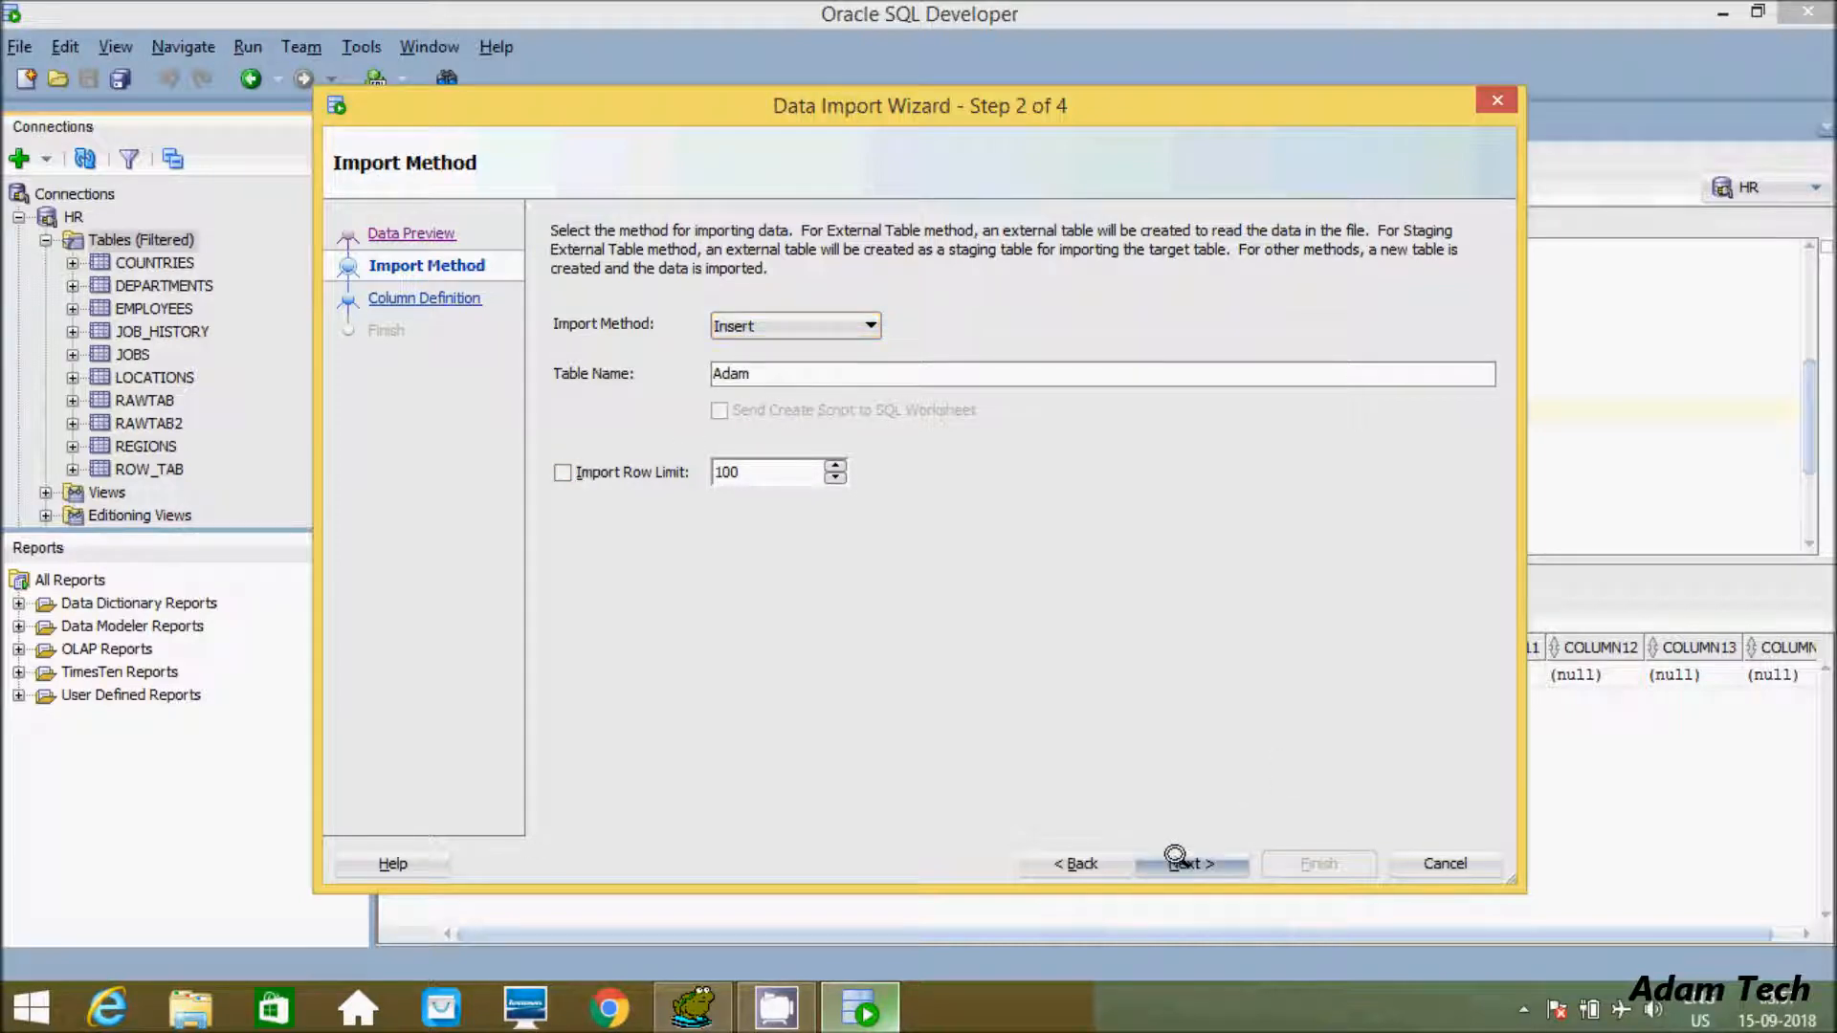
# - On Choose Columns remove all, add all employee columns back, and continue to Column Definition
pyautogui.click(1190, 863)
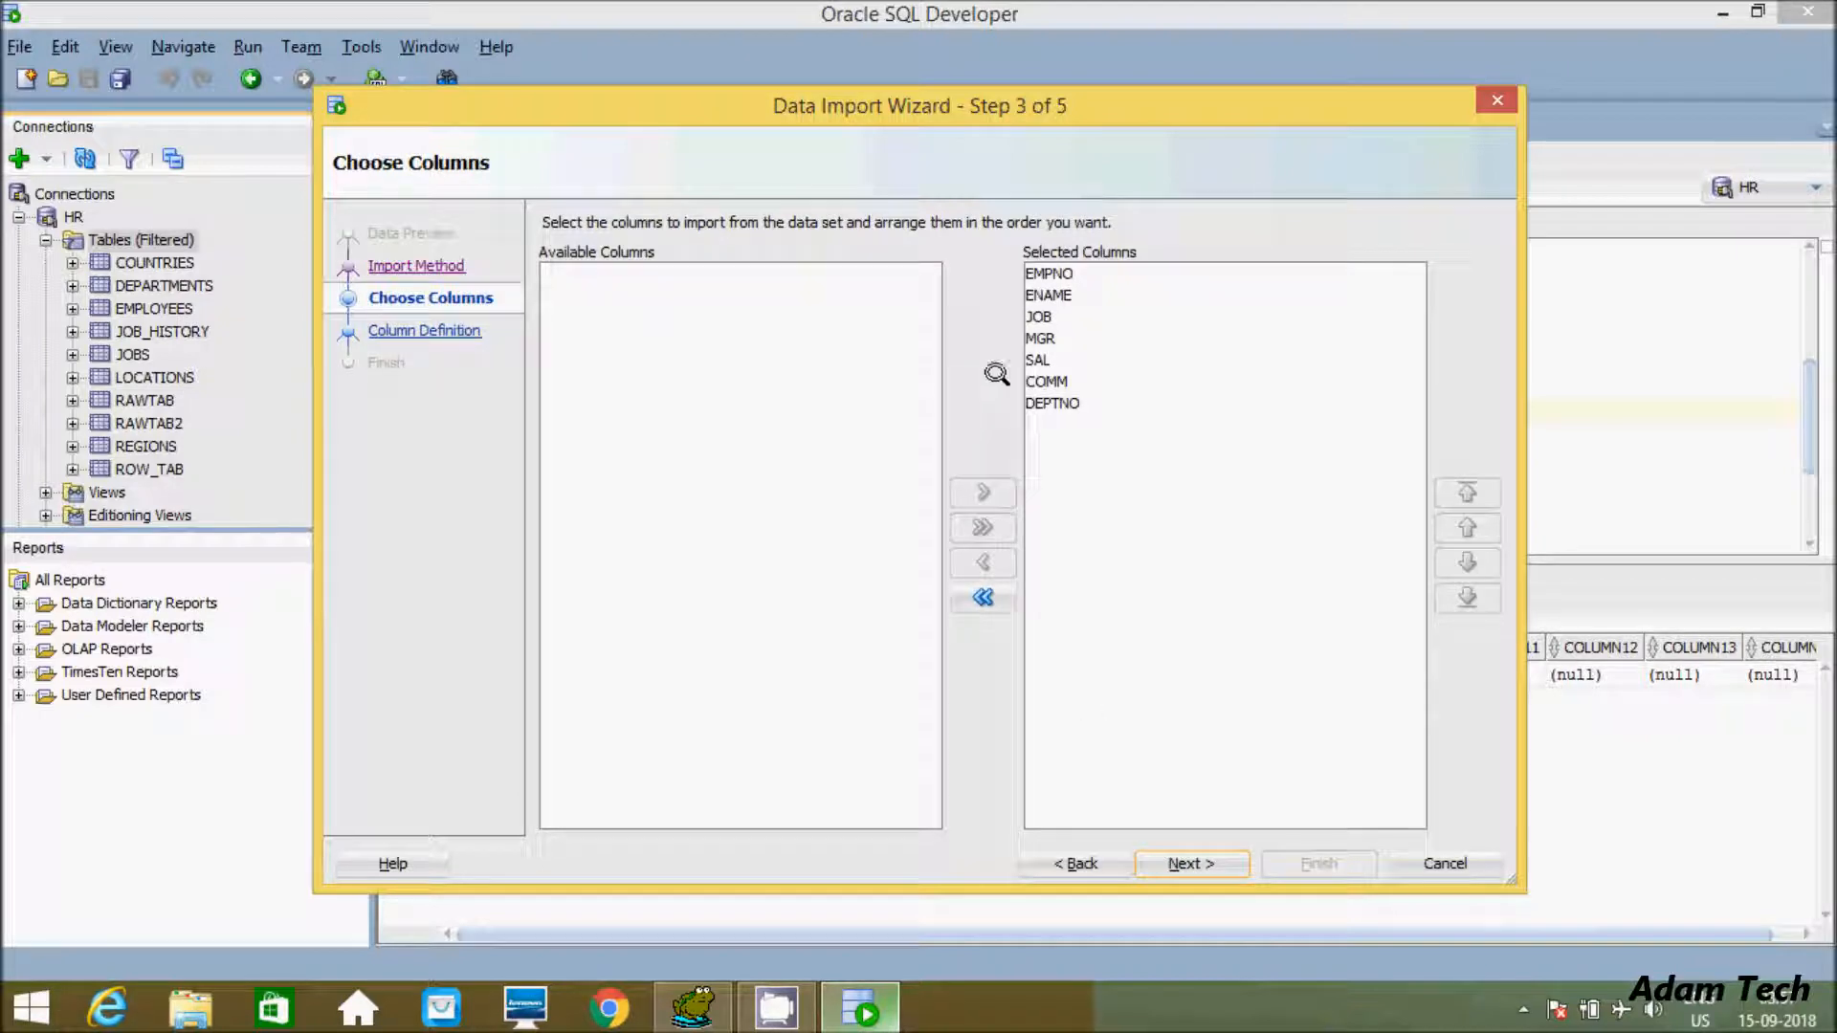
pyautogui.click(982, 597)
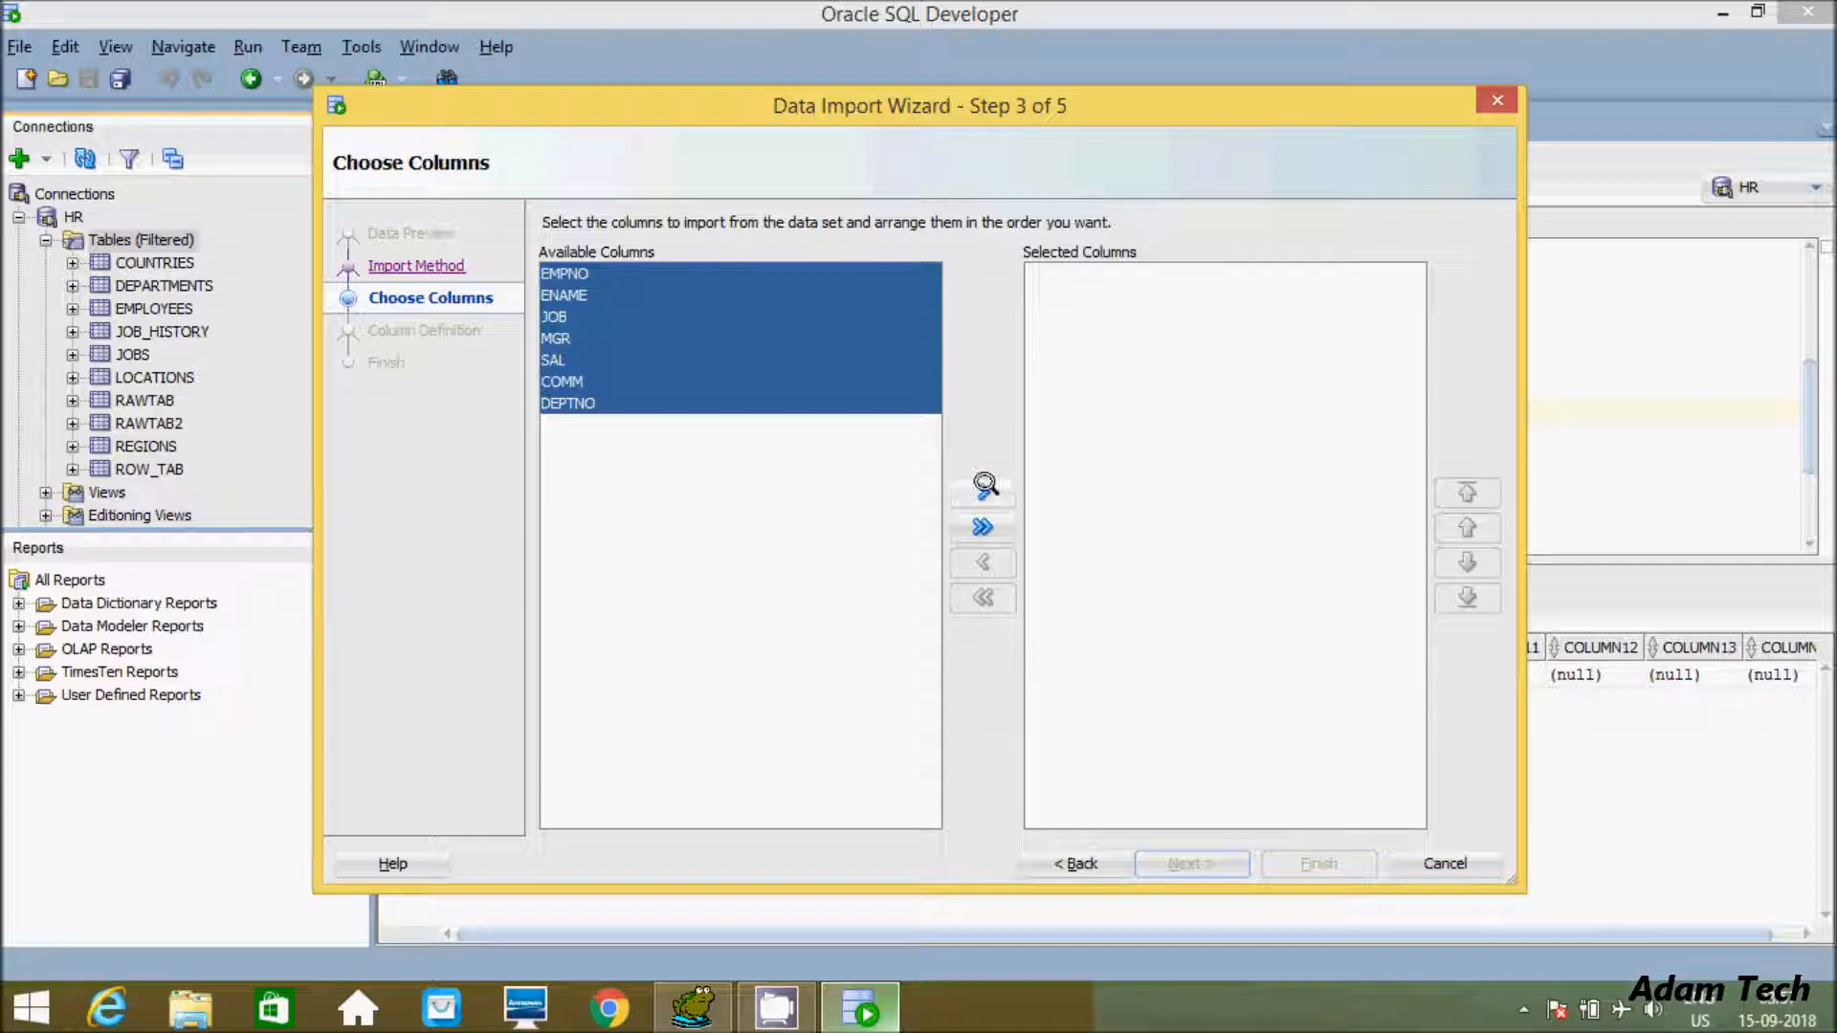
pyautogui.click(981, 525)
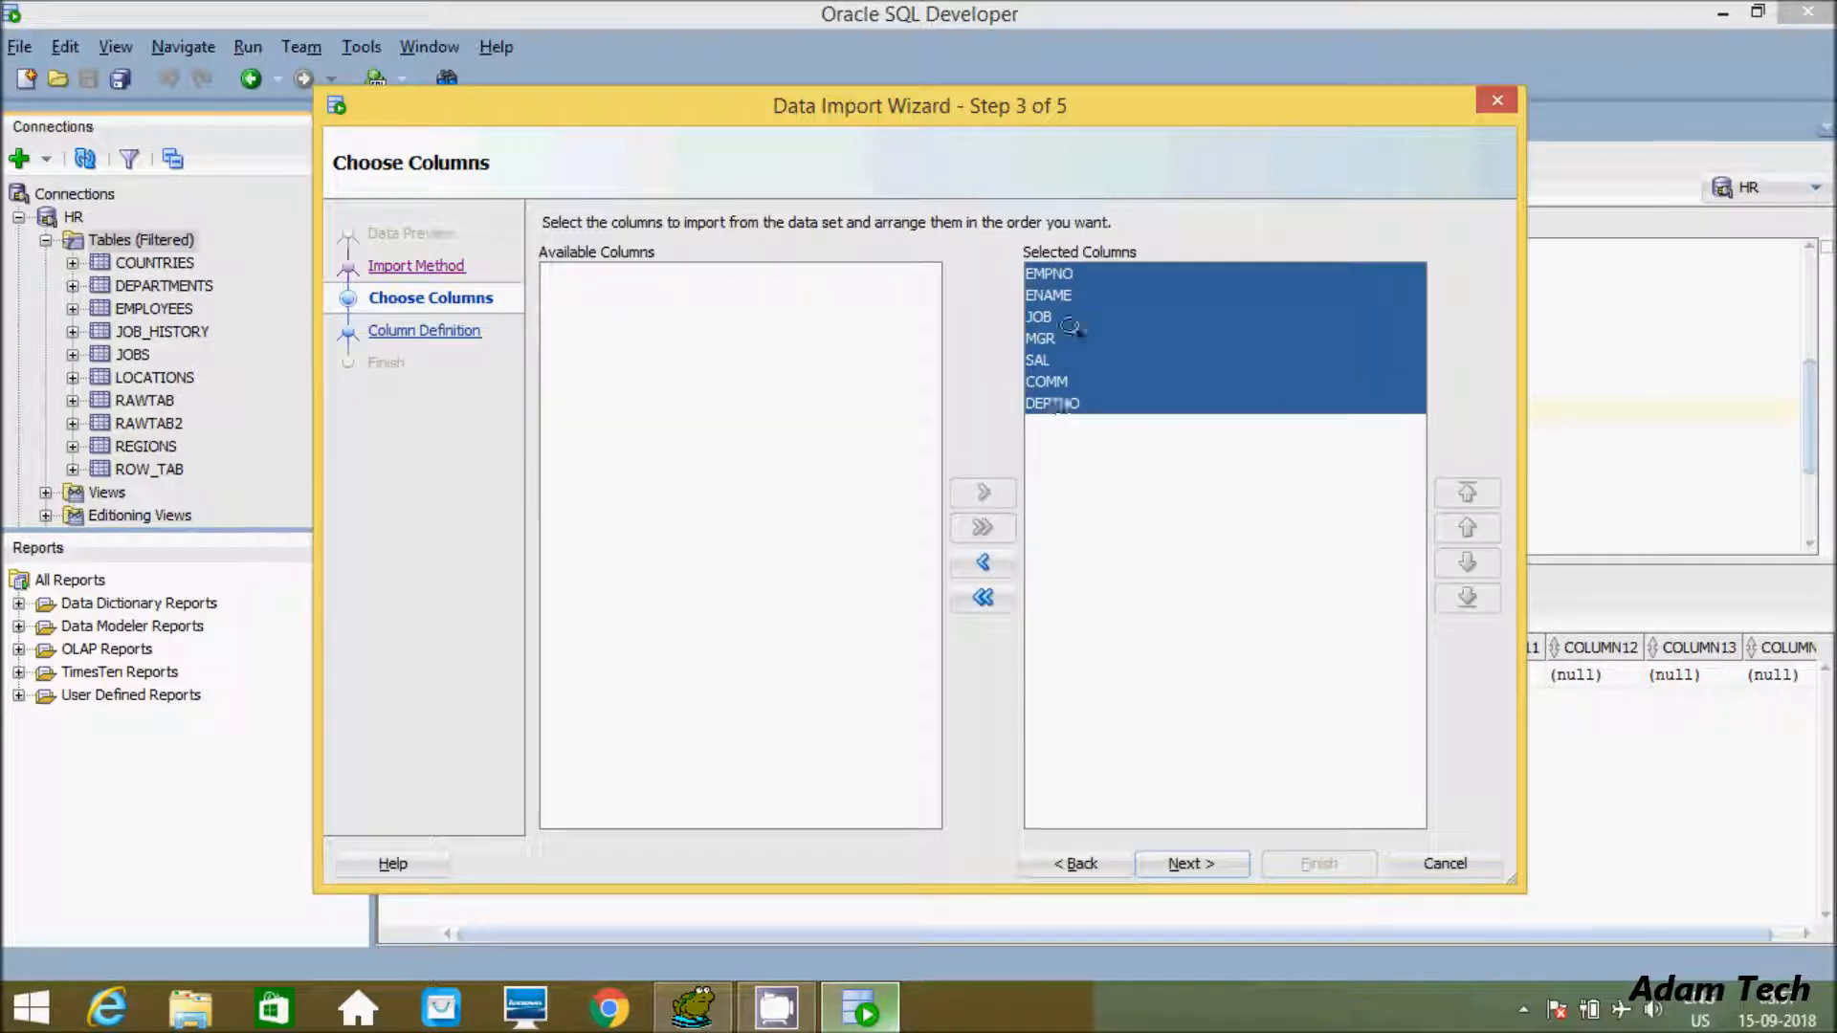
pyautogui.click(1190, 862)
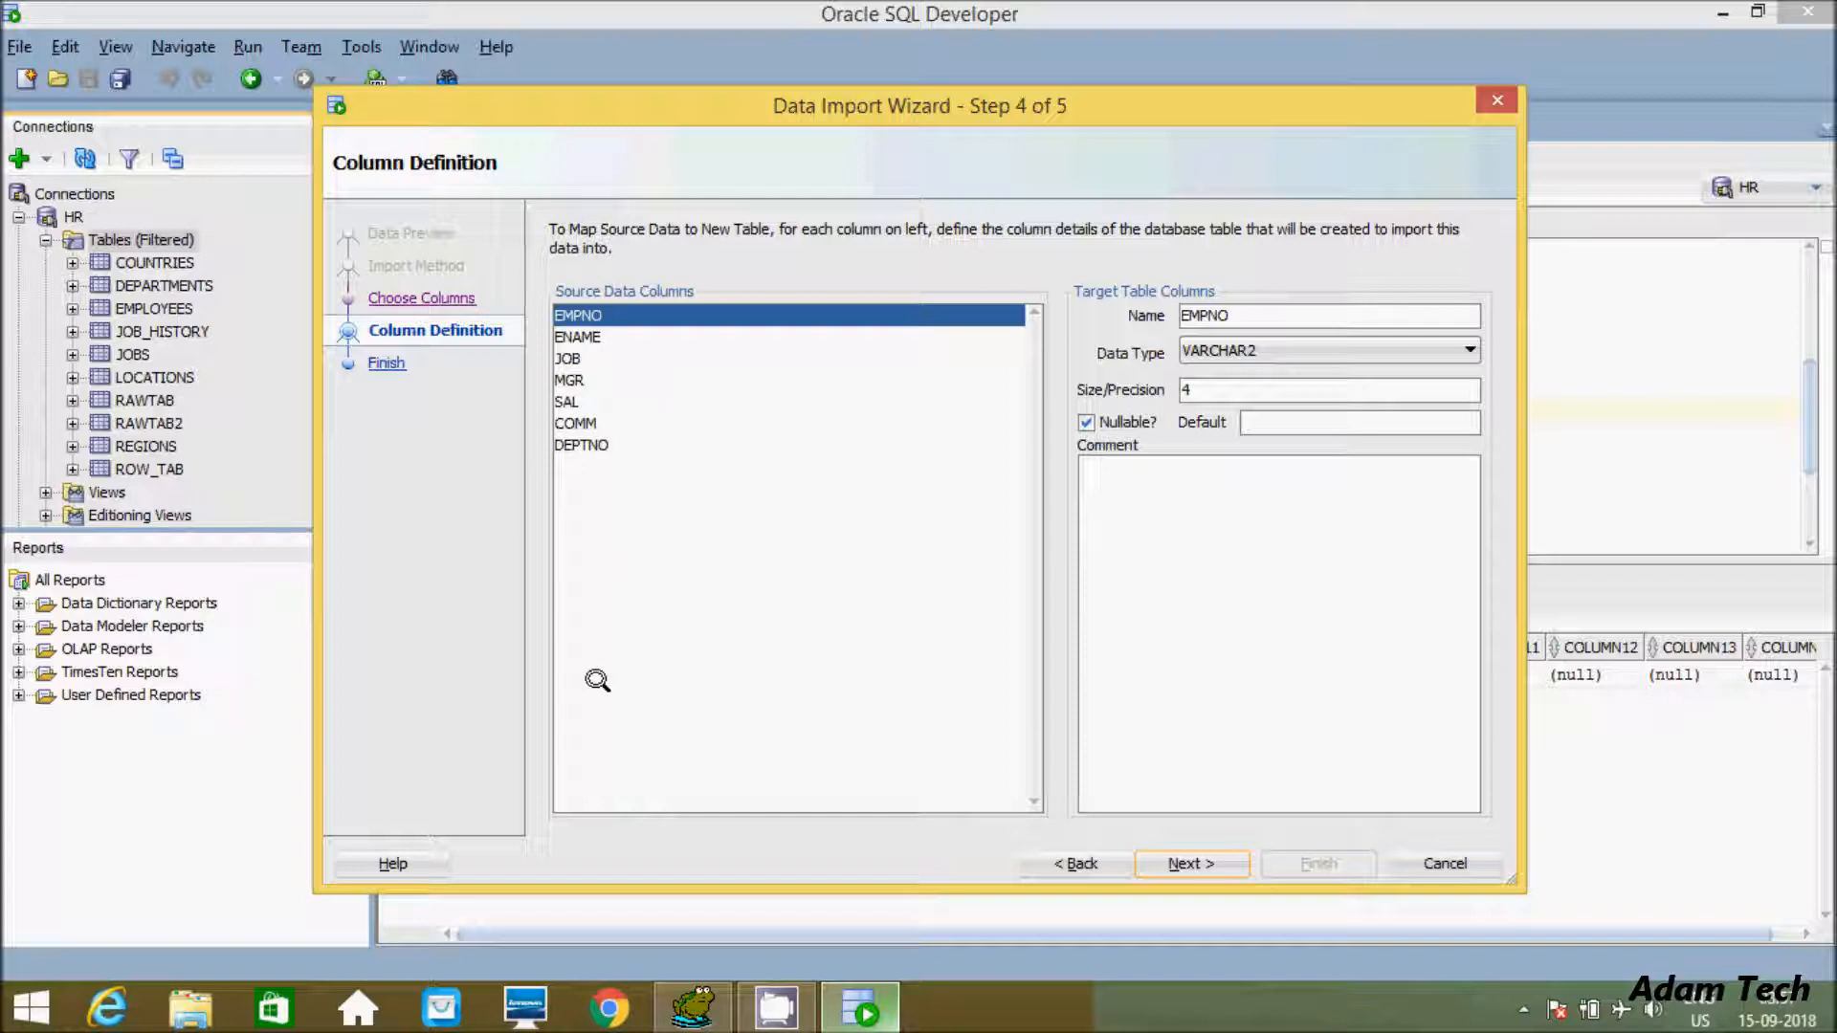
pyautogui.moveTo(1368, 342)
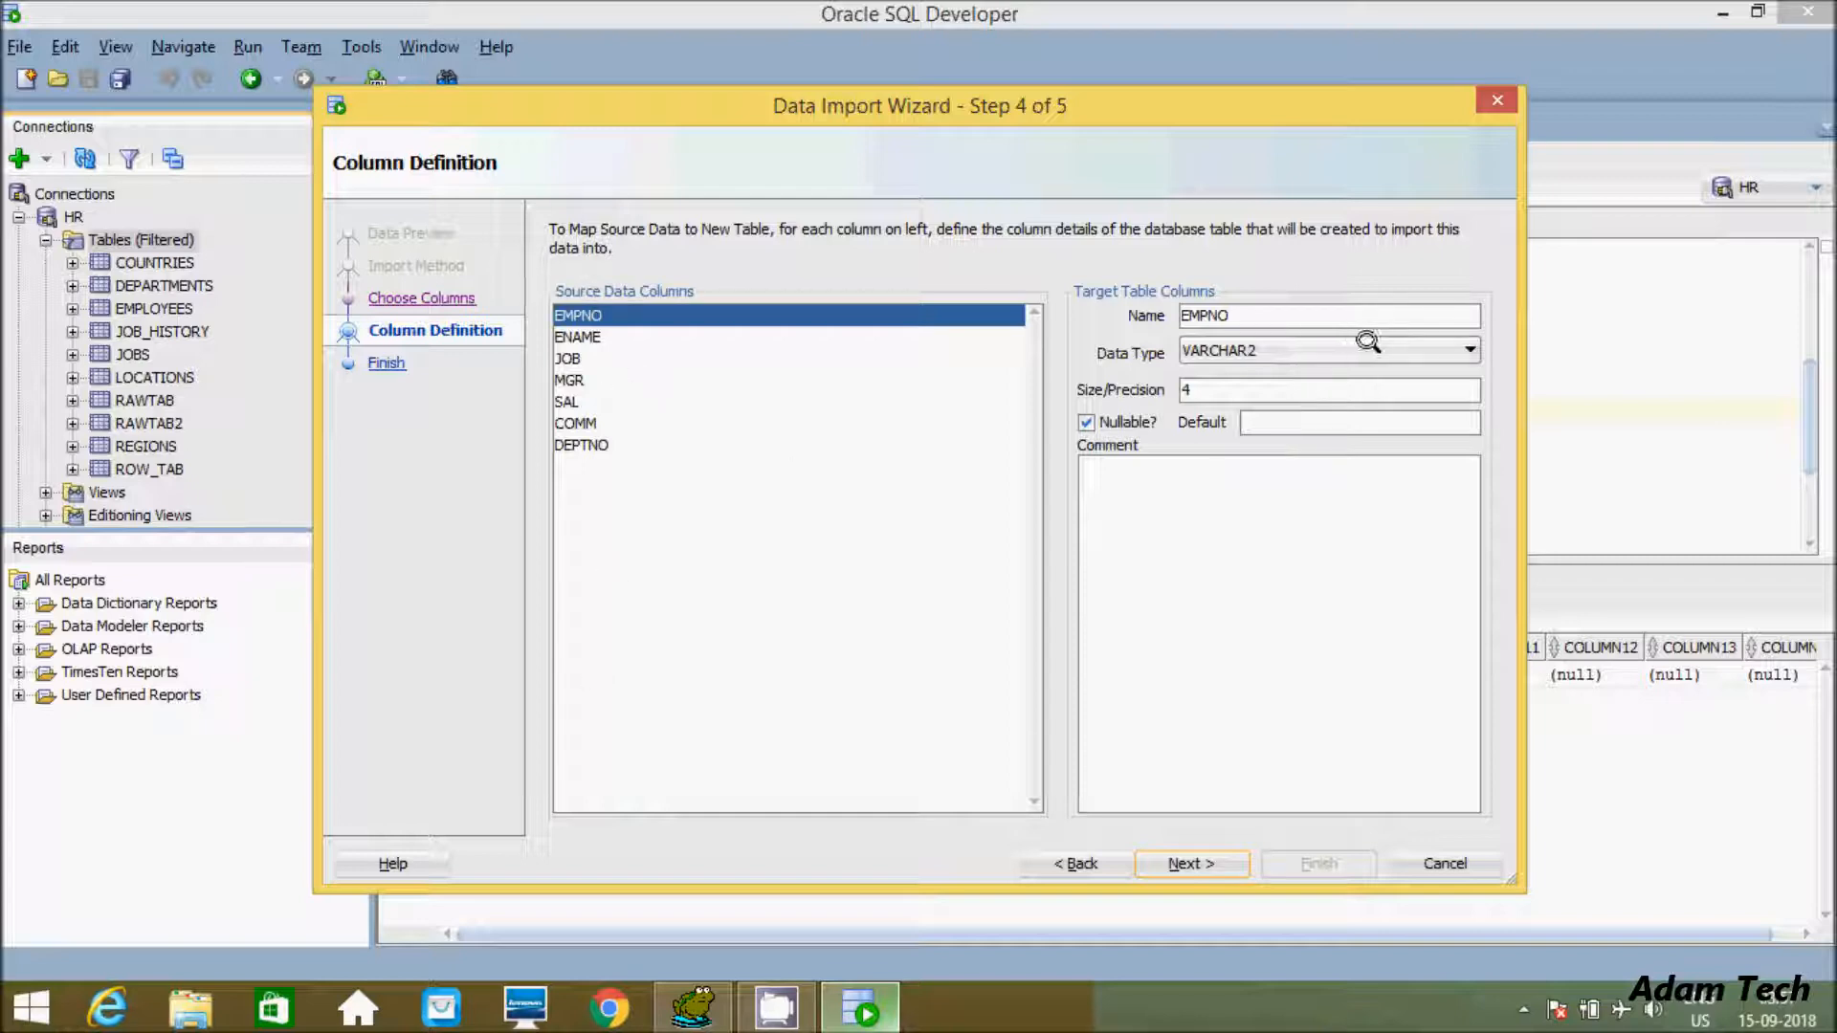
pyautogui.click(578, 337)
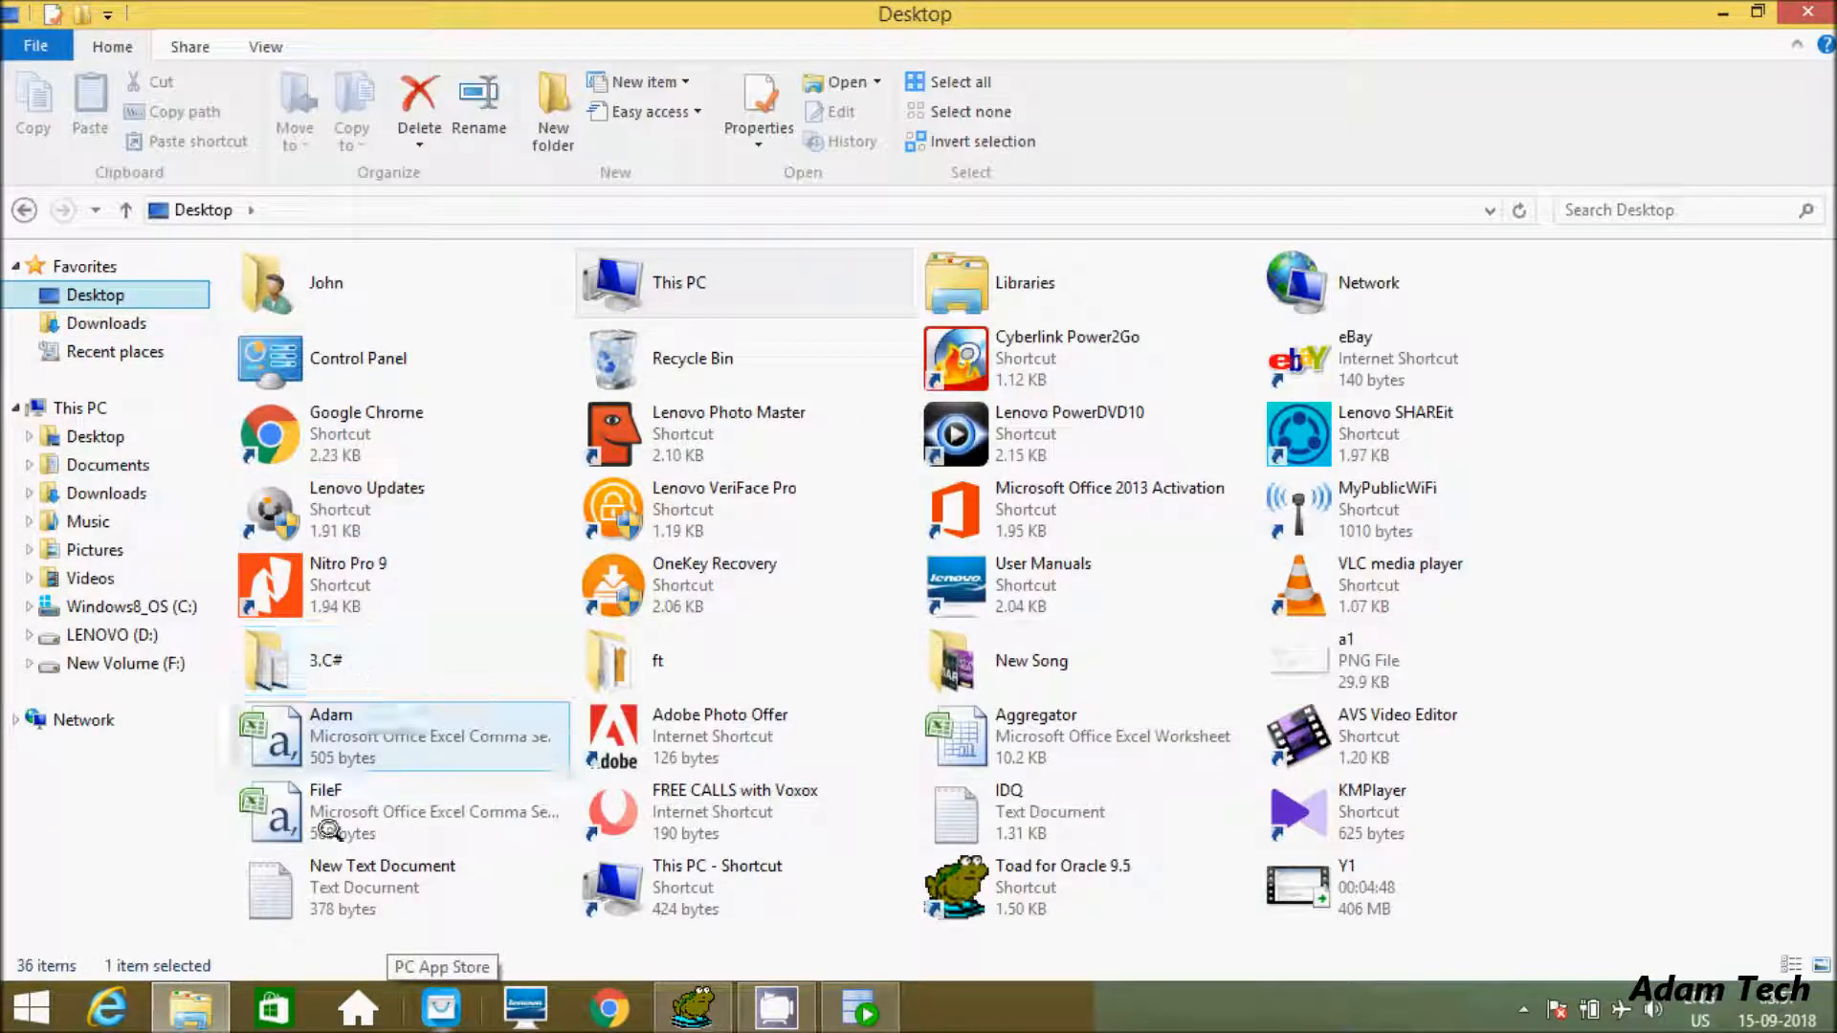
# - View FileF in Excel, then return to the Column Definition step
pyautogui.doubleClick(325, 807)
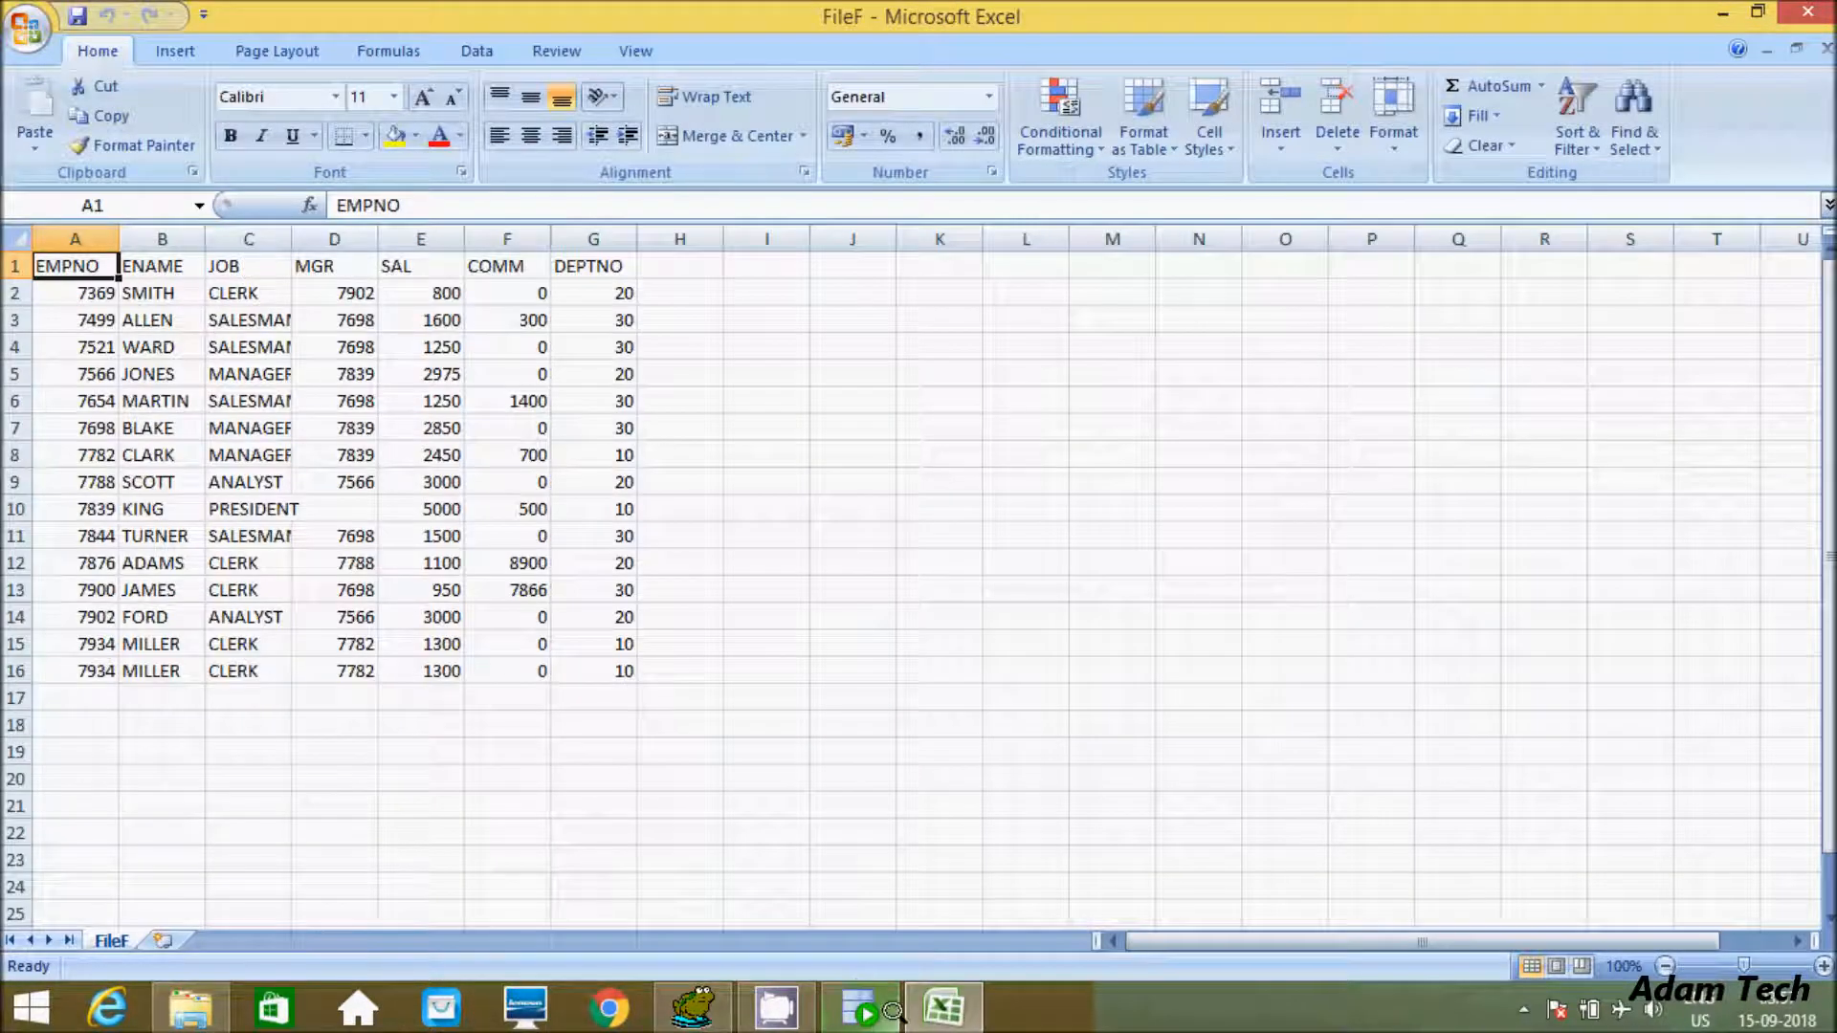
pyautogui.click(861, 1005)
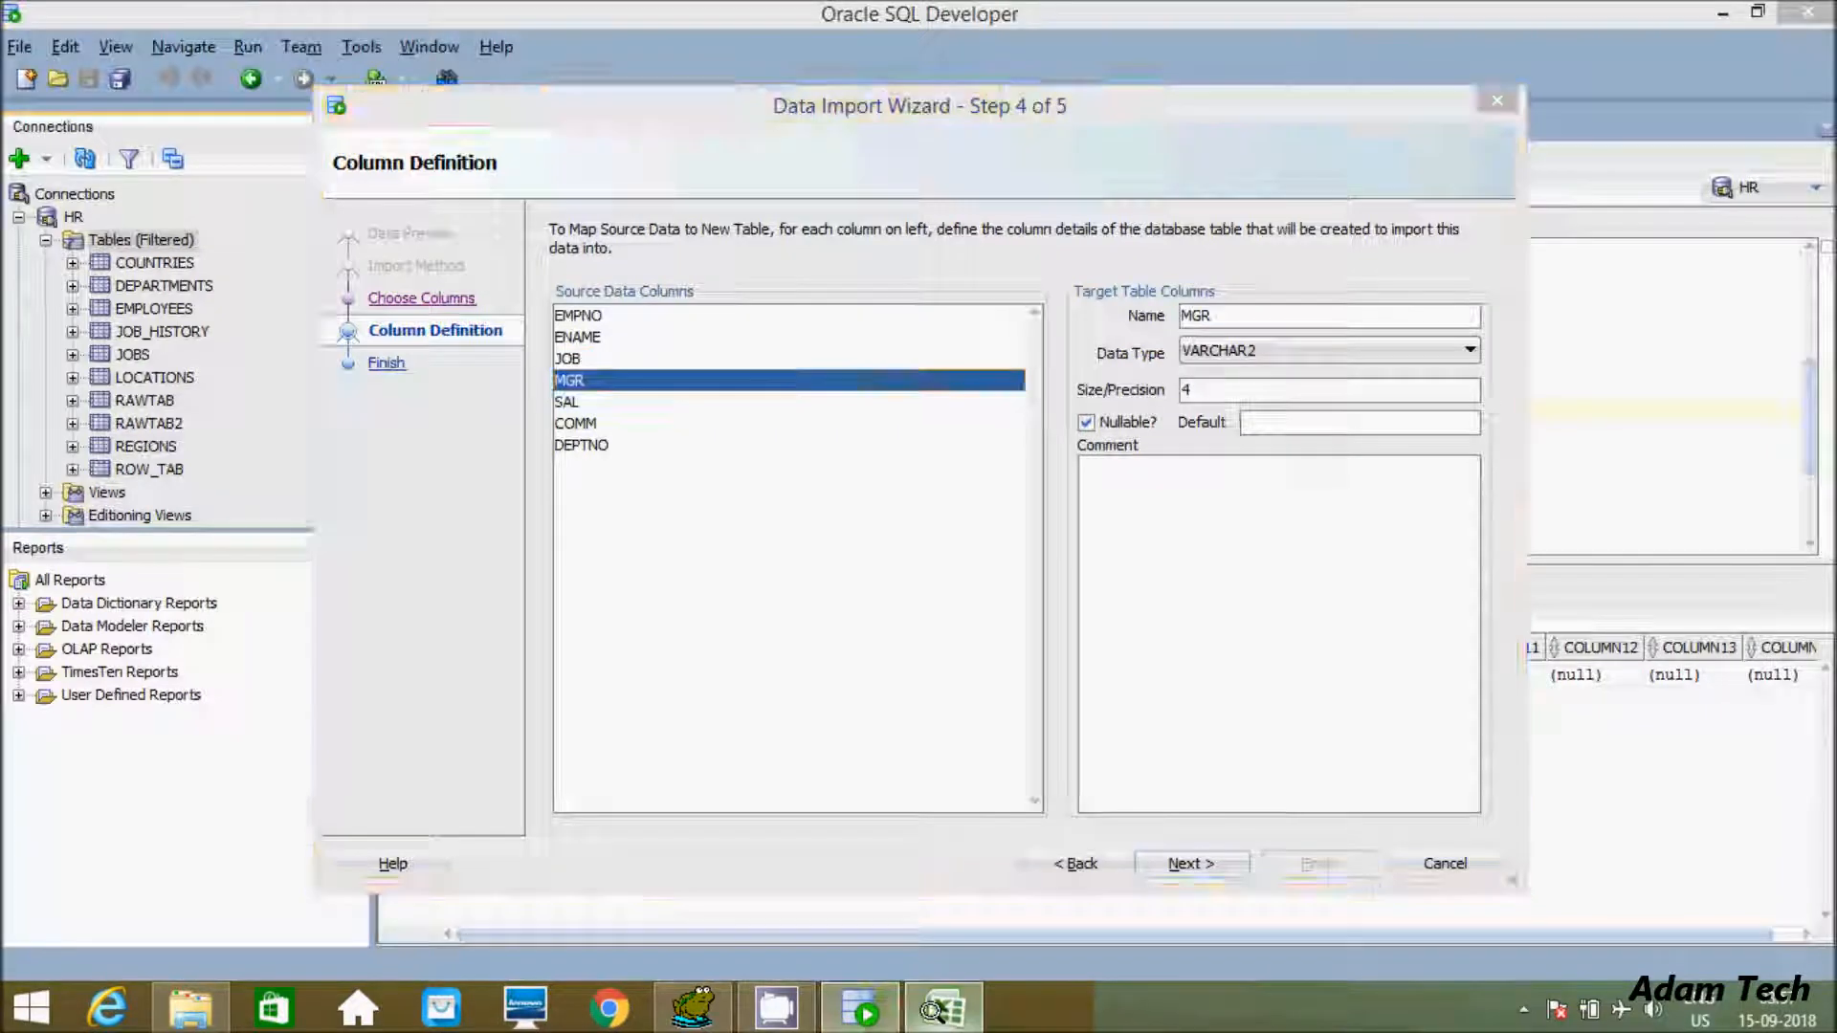
# - Set MGR and SAL to NUMBER and DEPTNO to INTEGER, then reach the Finish step
pyautogui.click(943, 1006)
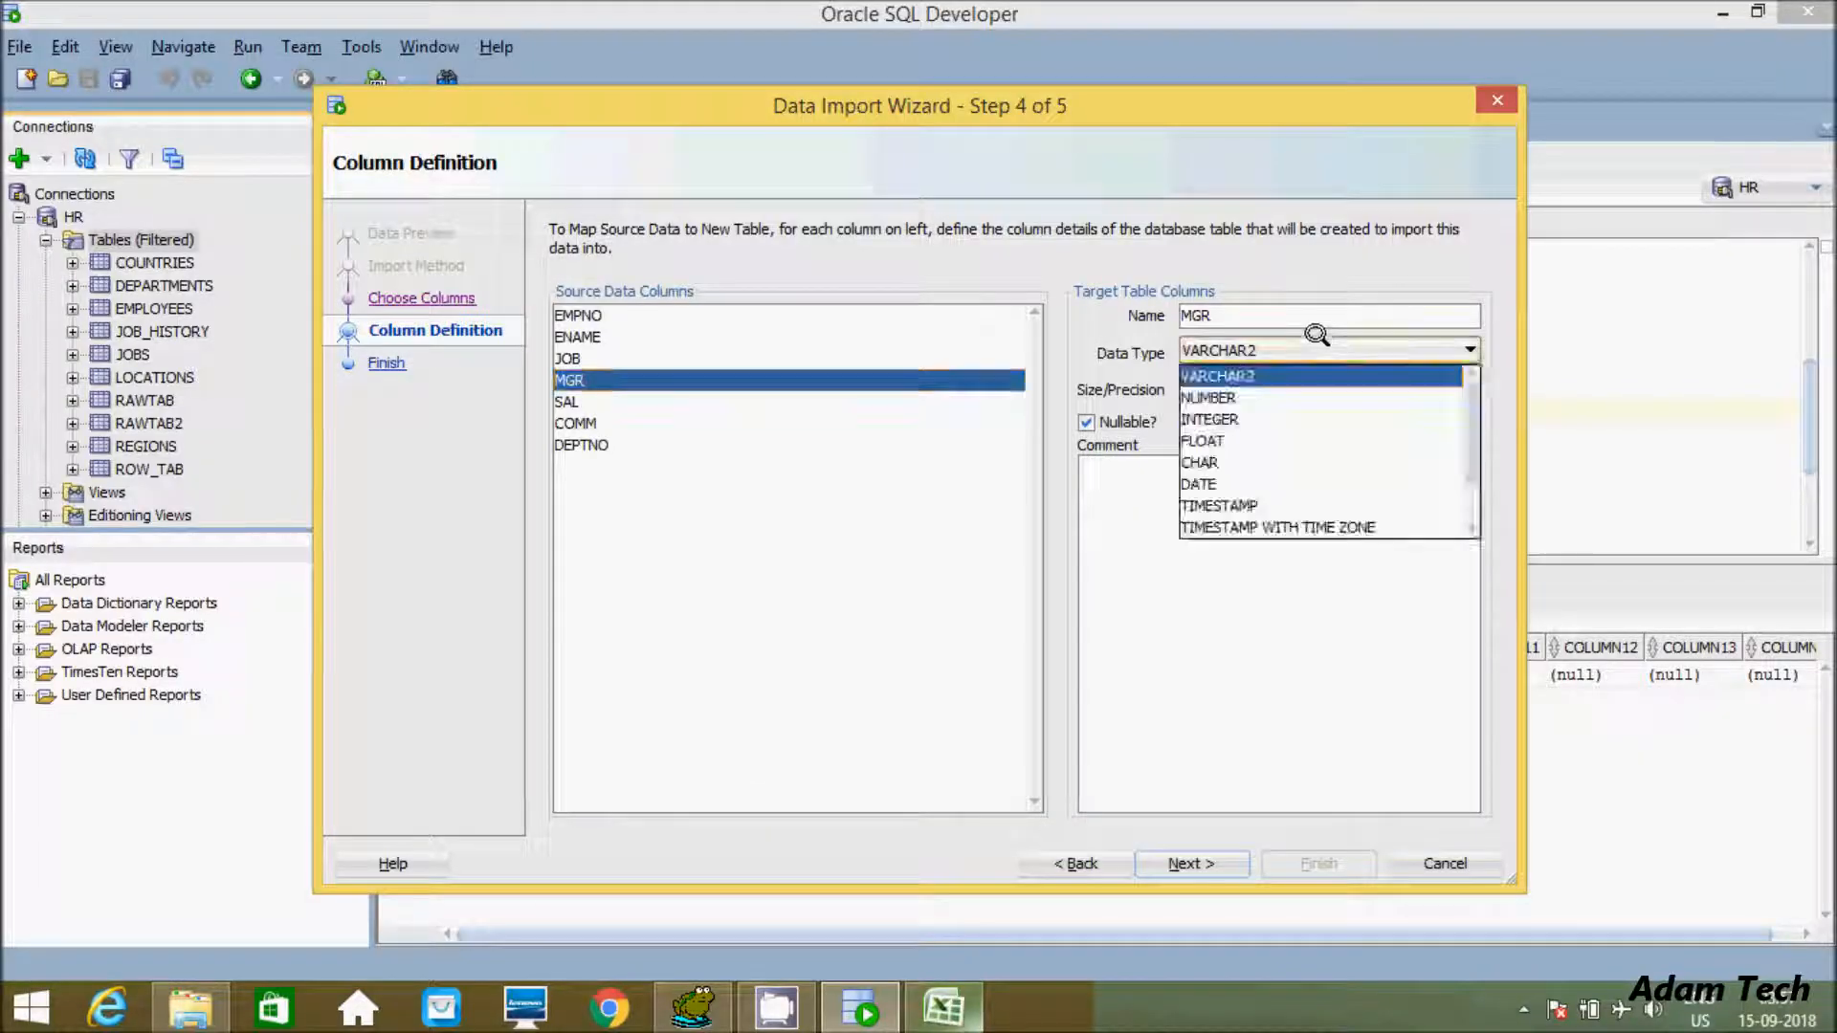
pyautogui.click(1210, 398)
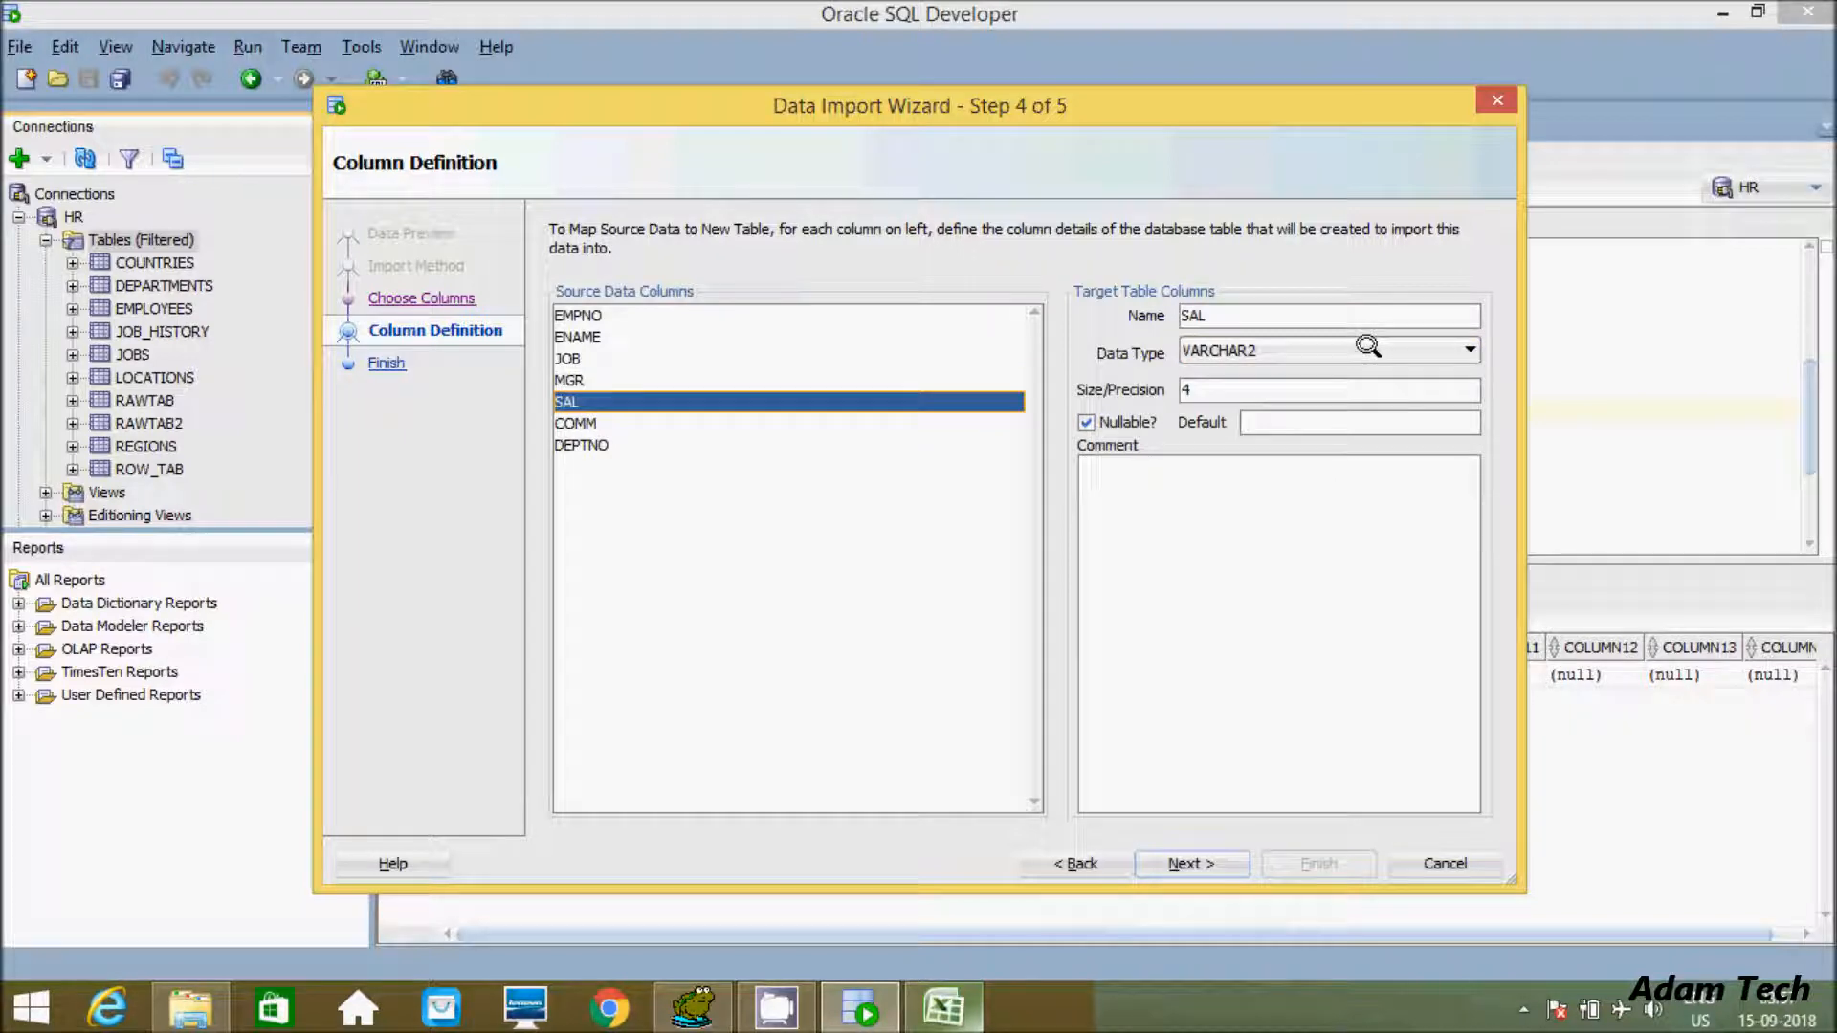
pyautogui.click(1467, 350)
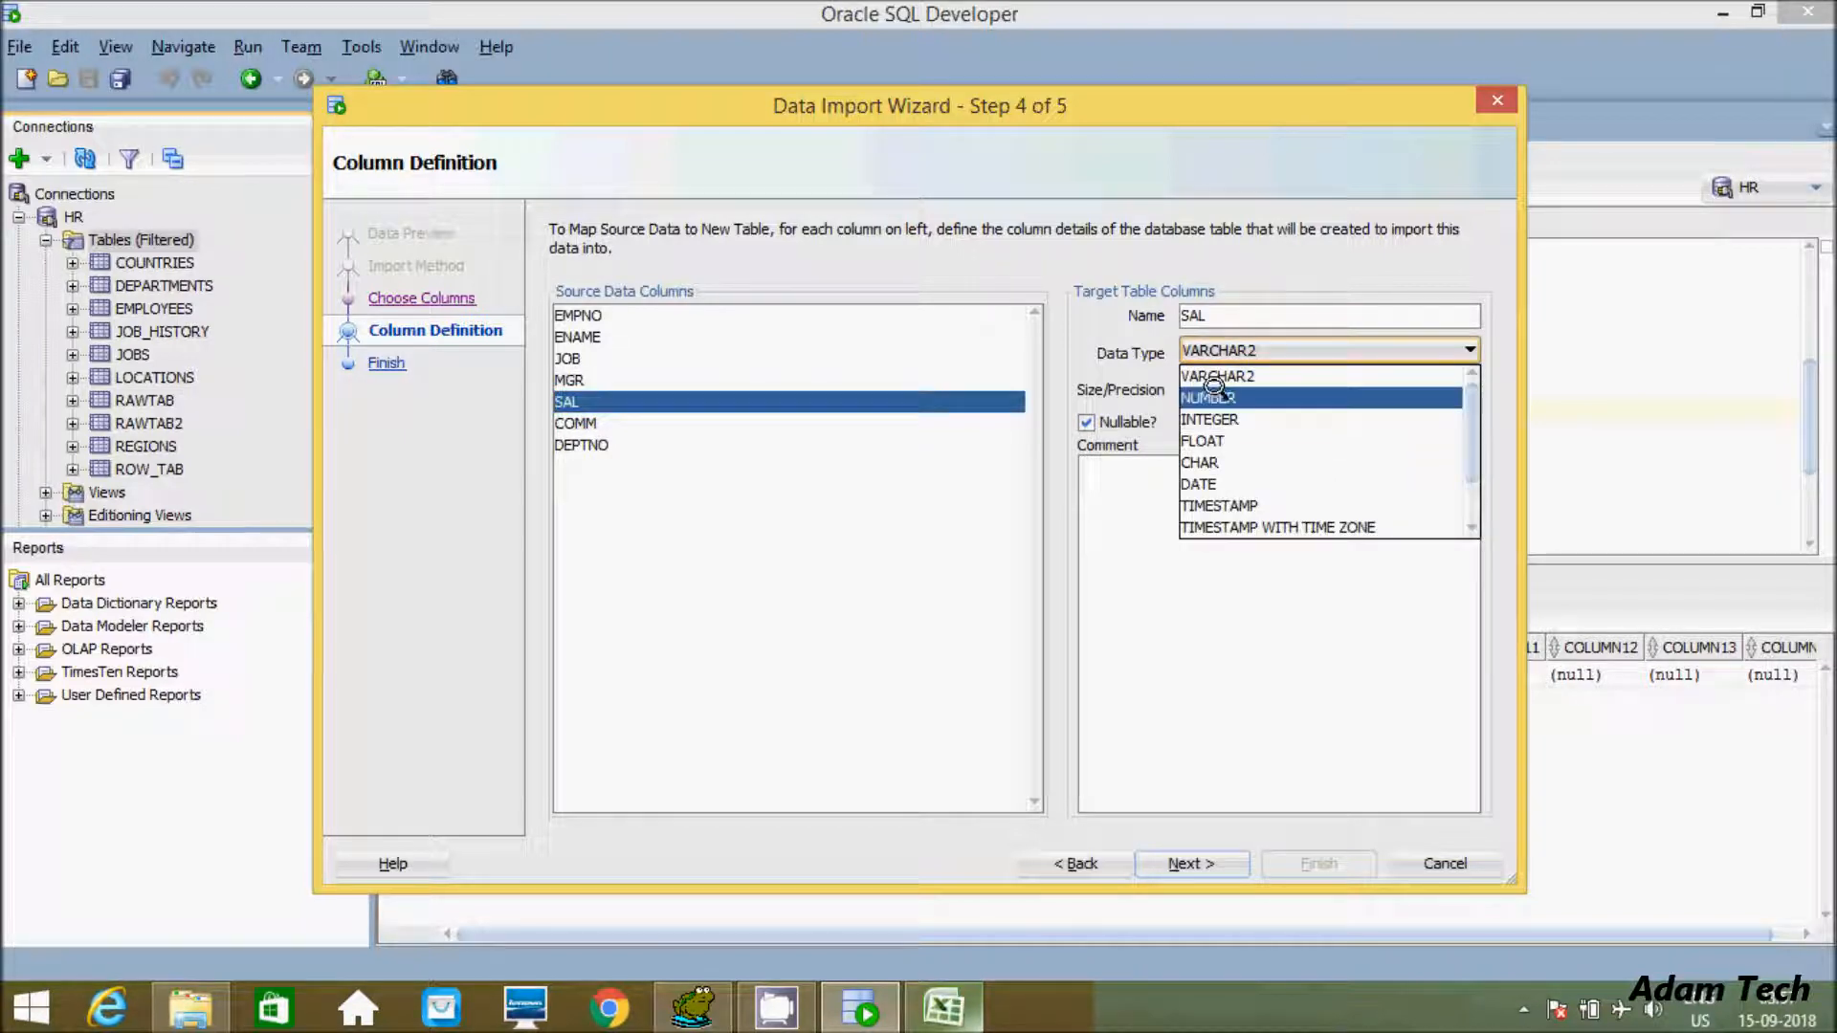
pyautogui.click(576, 423)
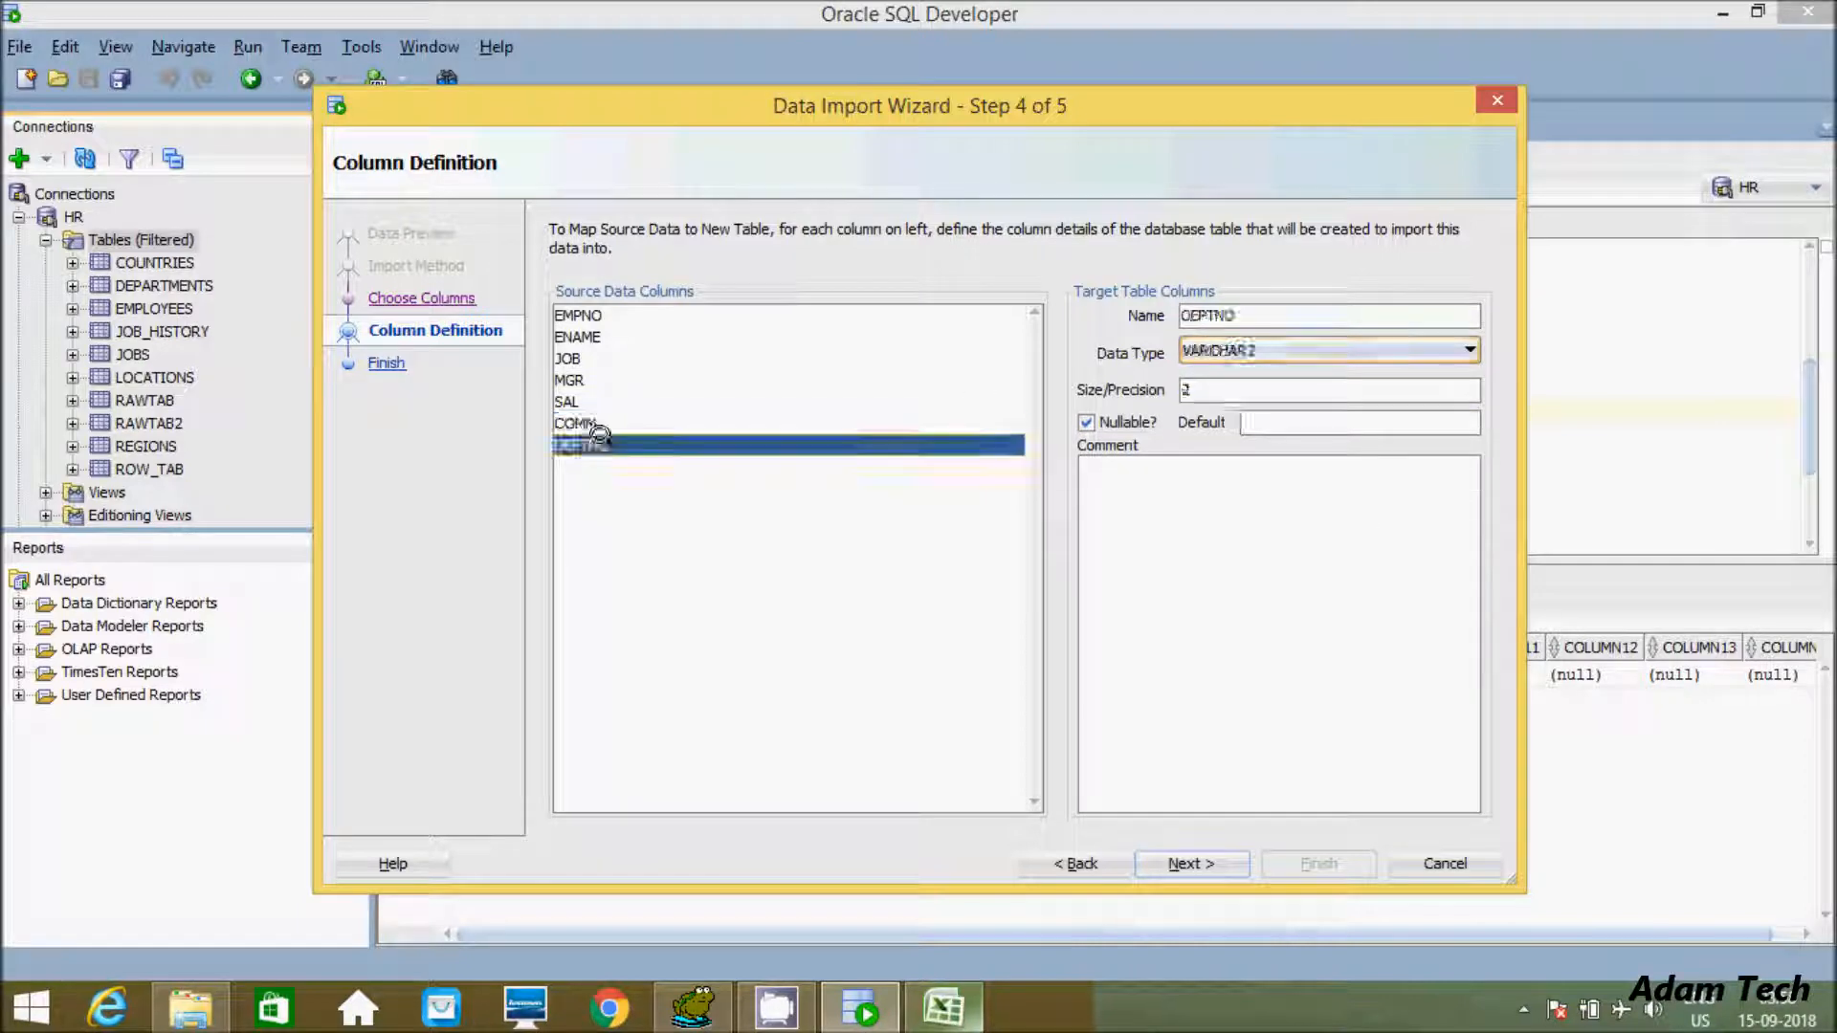
pyautogui.click(1468, 350)
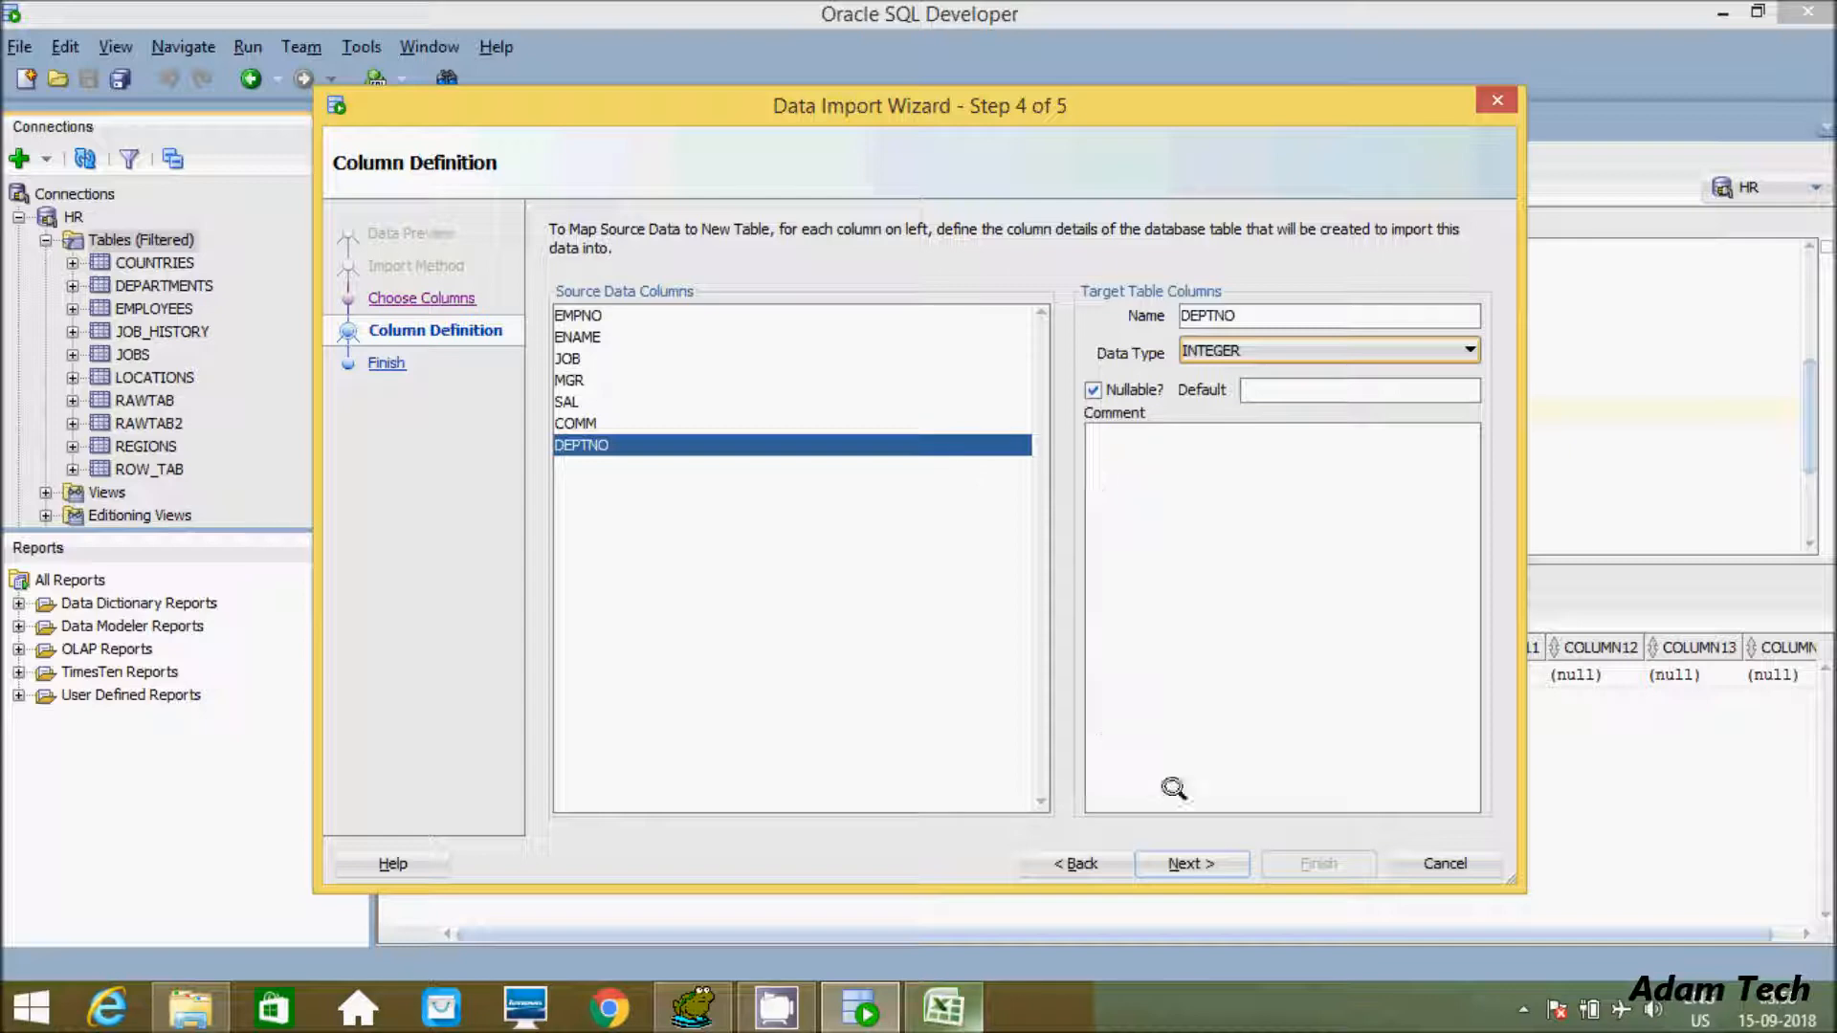
pyautogui.click(1190, 863)
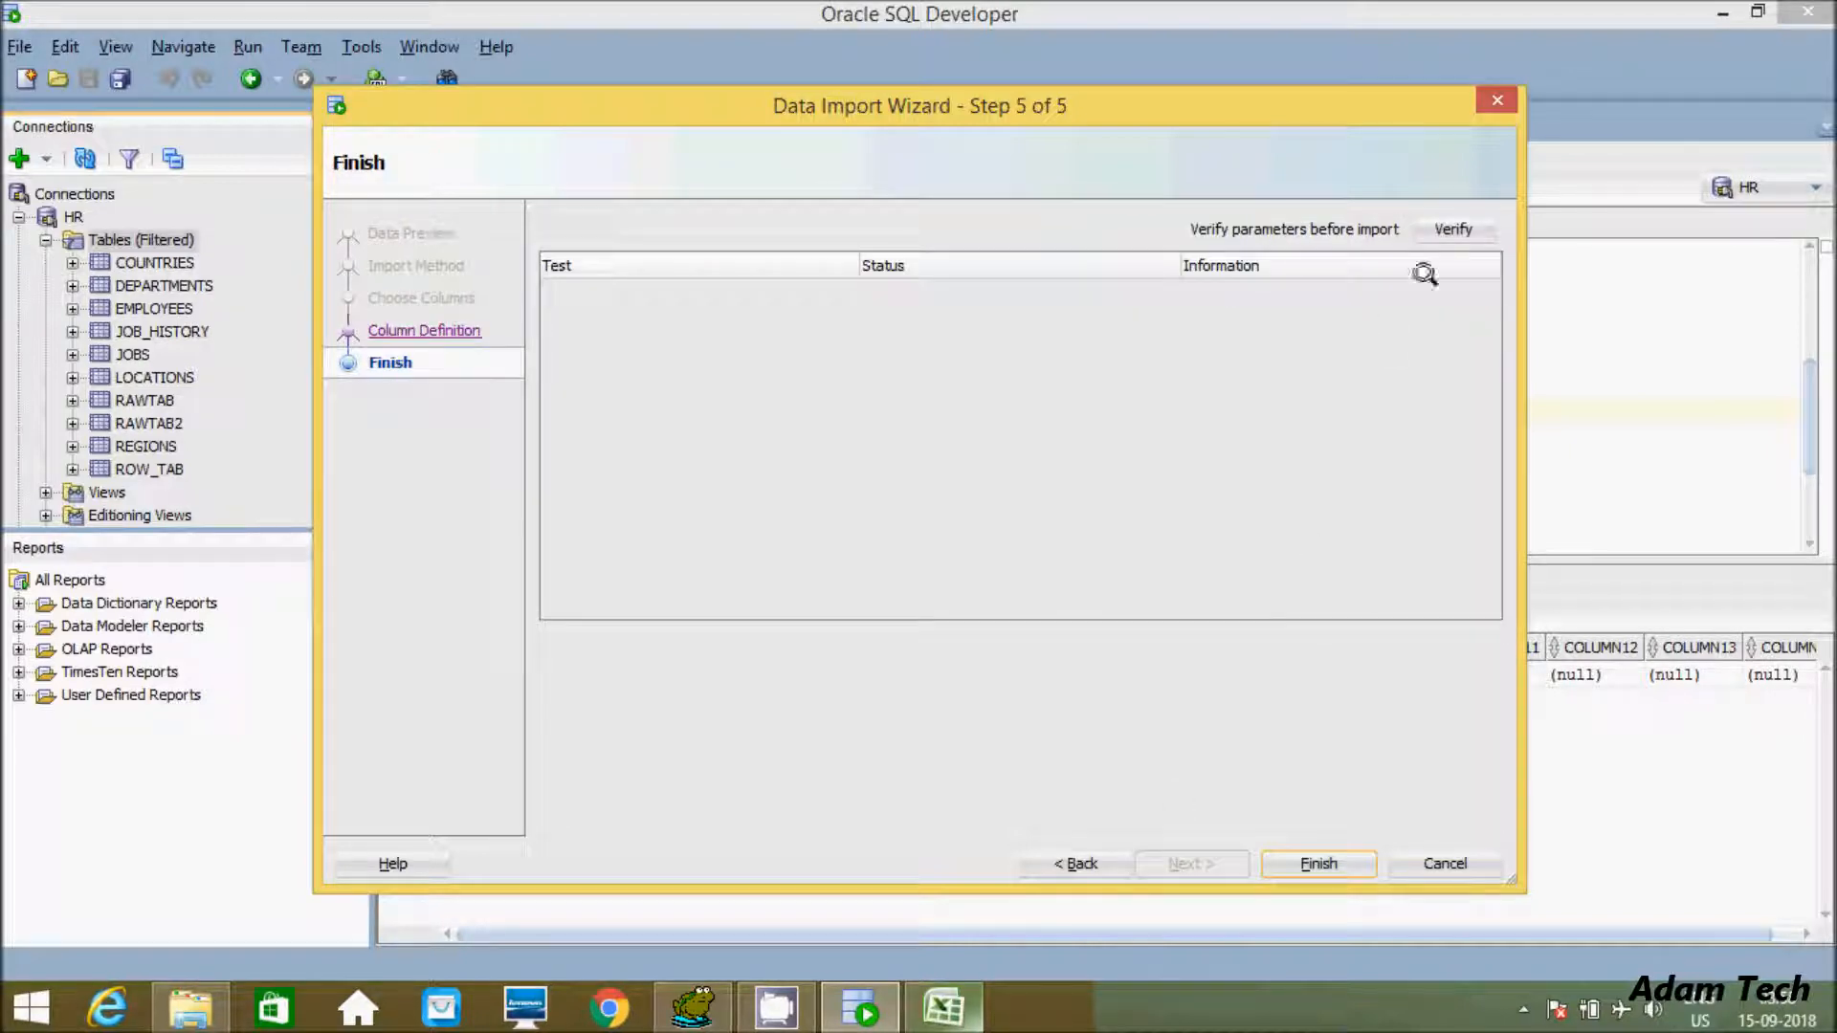
# - Verify all import checks succeed and finish creating the ADAM table from FileF.csv
pyautogui.click(1452, 228)
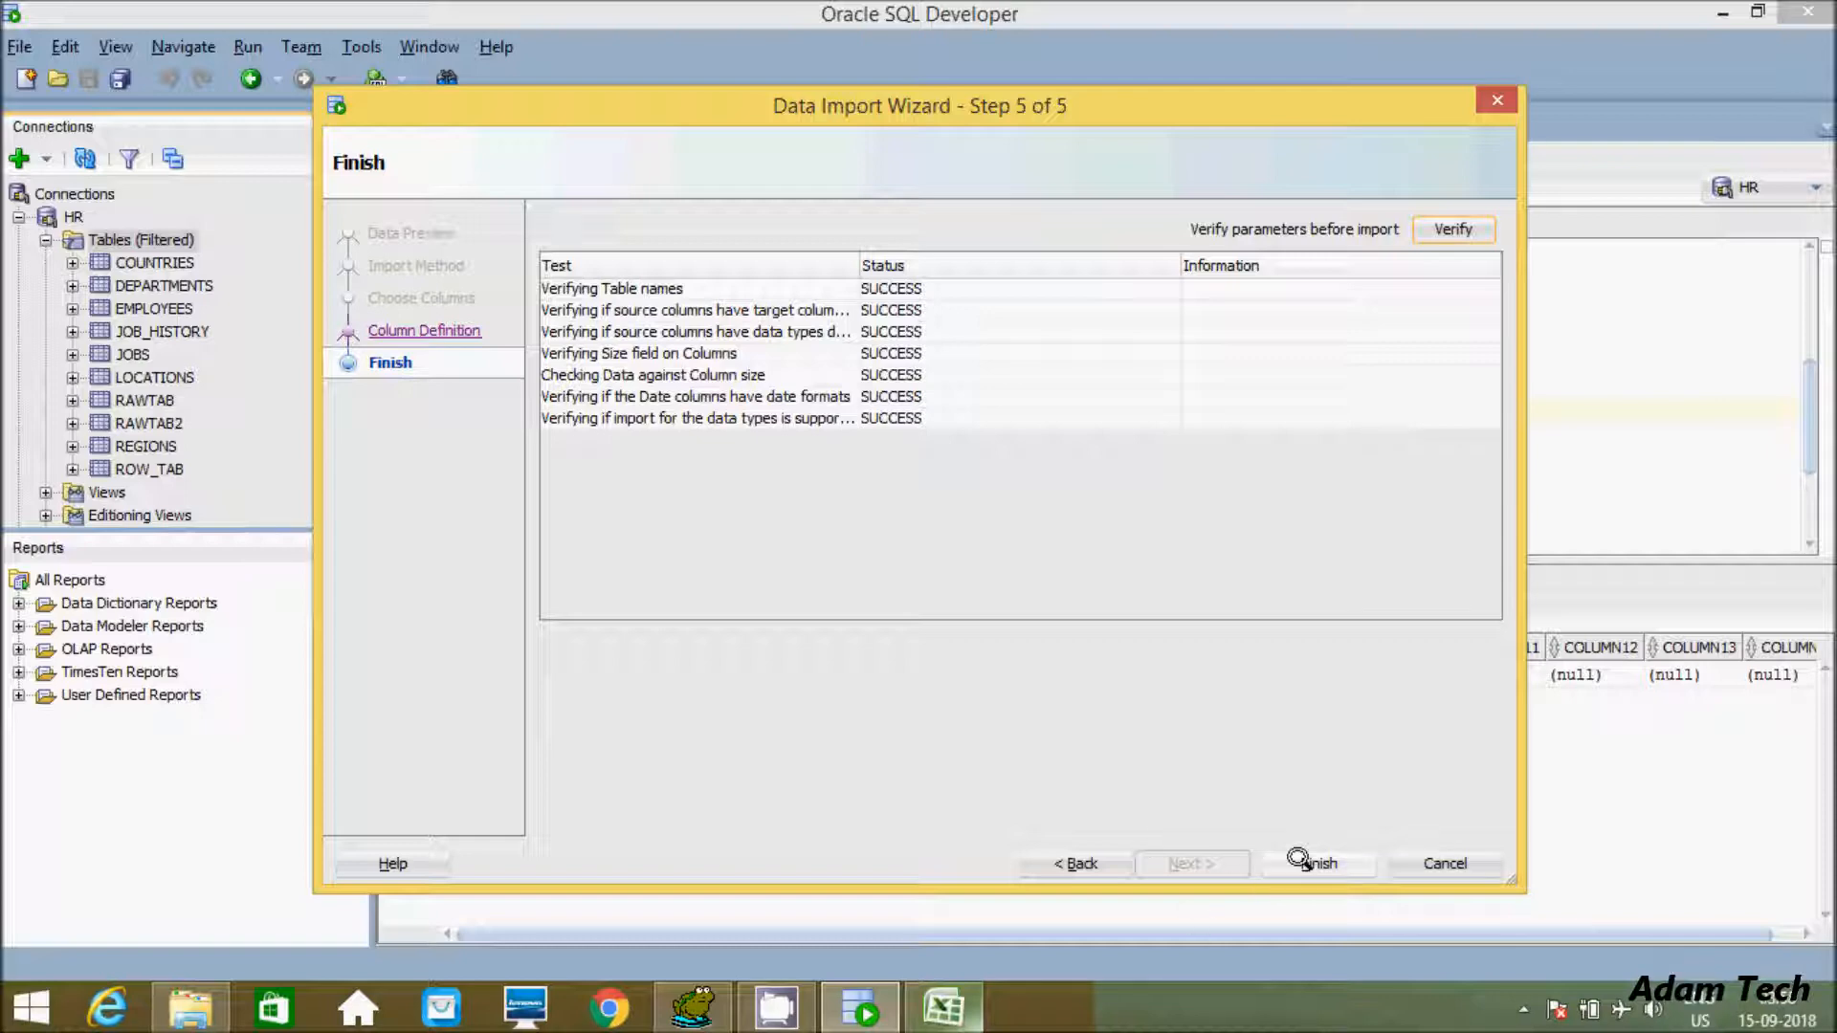
pyautogui.click(1316, 863)
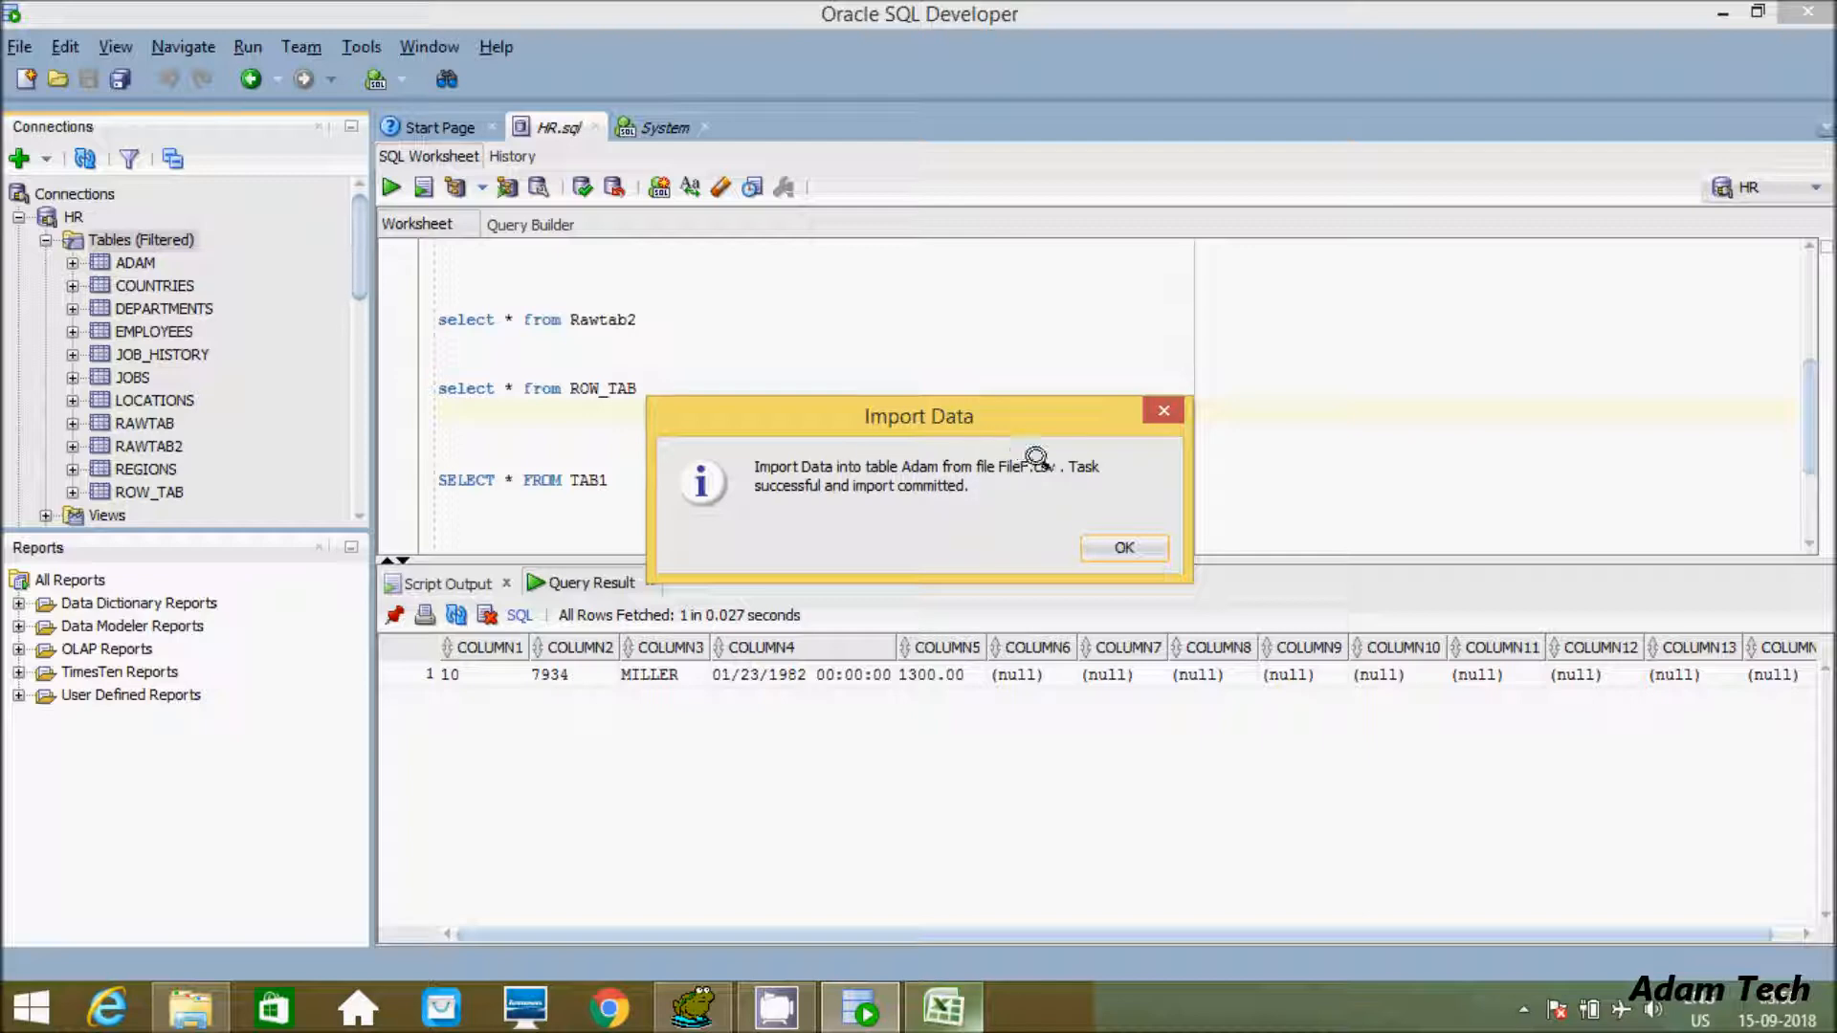
pyautogui.moveTo(861, 480)
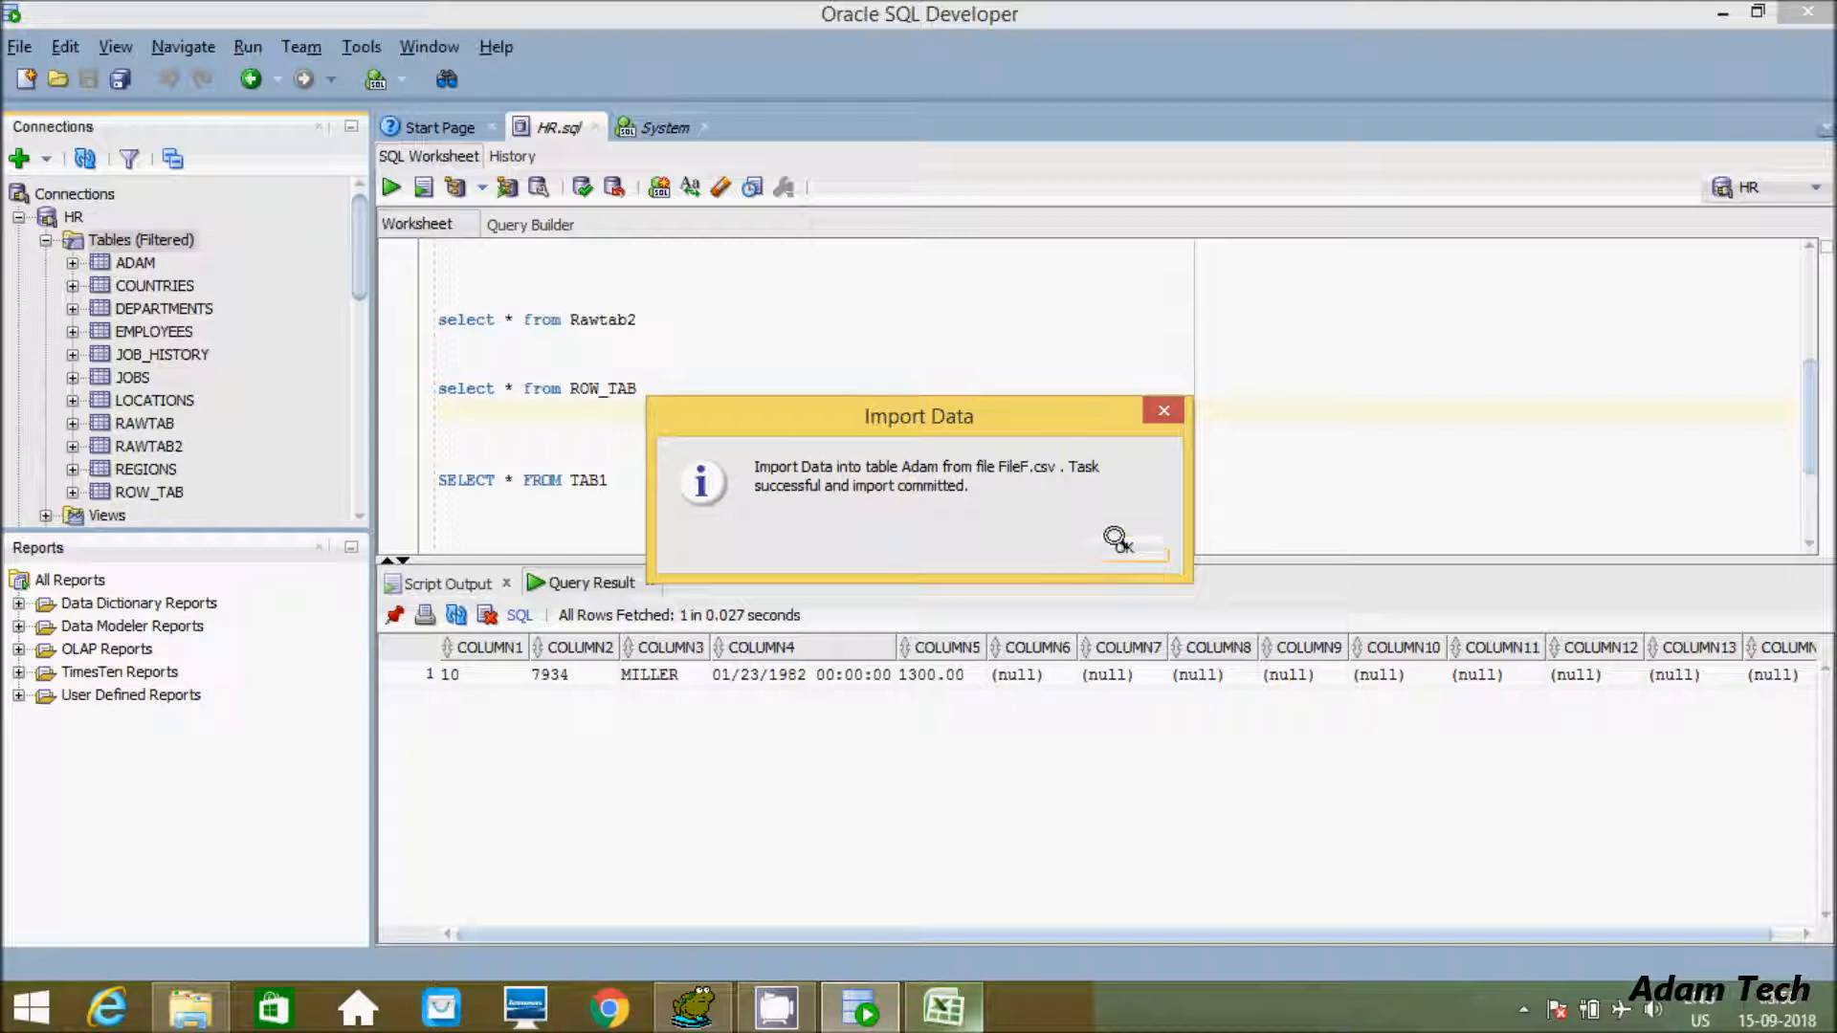
# - Run SELECT * FROM Adam to show the 15 imported rows, then bring up FileF in Excel
pyautogui.click(1129, 540)
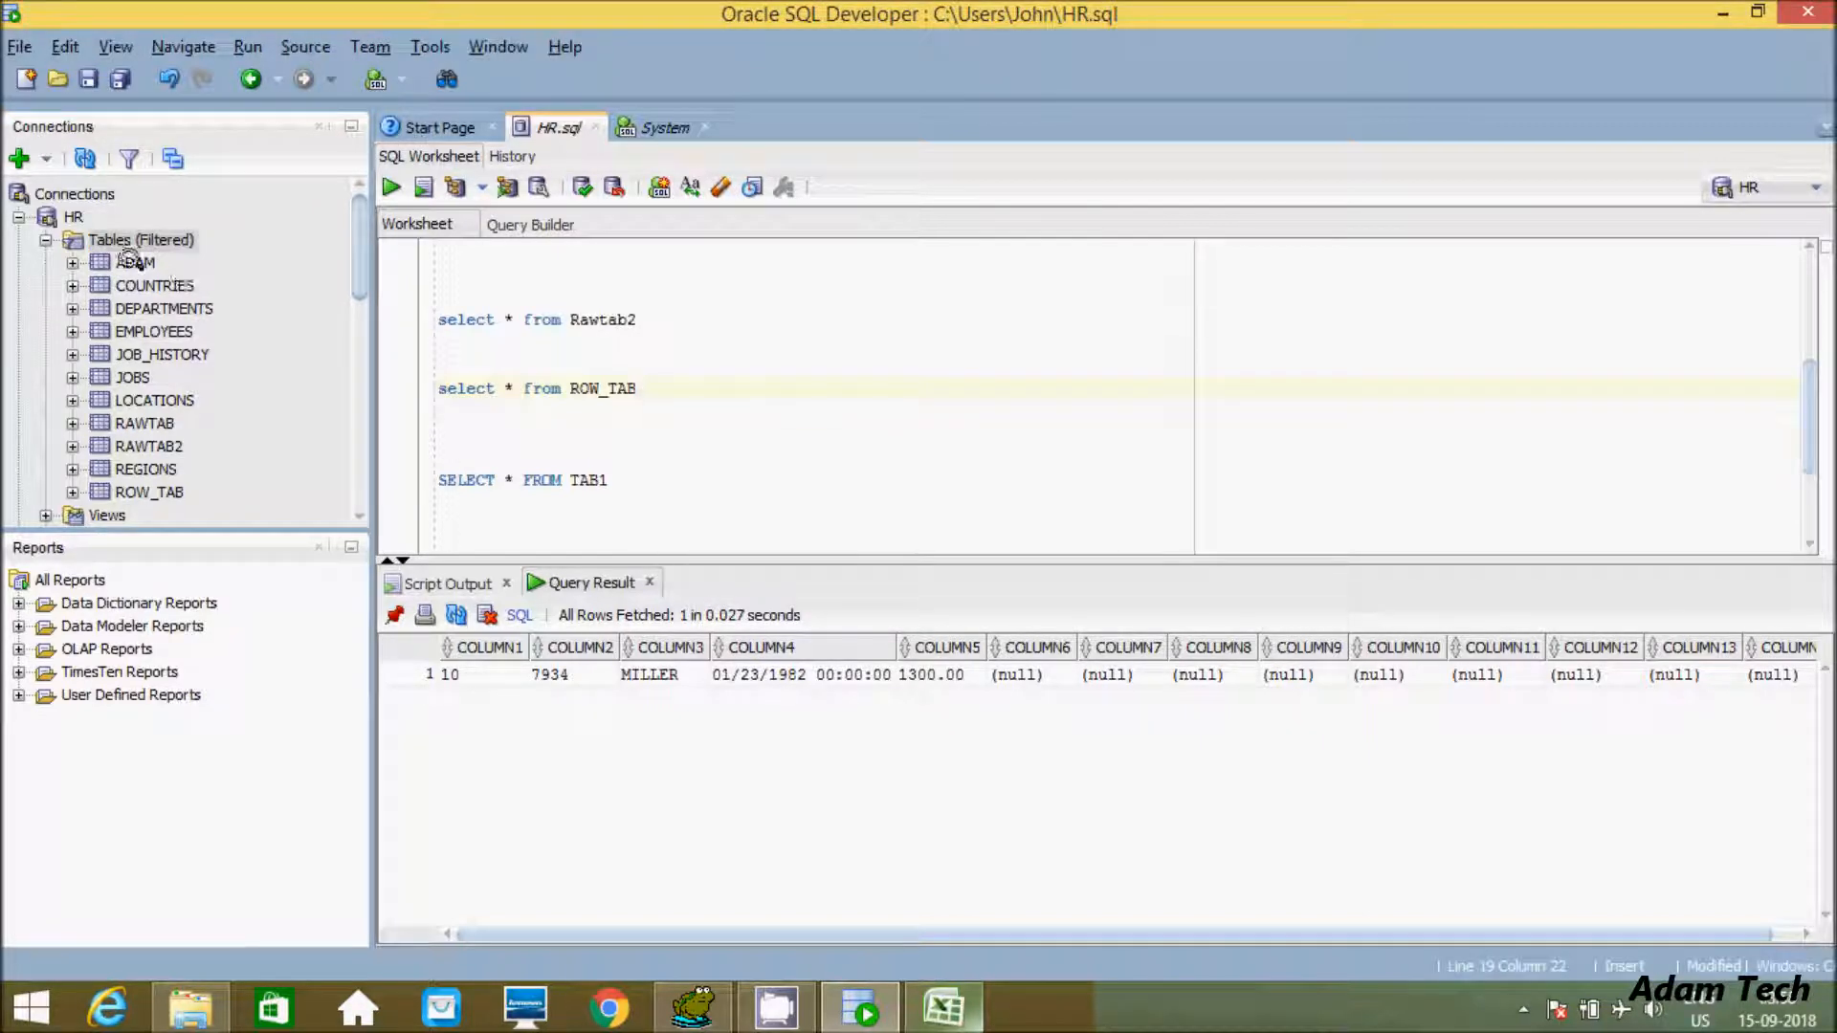
pyautogui.doubleClick(589, 478)
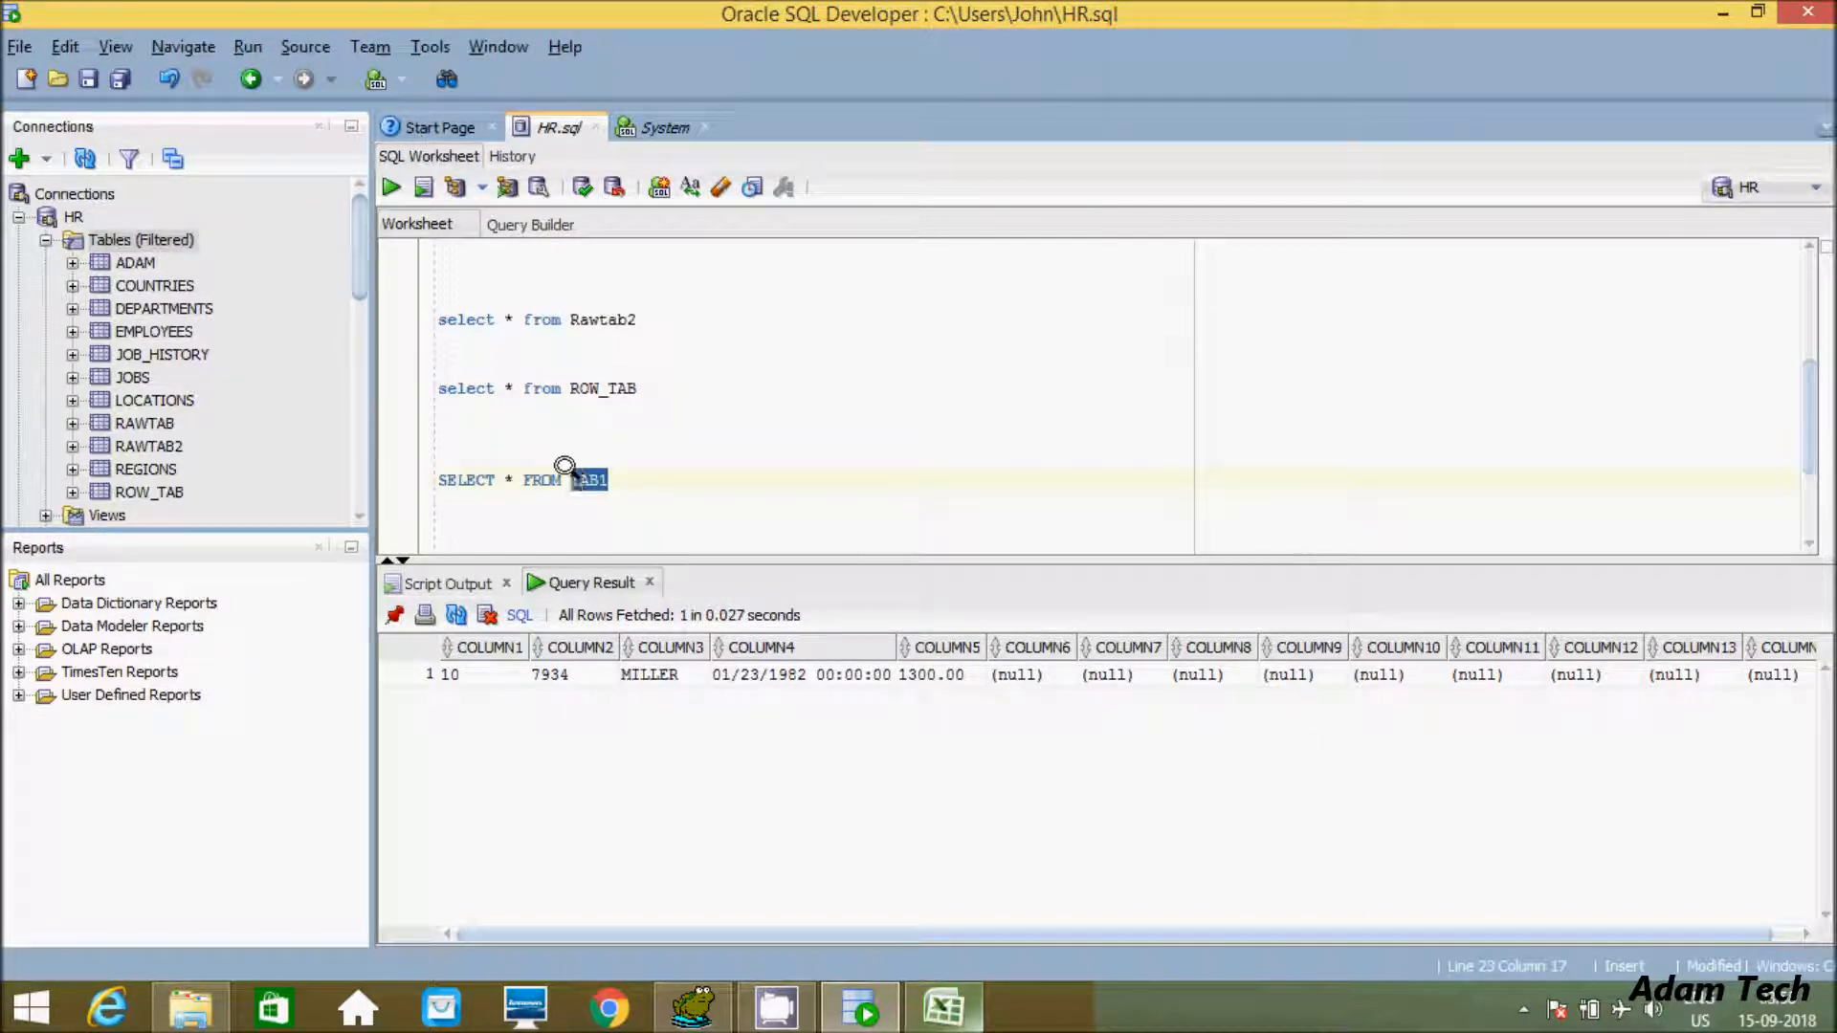
pyautogui.write('A')
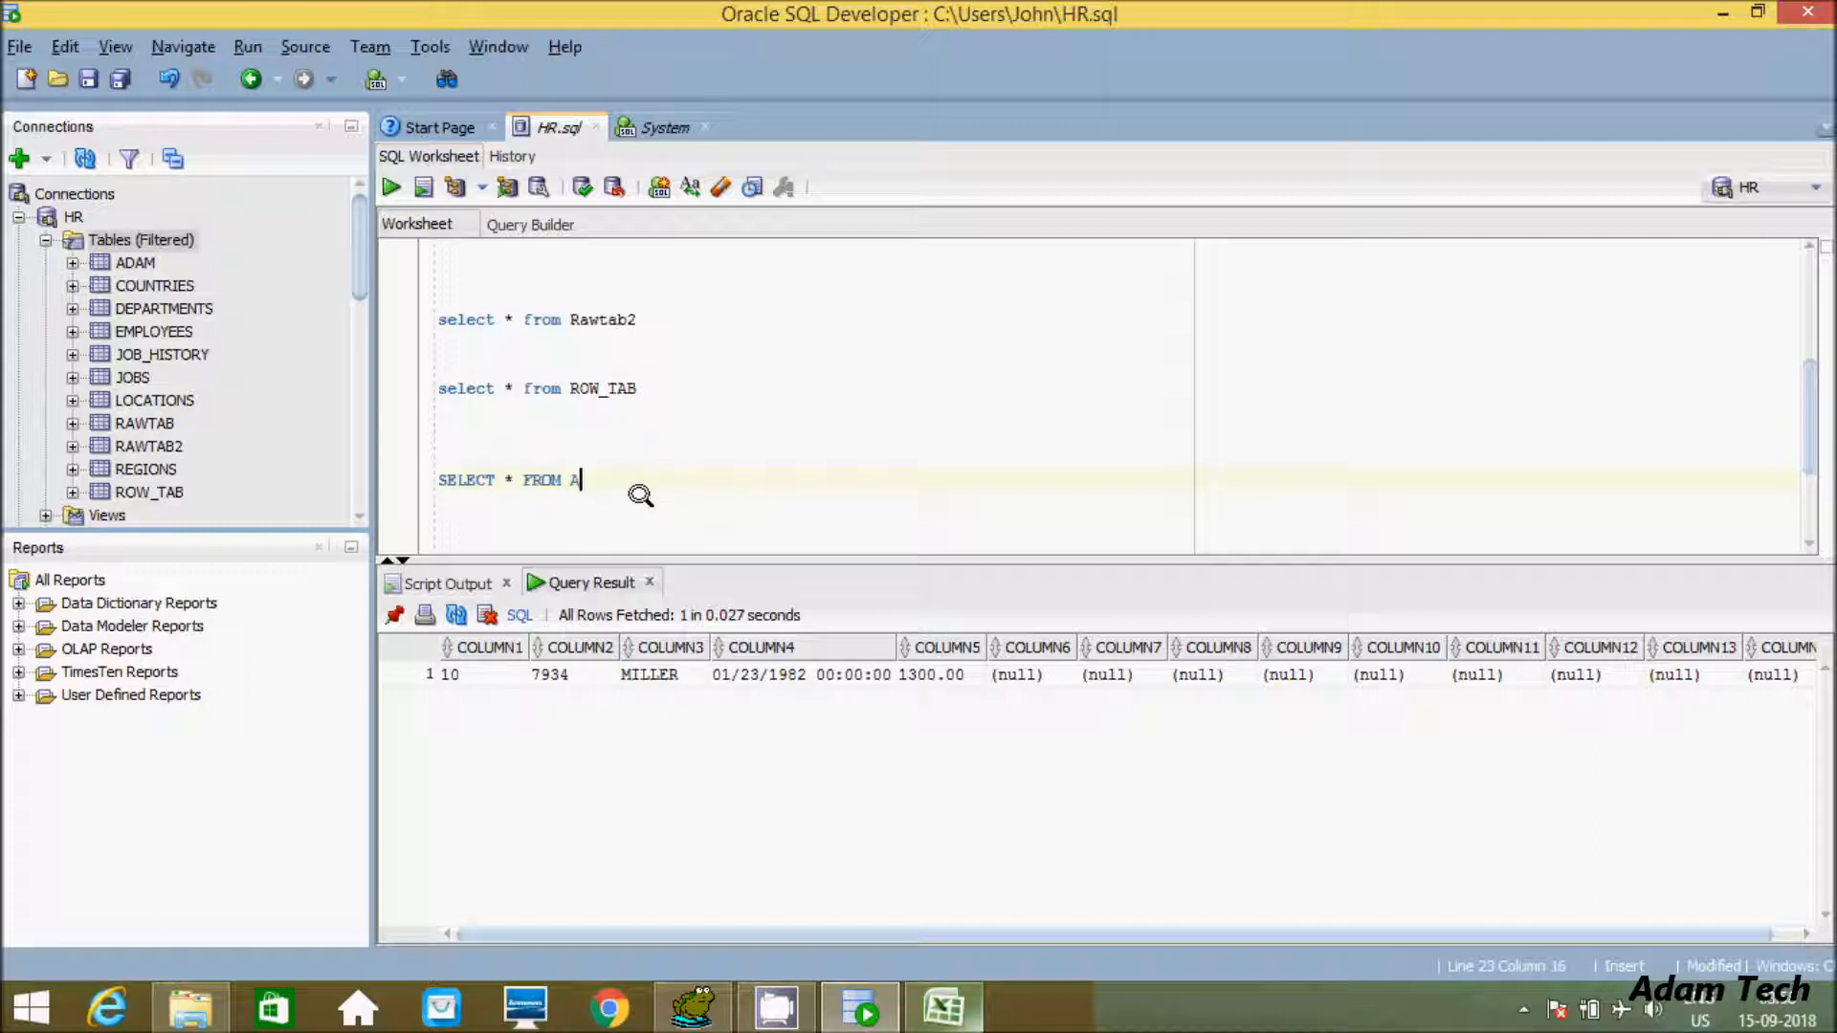
pyautogui.write('dam')
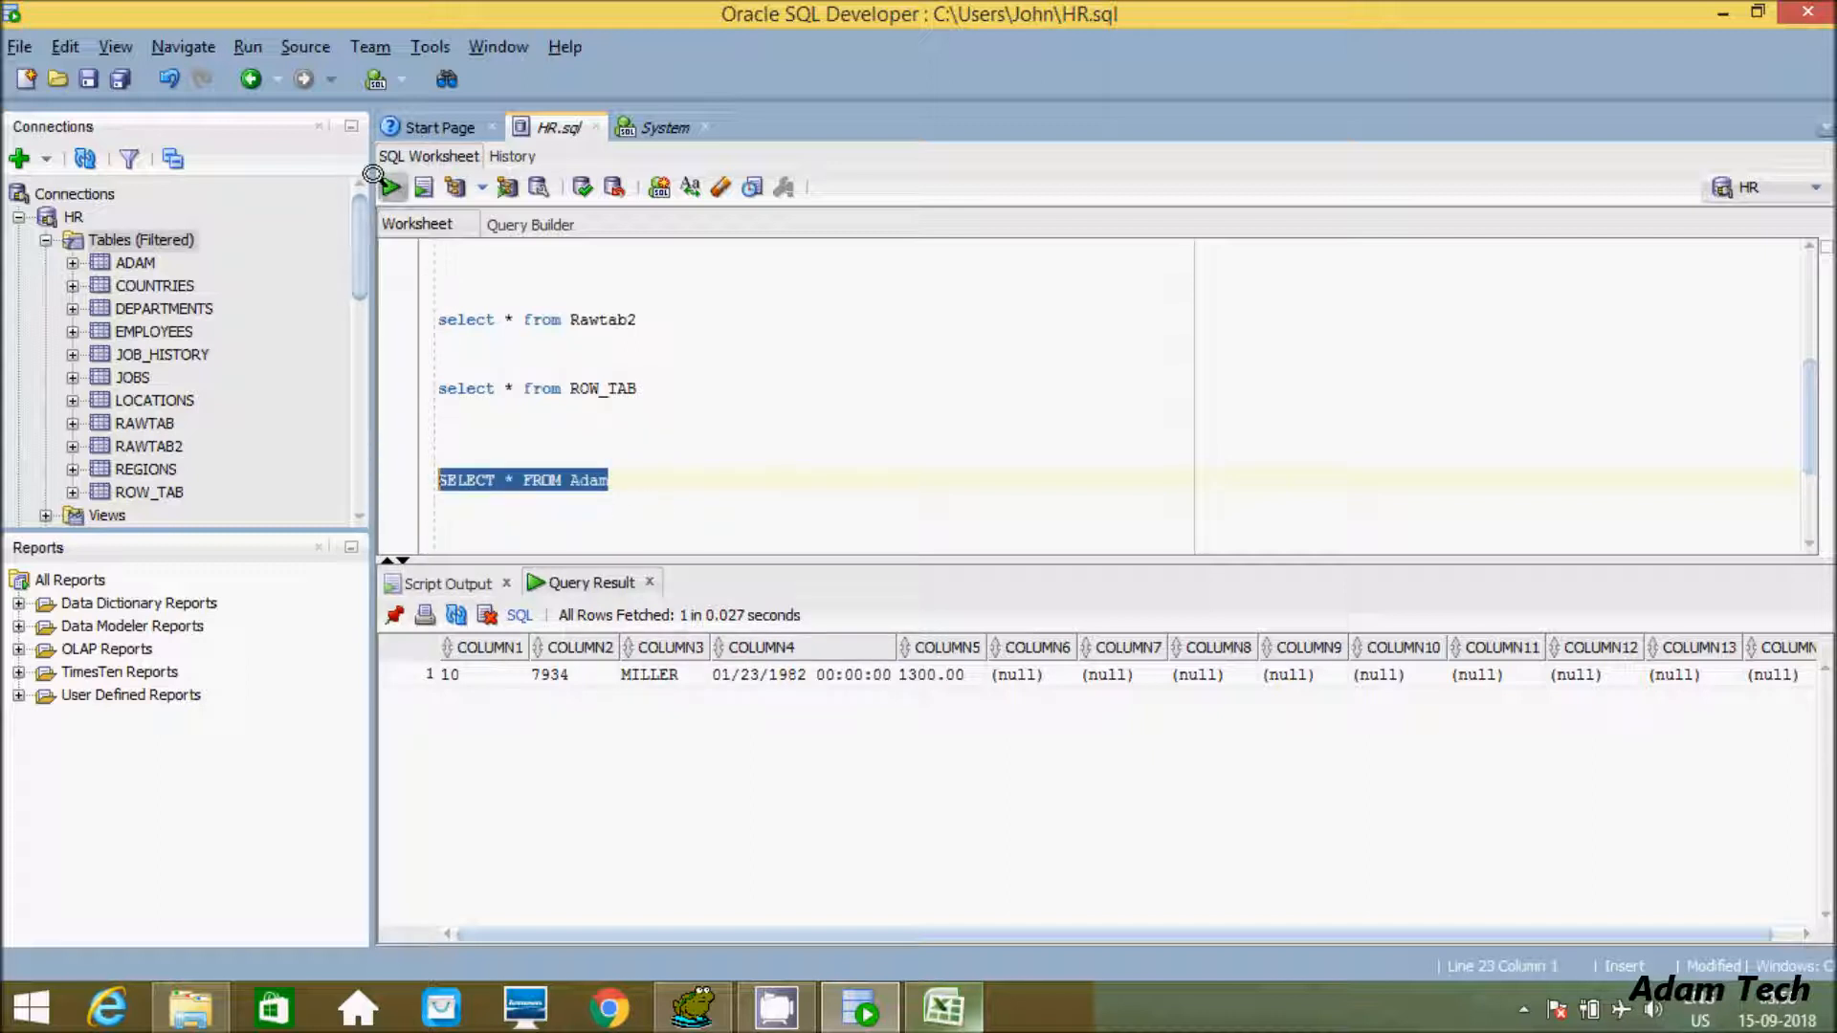
pyautogui.click(390, 187)
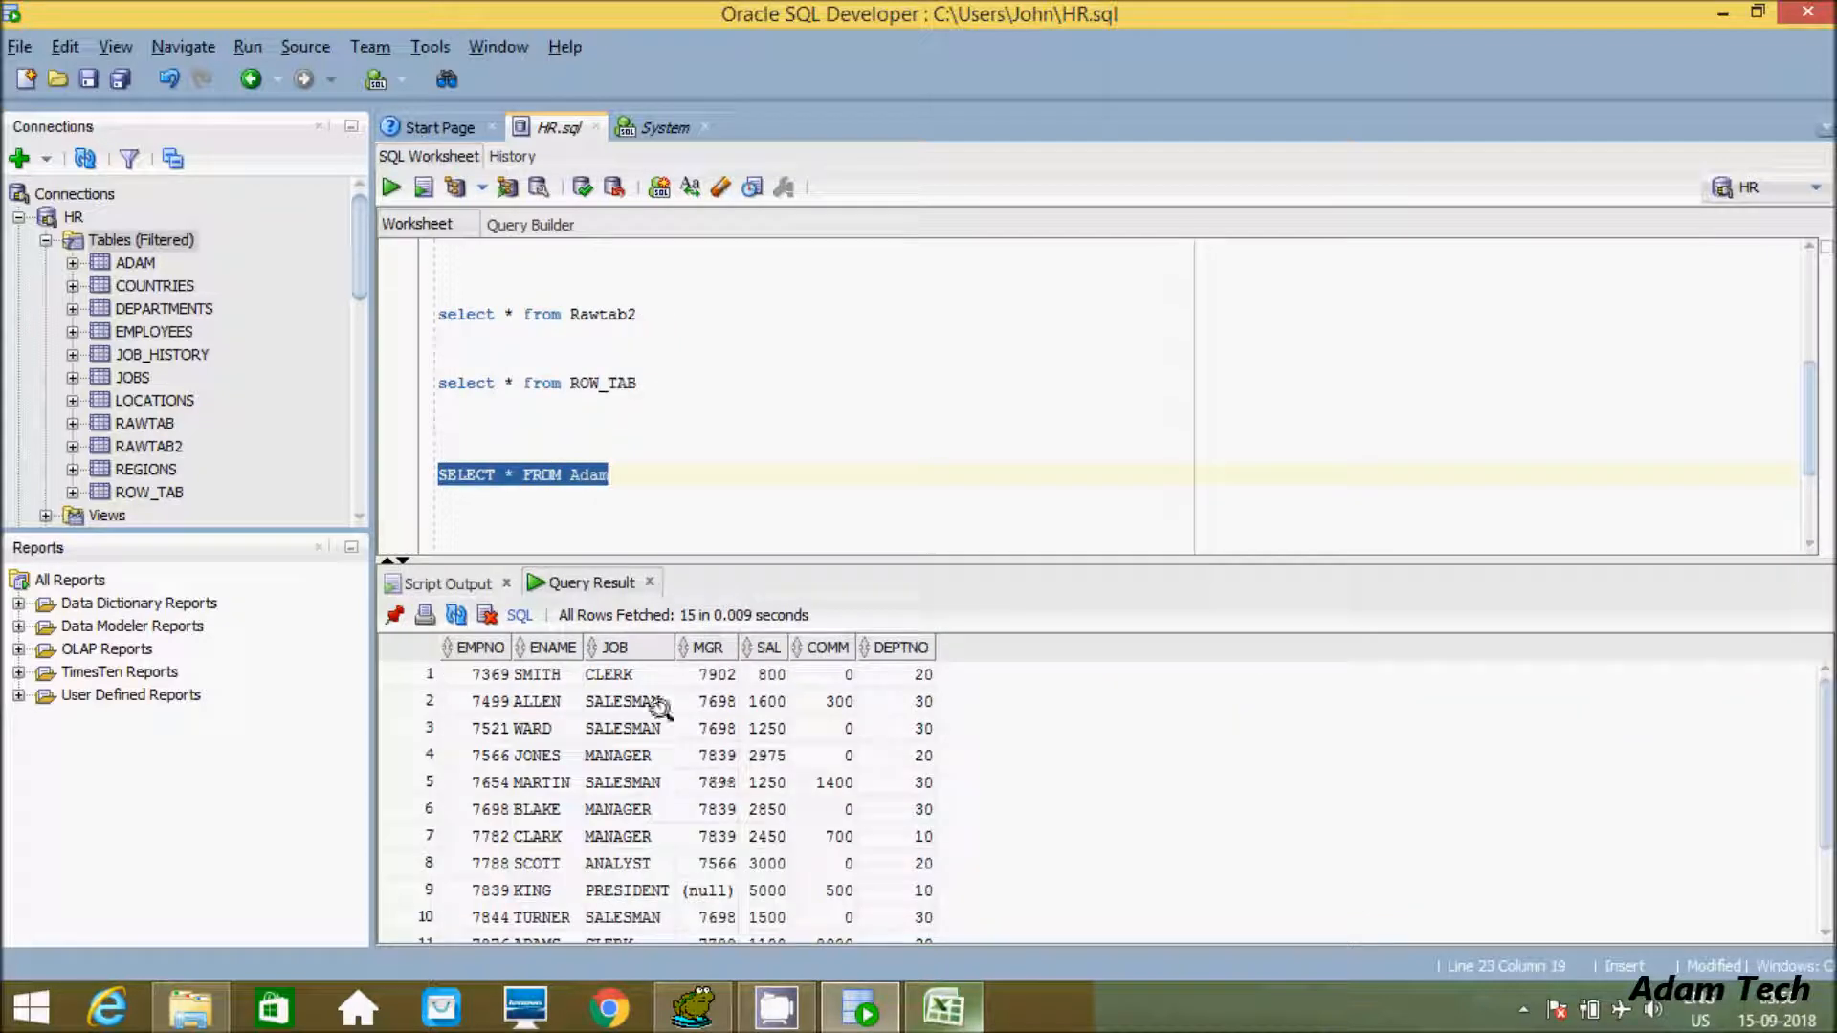
pyautogui.click(943, 1004)
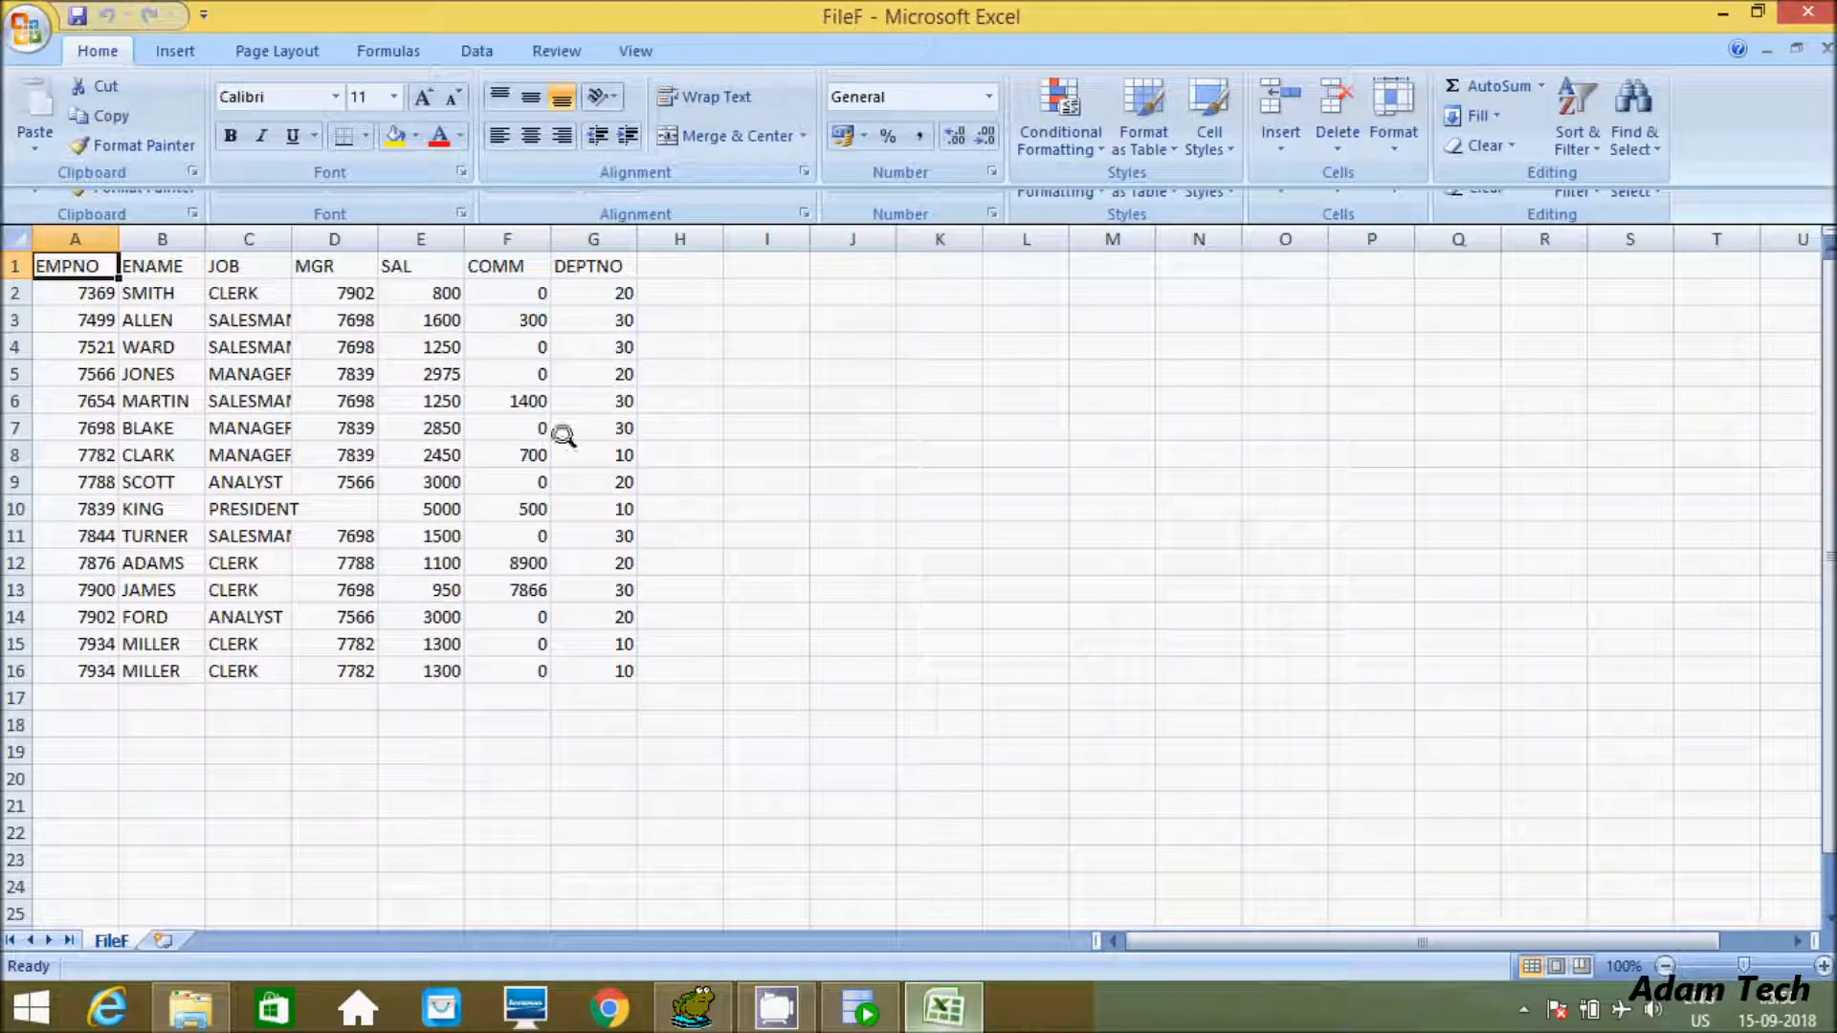
pyautogui.moveTo(386, 331)
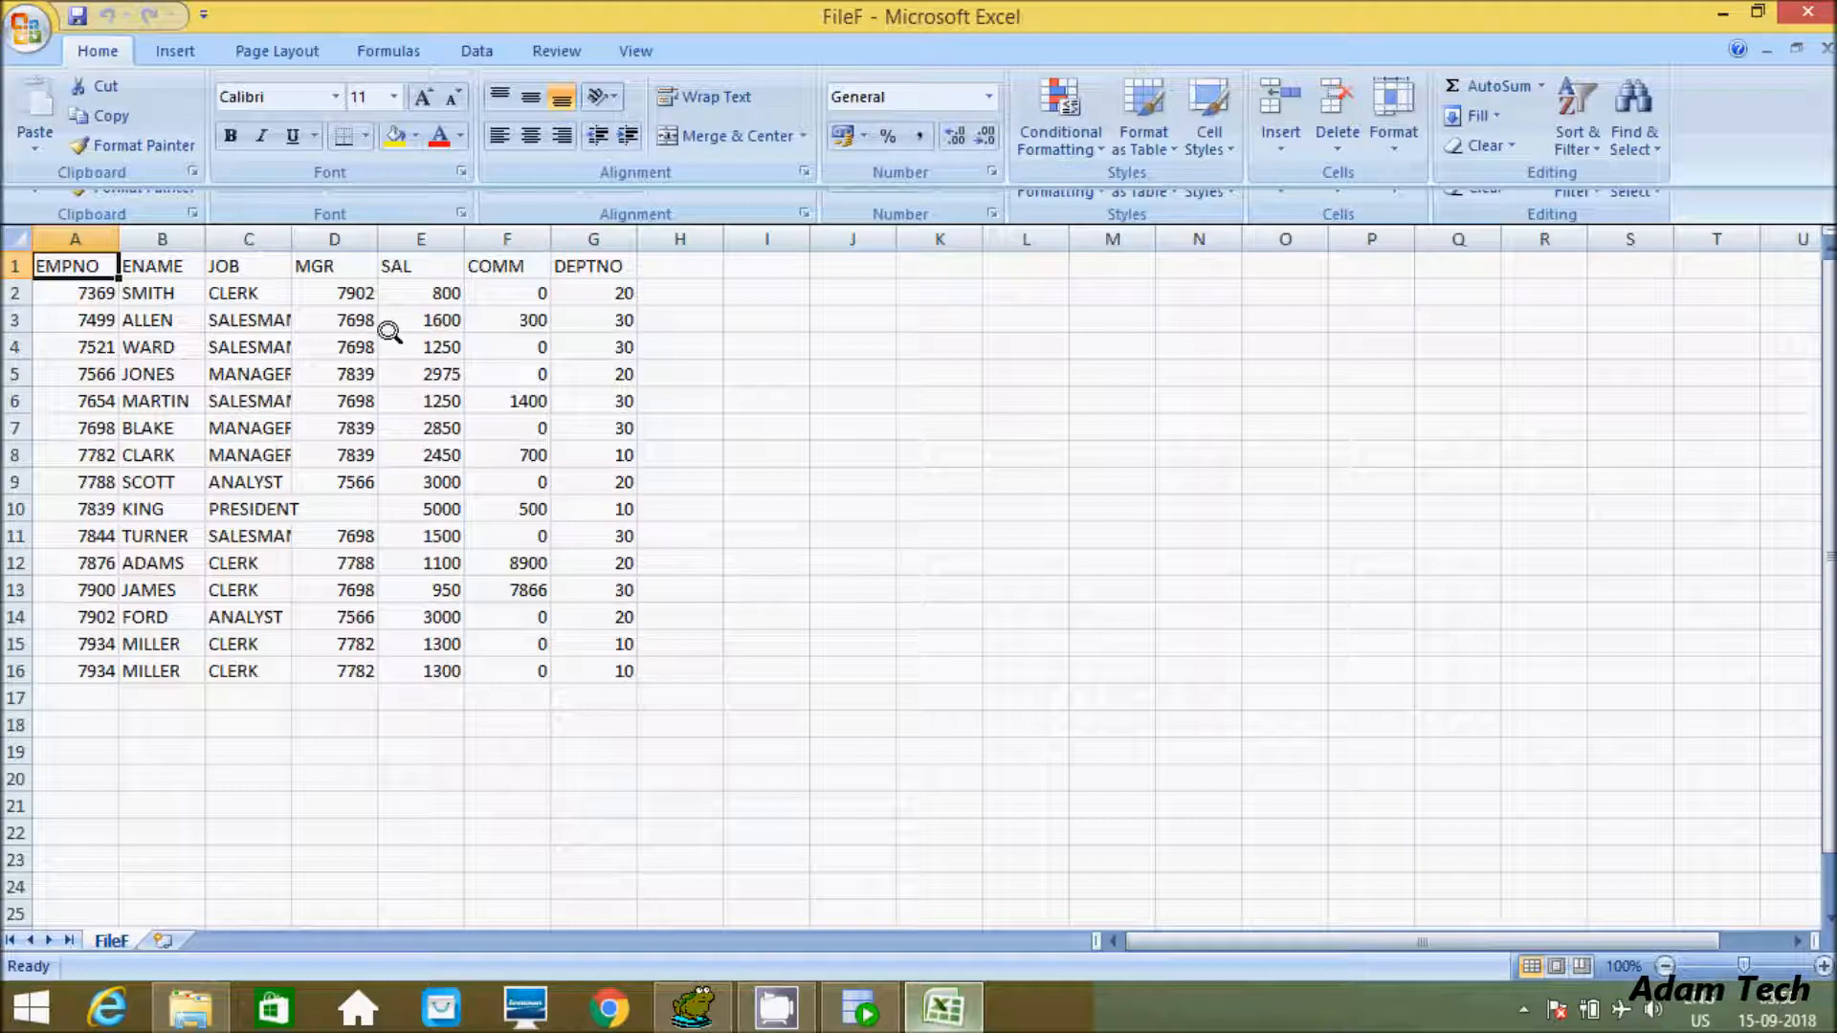
# - Bring SQL Developer back showing the Adam query's 15 fetched rows
pyautogui.click(859, 1008)
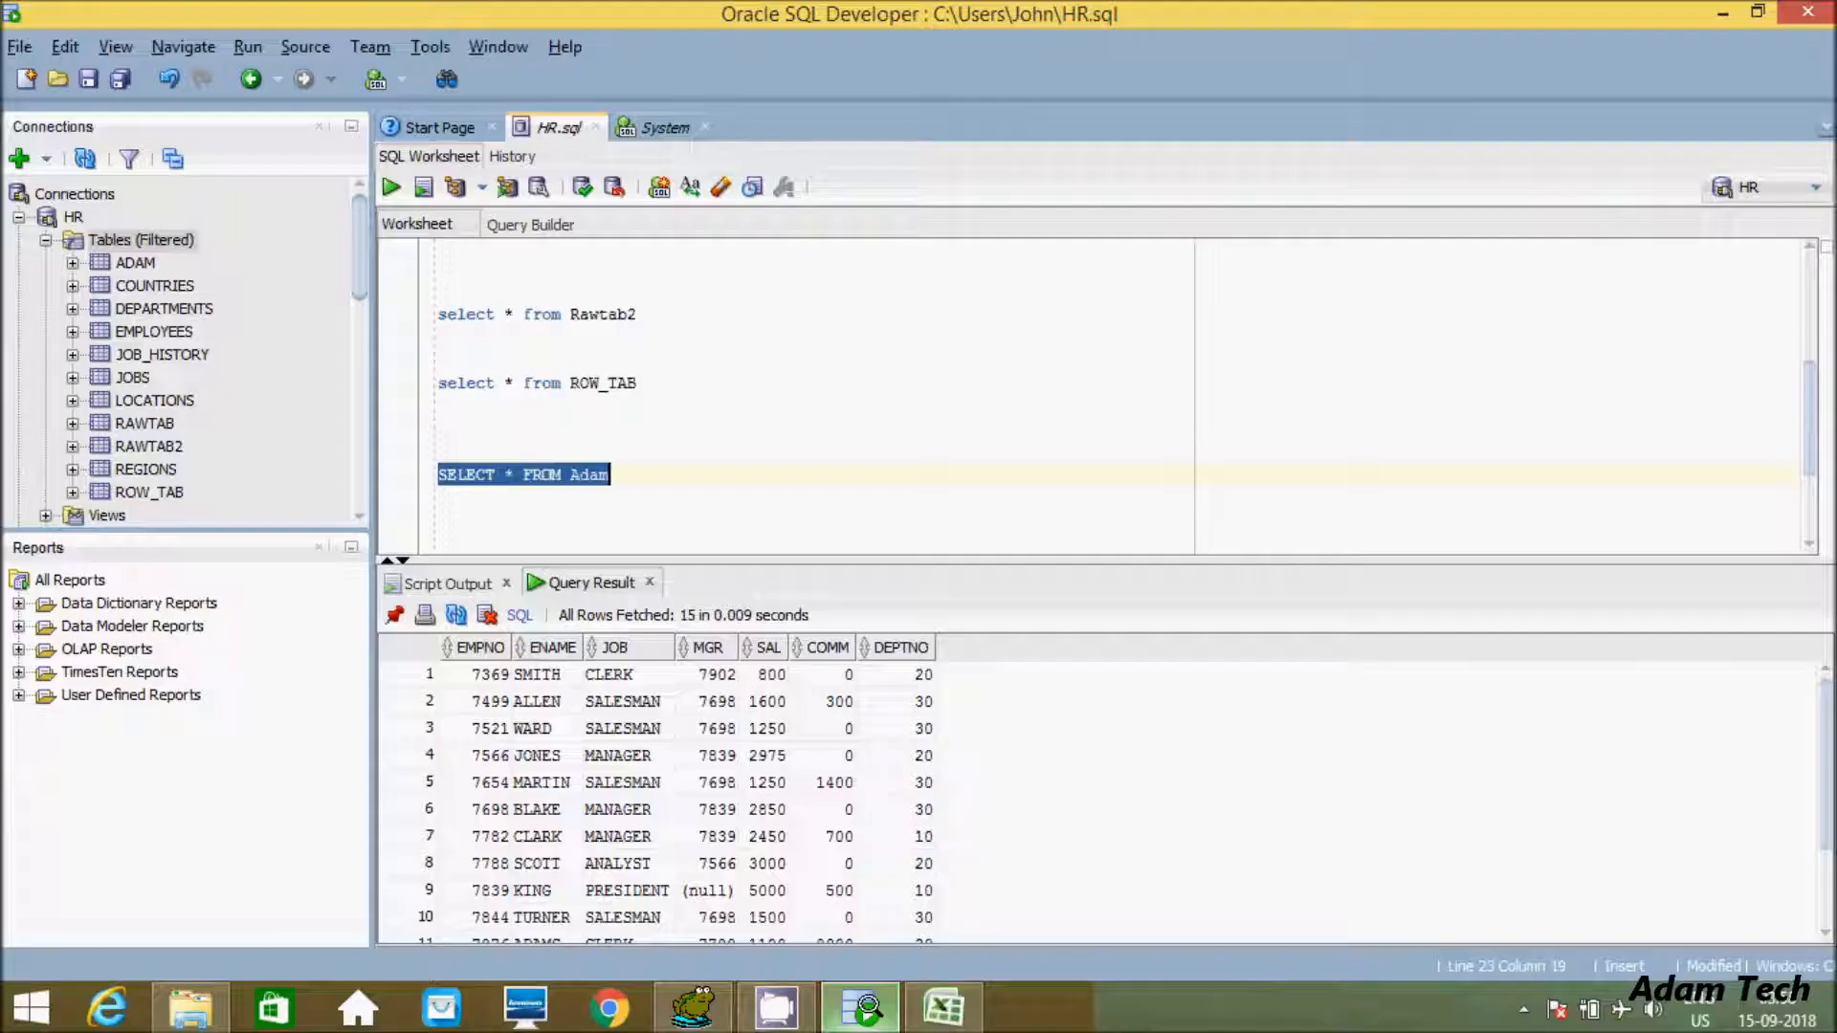
pyautogui.moveTo(943, 1004)
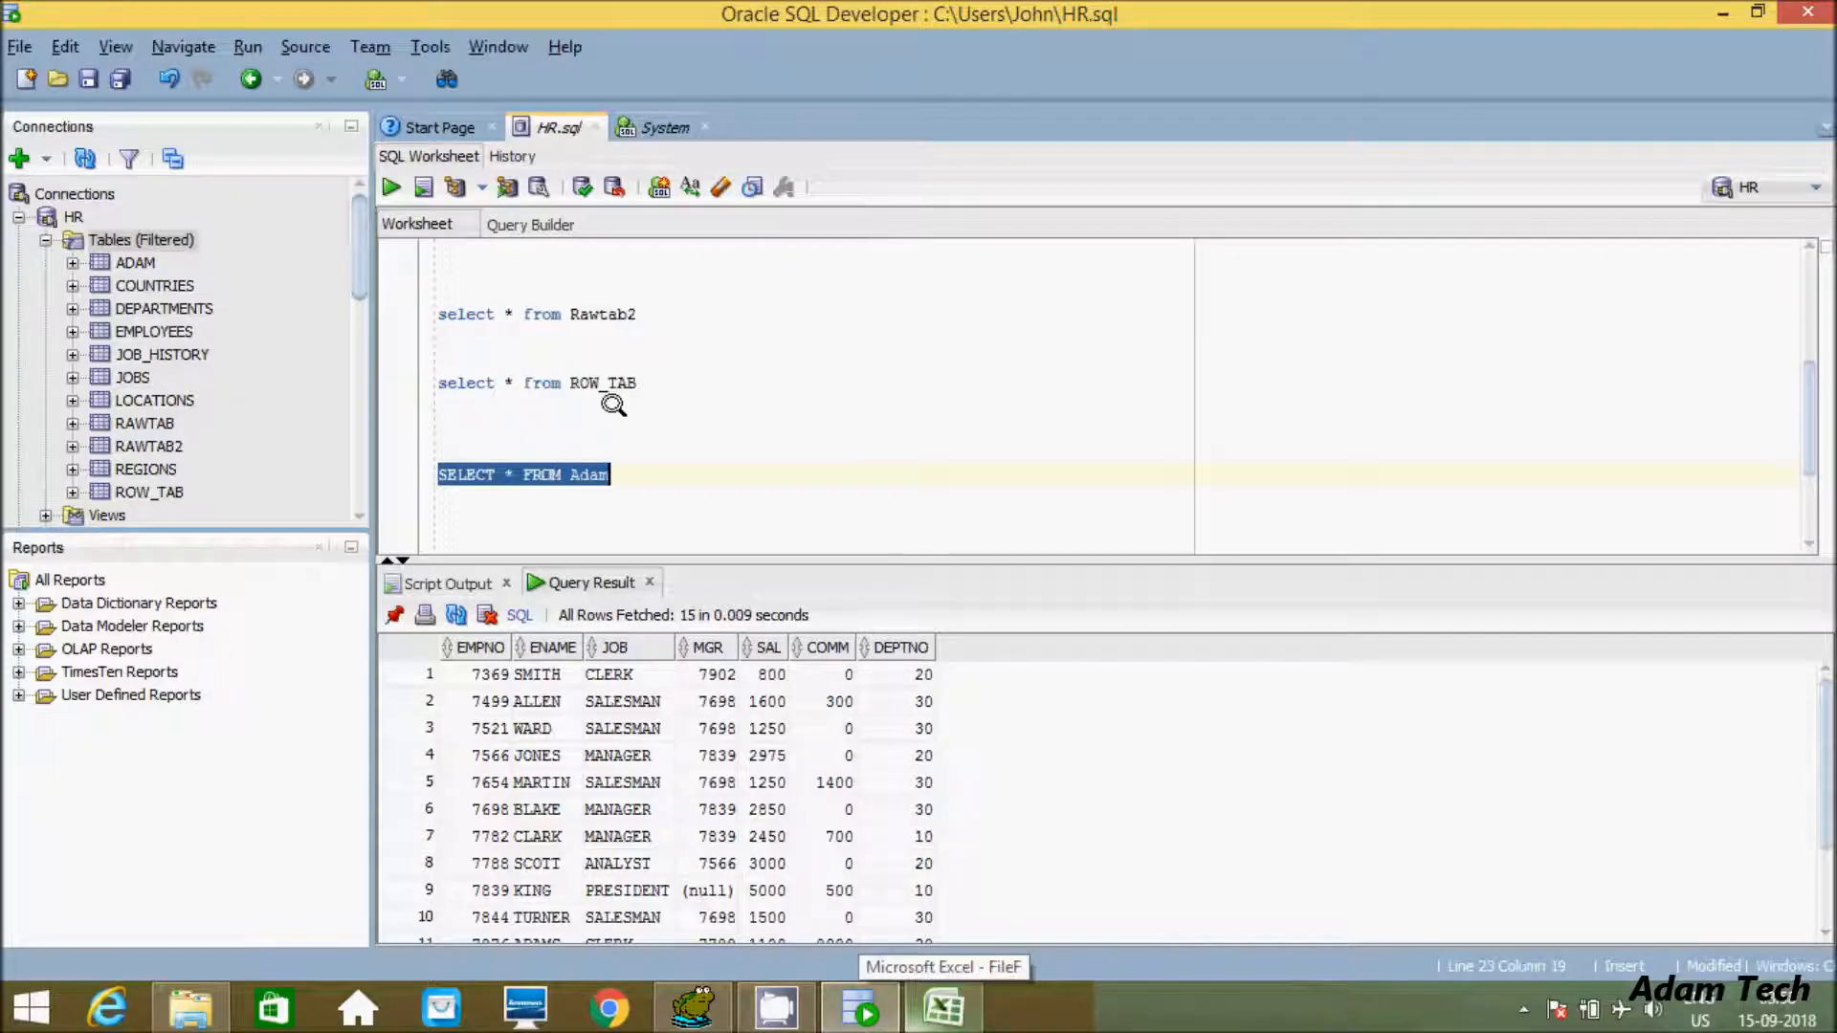
pyautogui.click(607, 475)
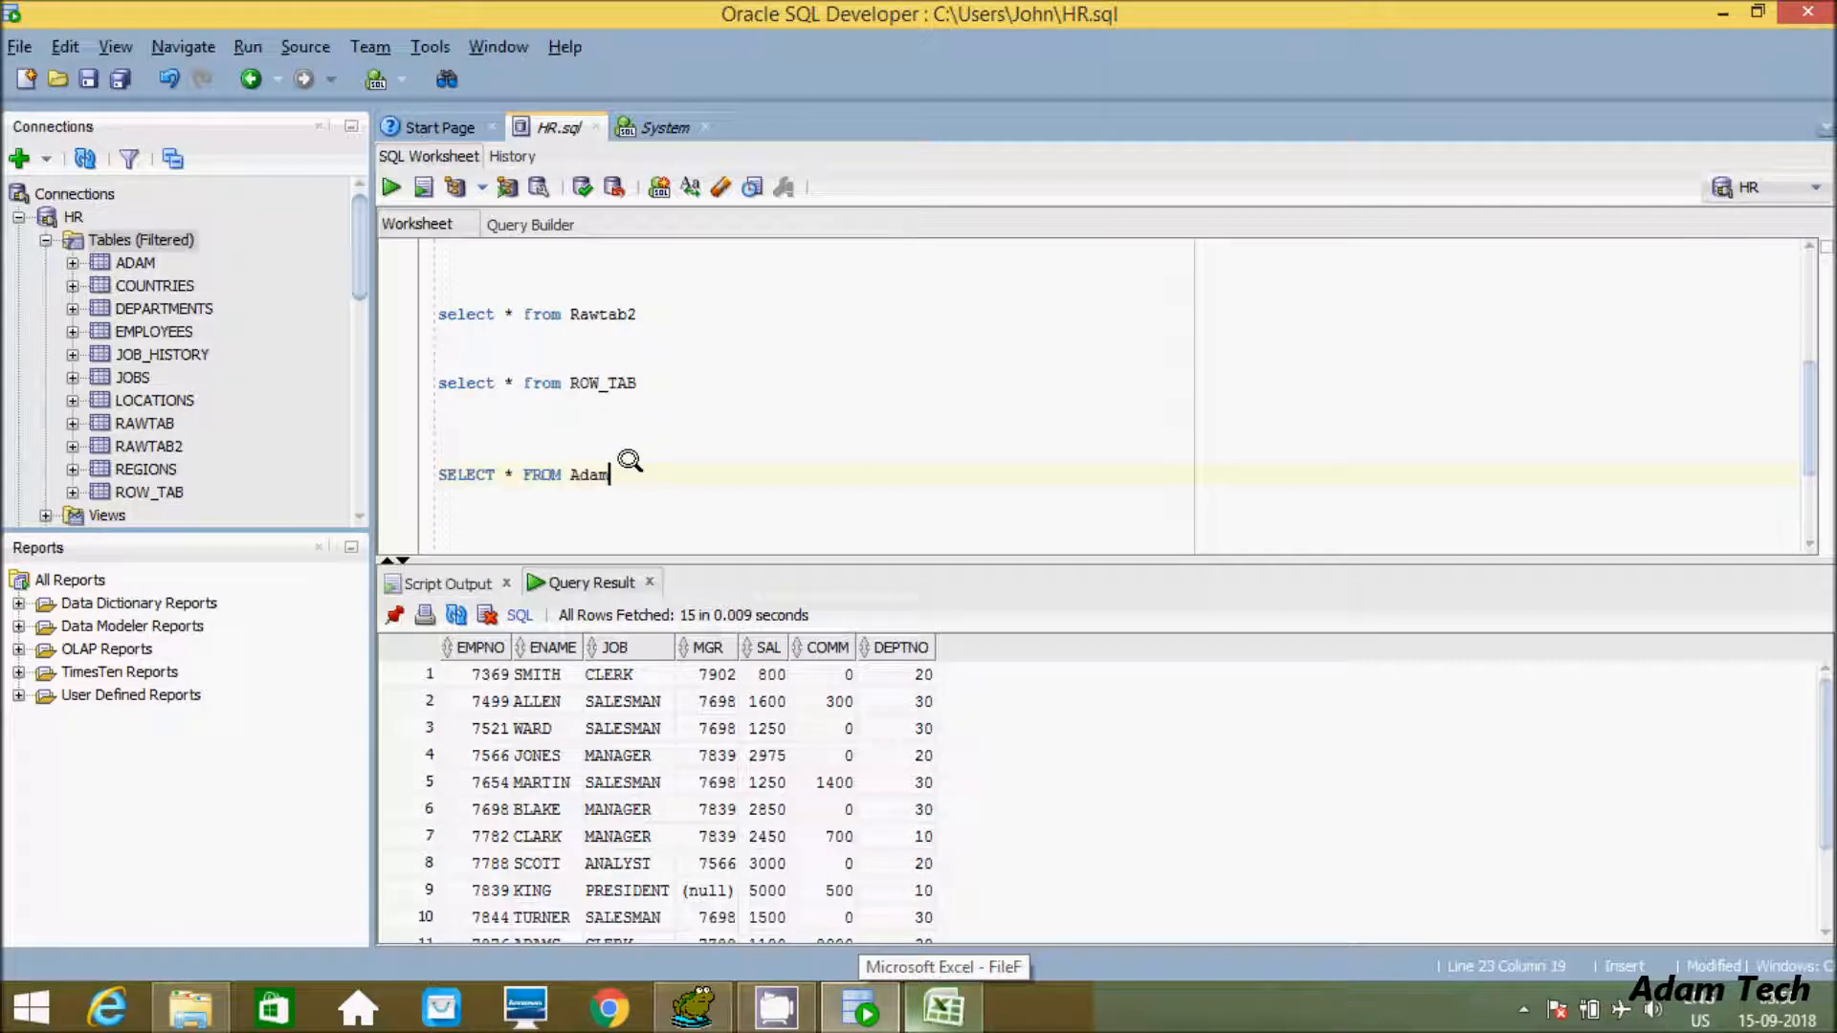
pyautogui.moveTo(665, 484)
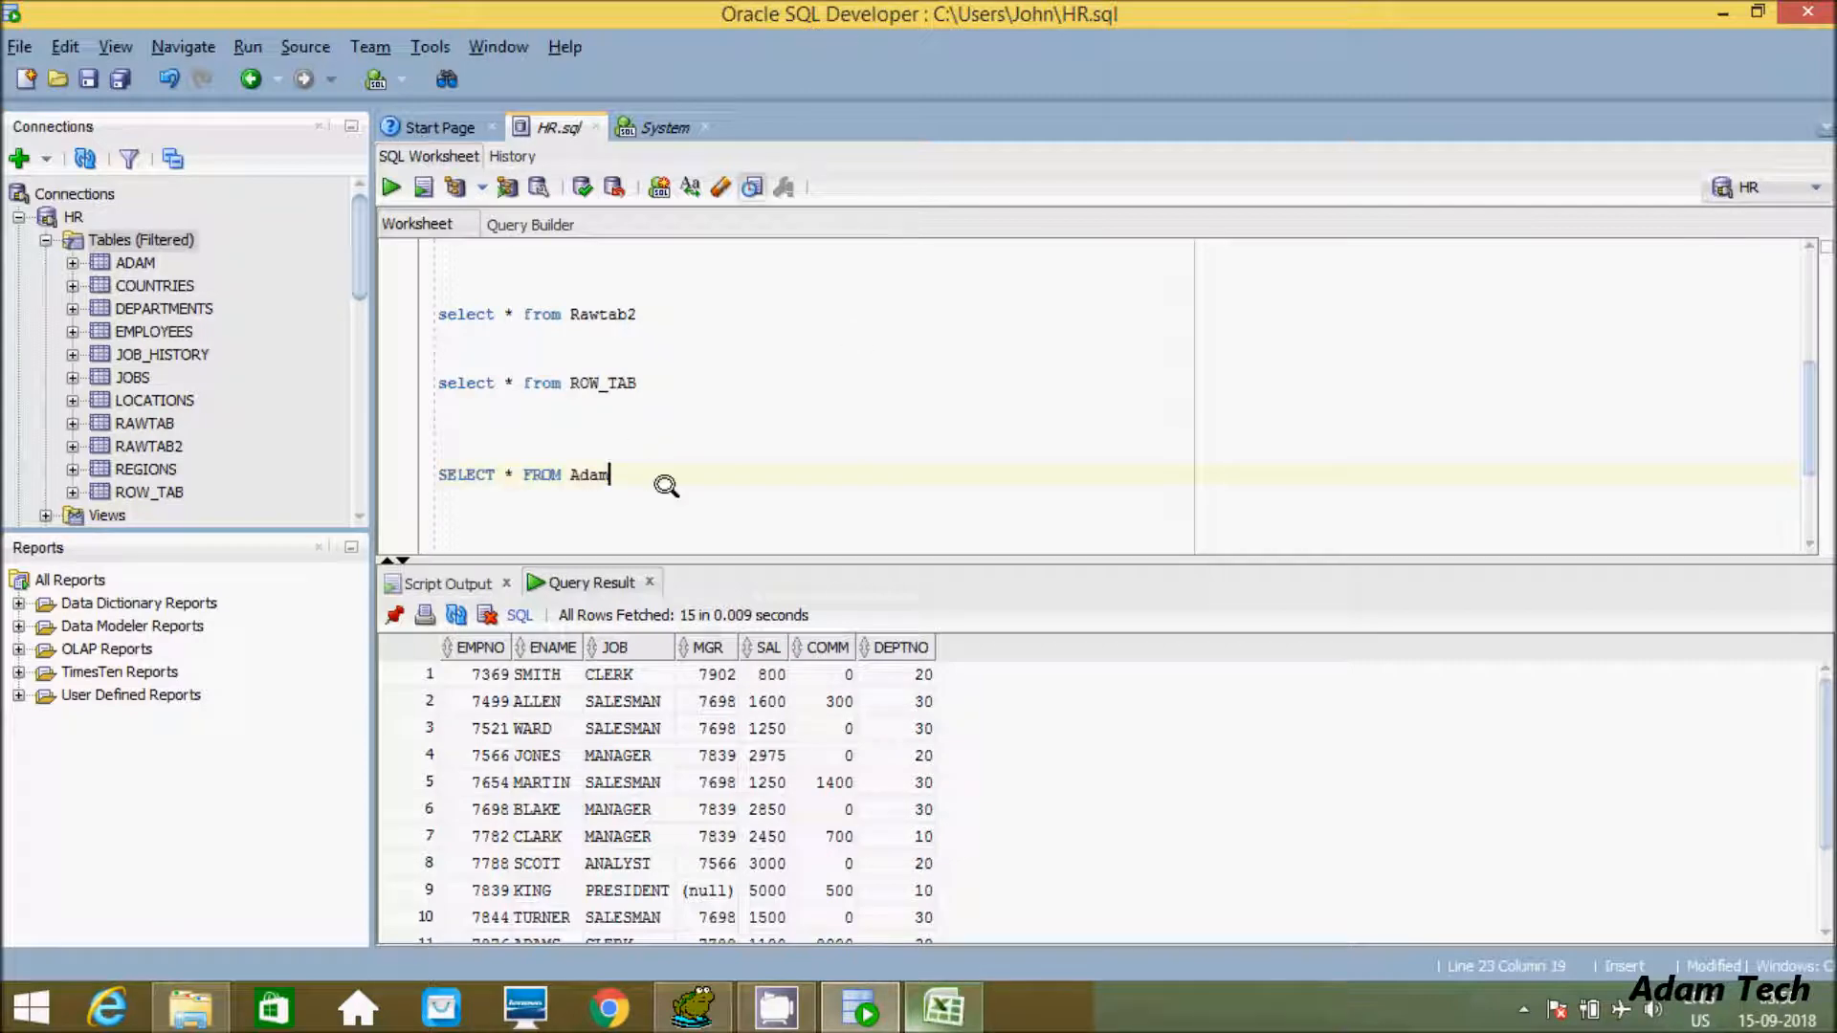
pyautogui.moveTo(639, 467)
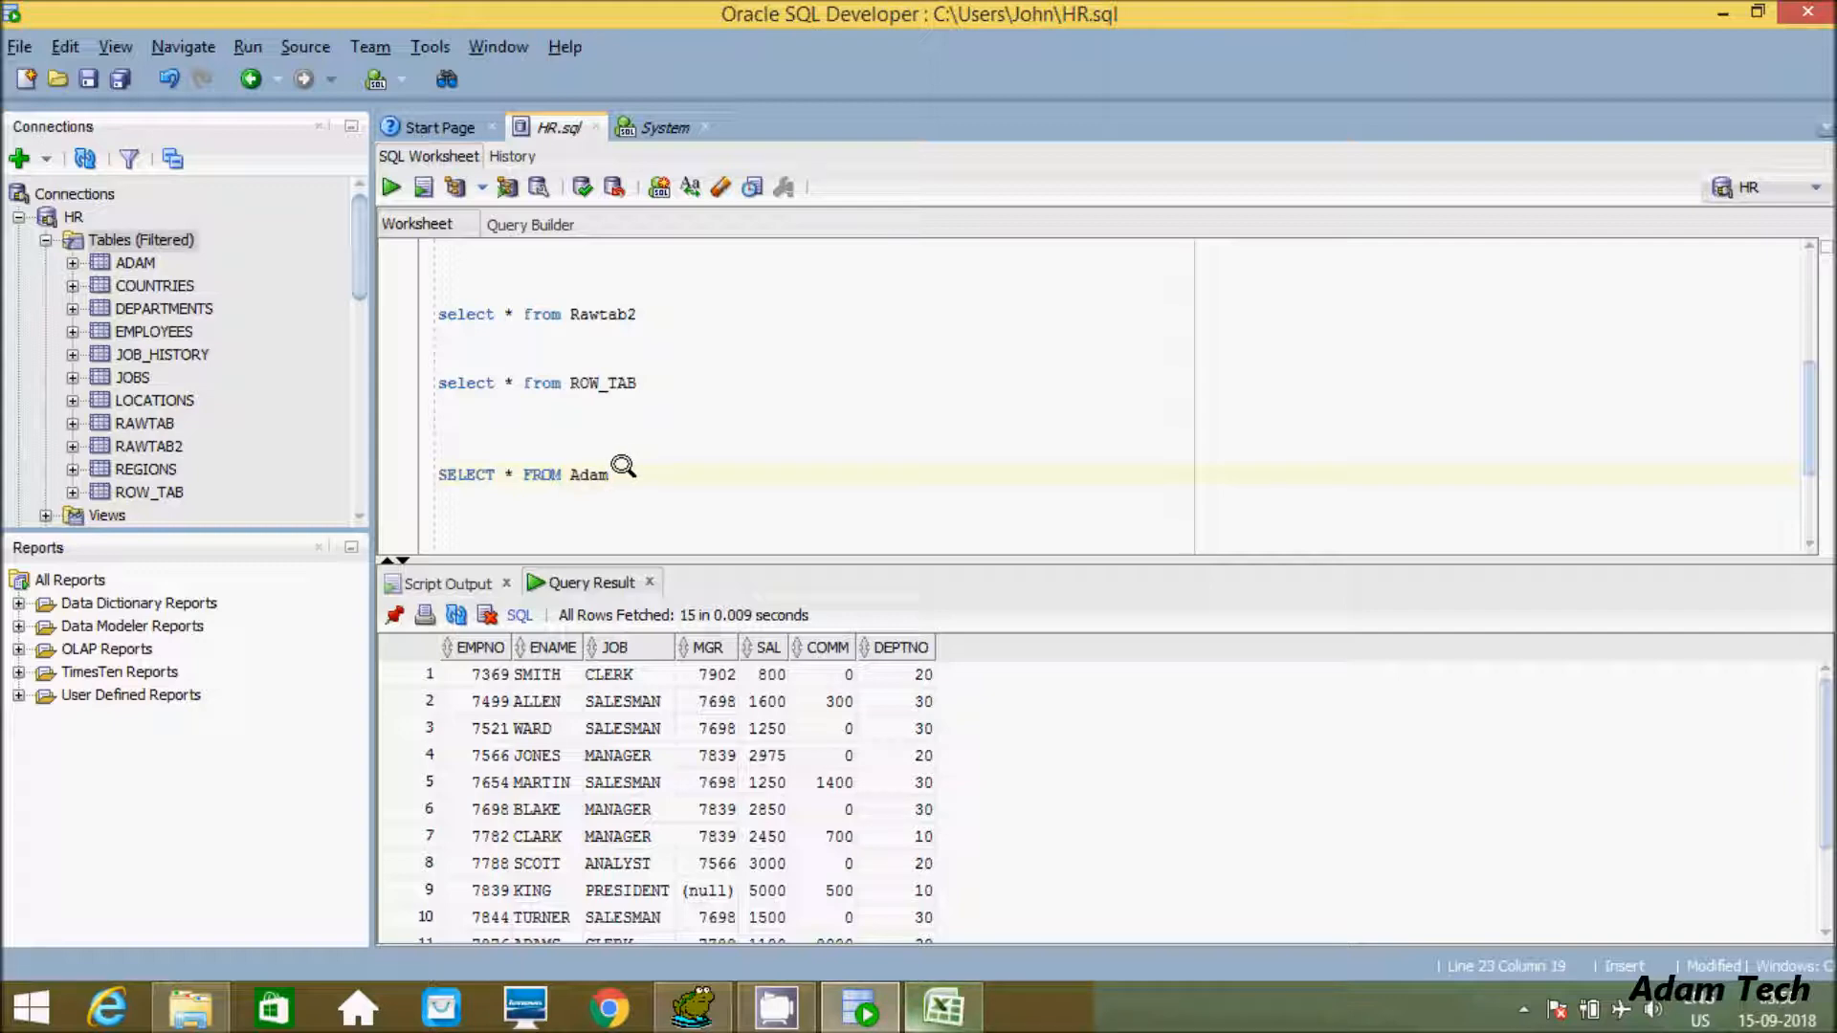
pyautogui.moveTo(683, 462)
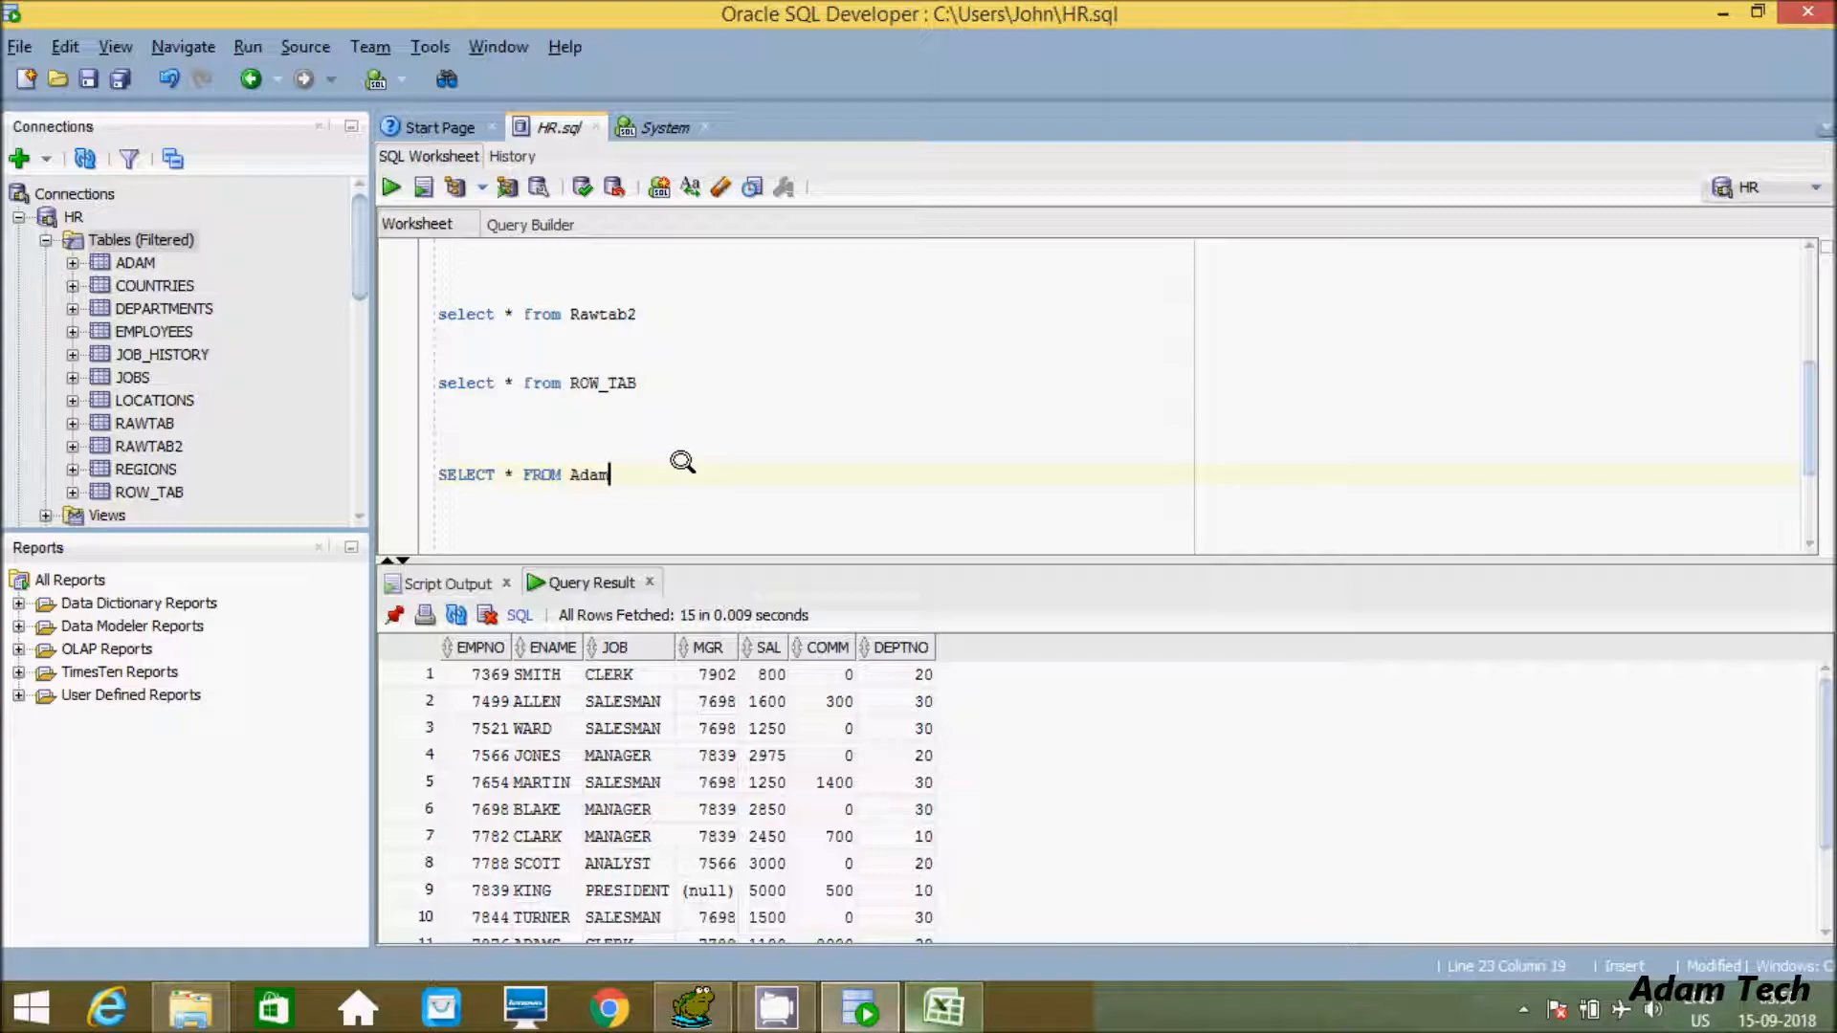